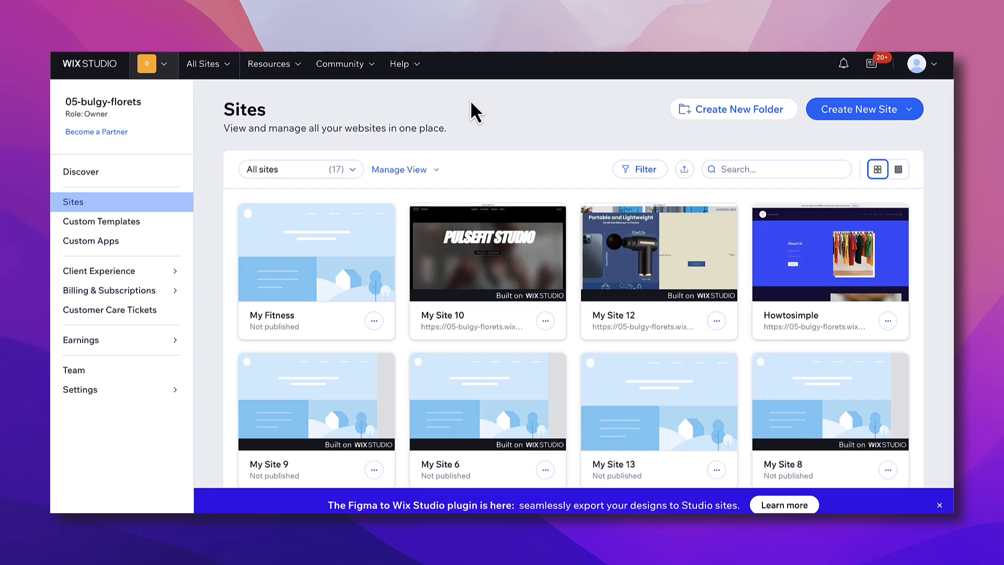
mouse_move(492, 118)
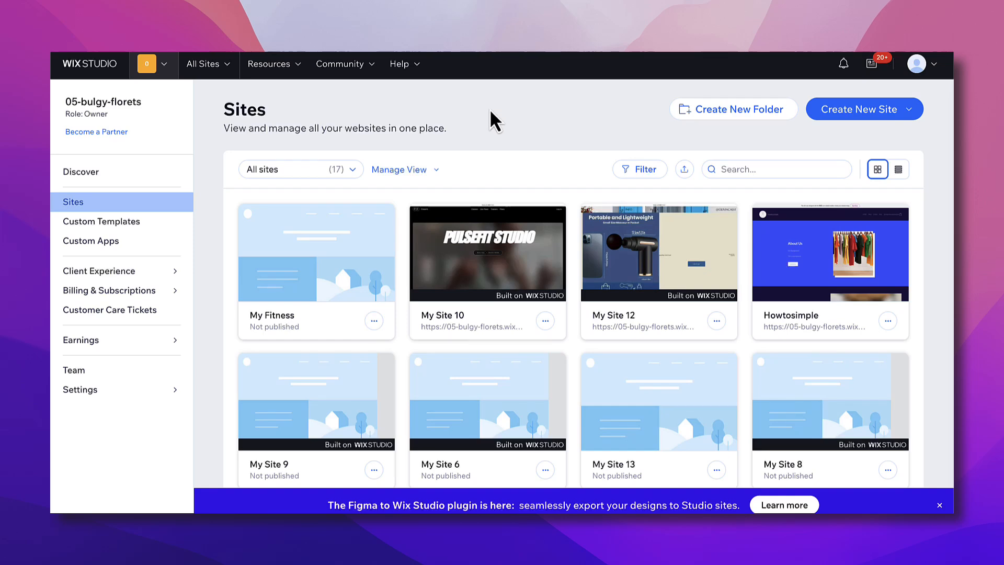
mouse_move(537, 121)
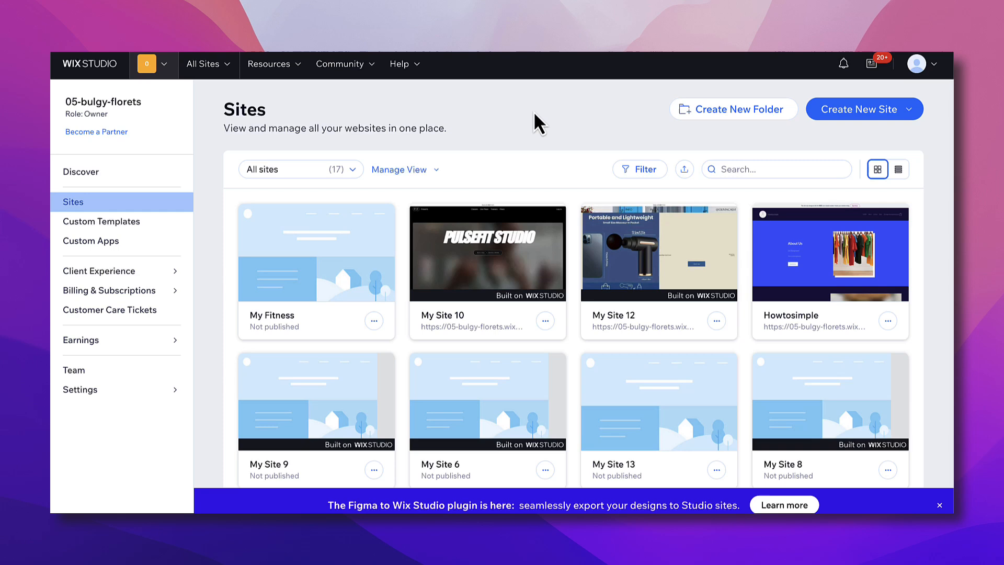
mouse_move(503, 136)
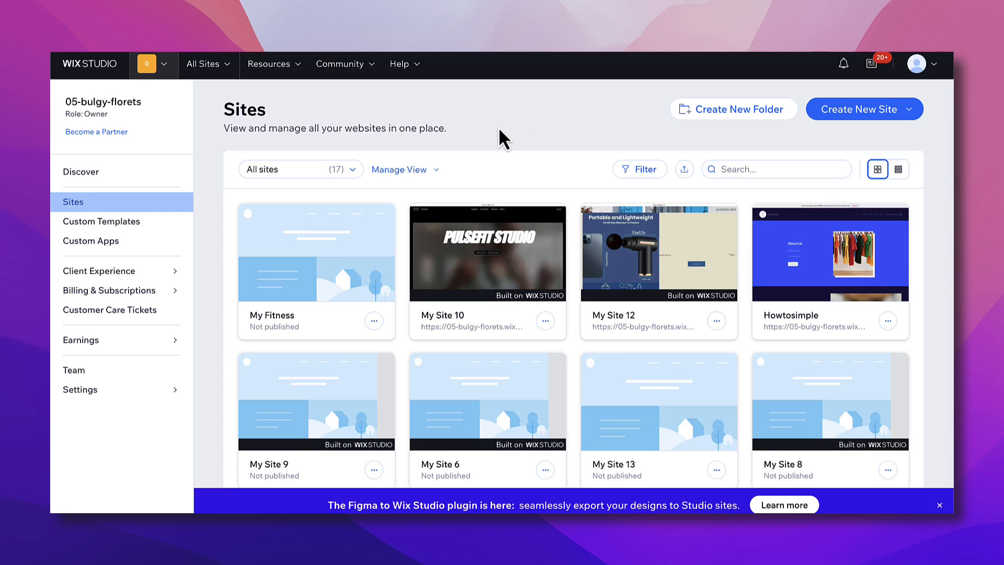
mouse_move(419, 118)
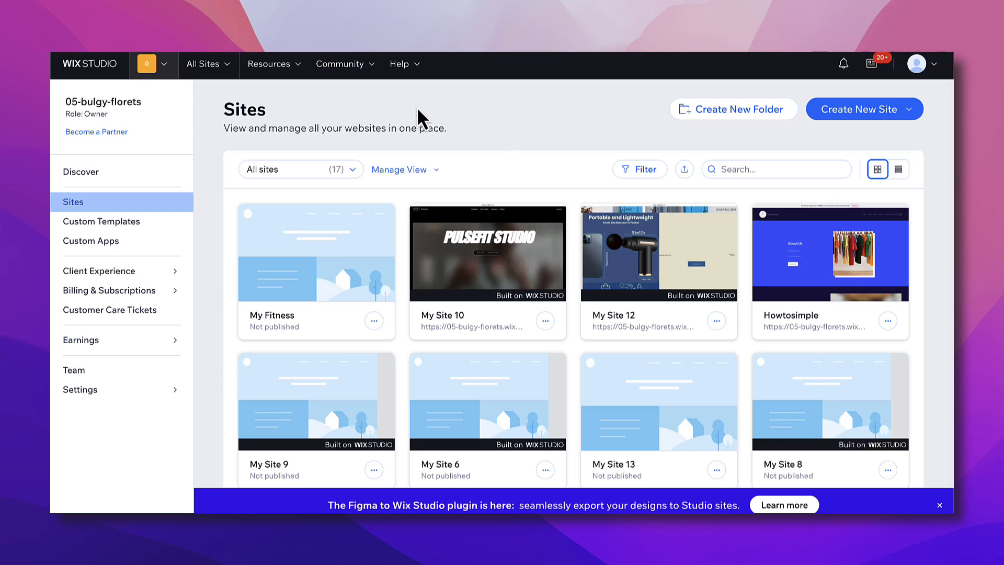
mouse_move(218, 106)
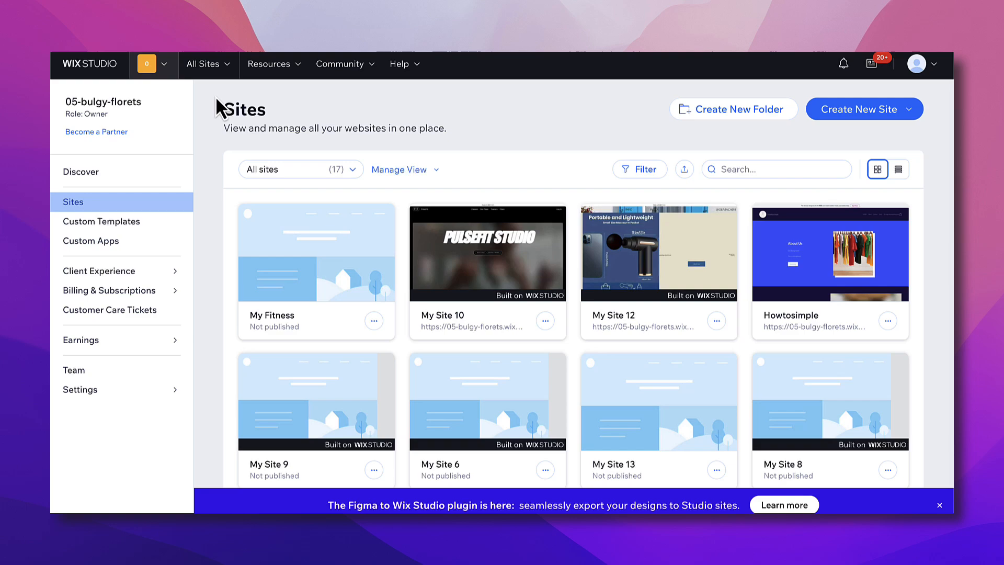
mouse_move(501, 140)
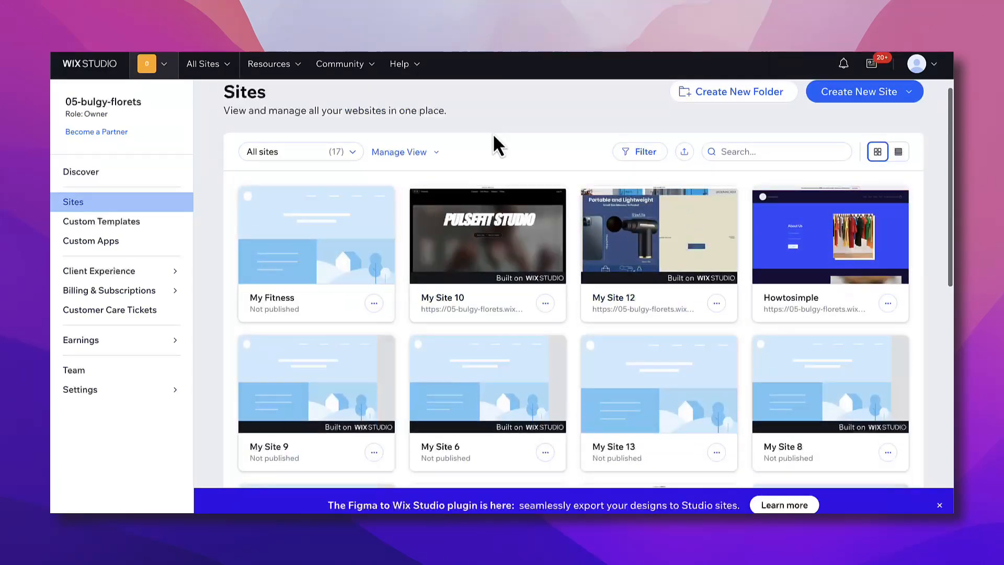
- Start signing up for a new site from the Wix homepage's Get Started link
scroll("down", 3)
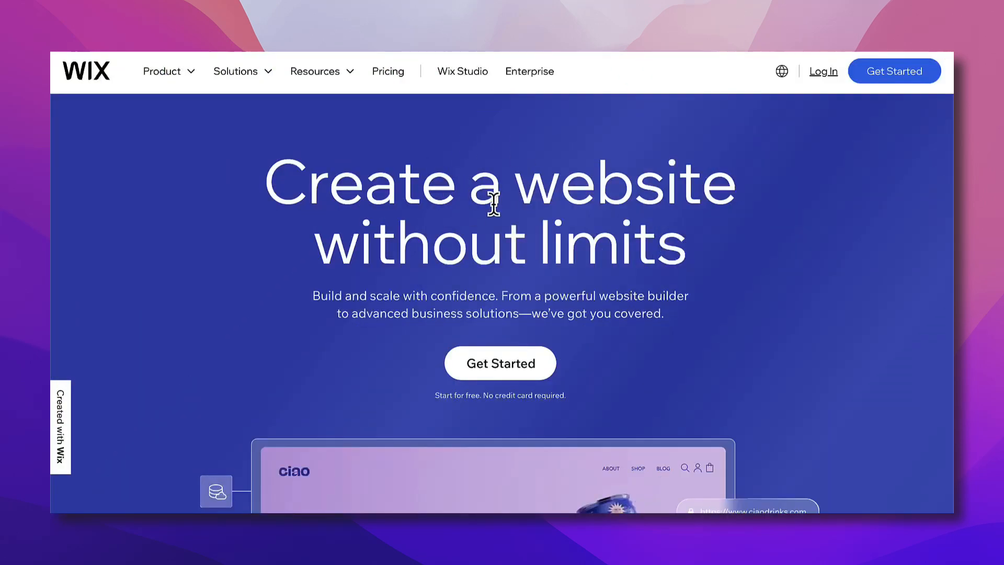
scroll("down", 3)
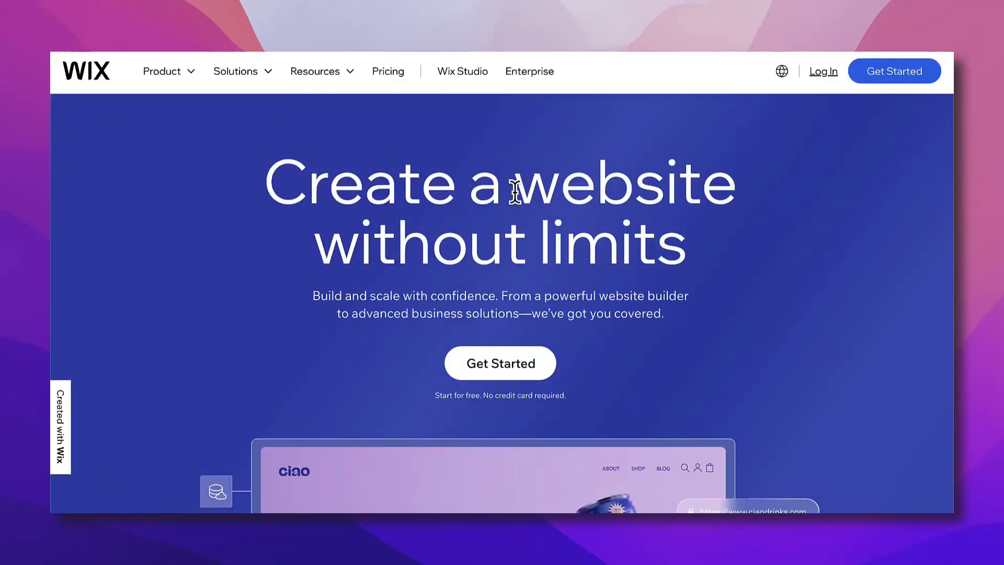
mouse_move(896, 76)
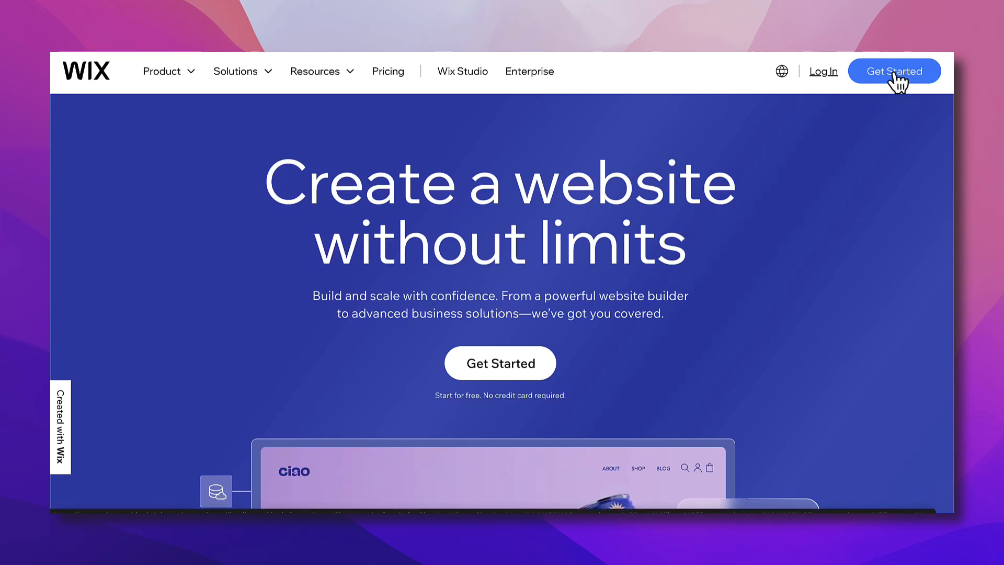
left_click(894, 70)
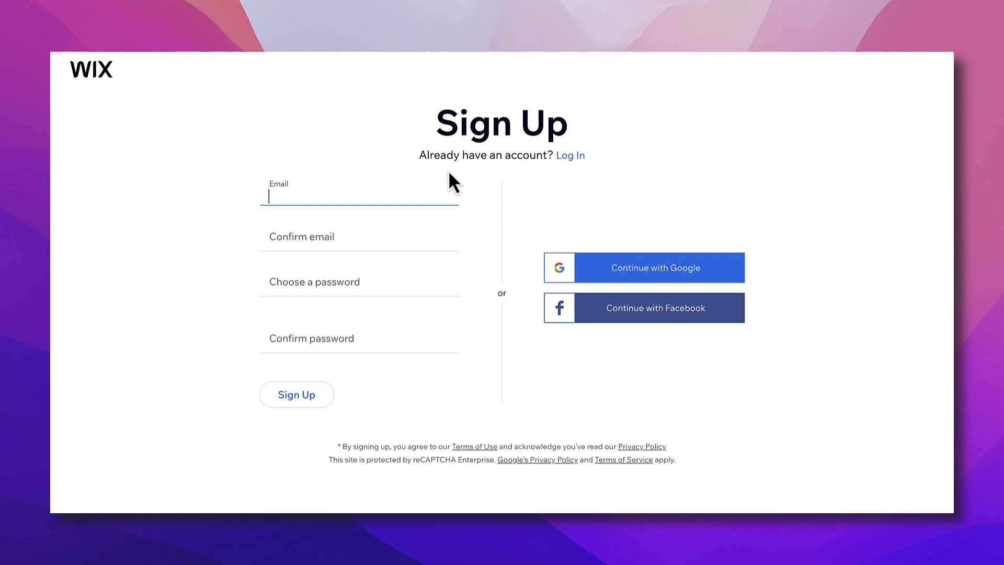
mouse_move(332, 270)
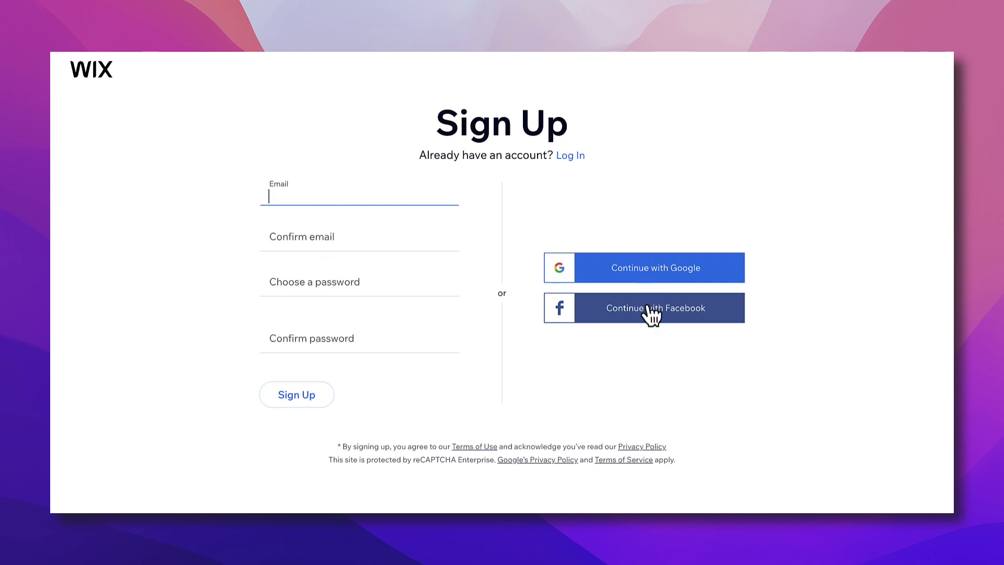
mouse_move(215, 169)
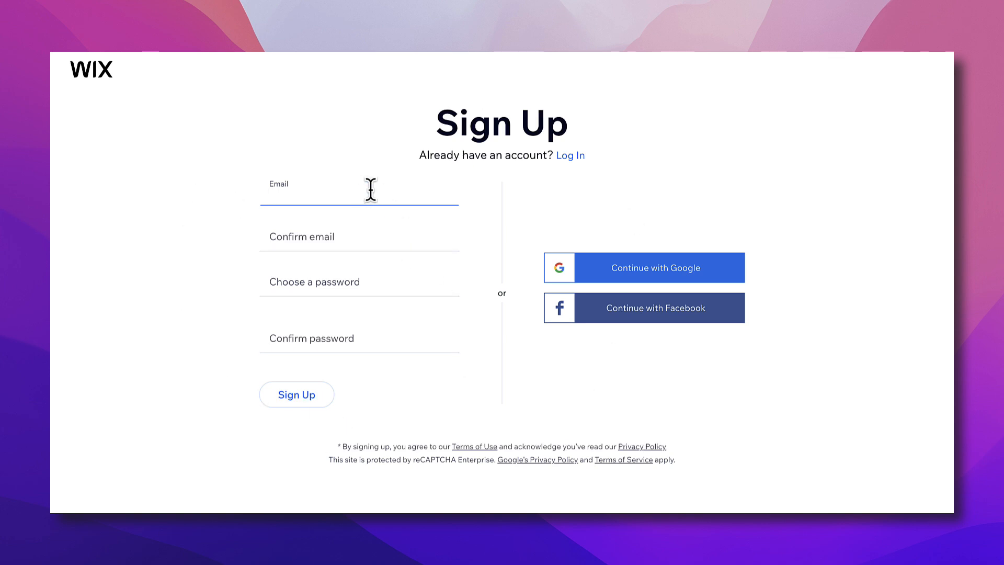
mouse_move(388, 175)
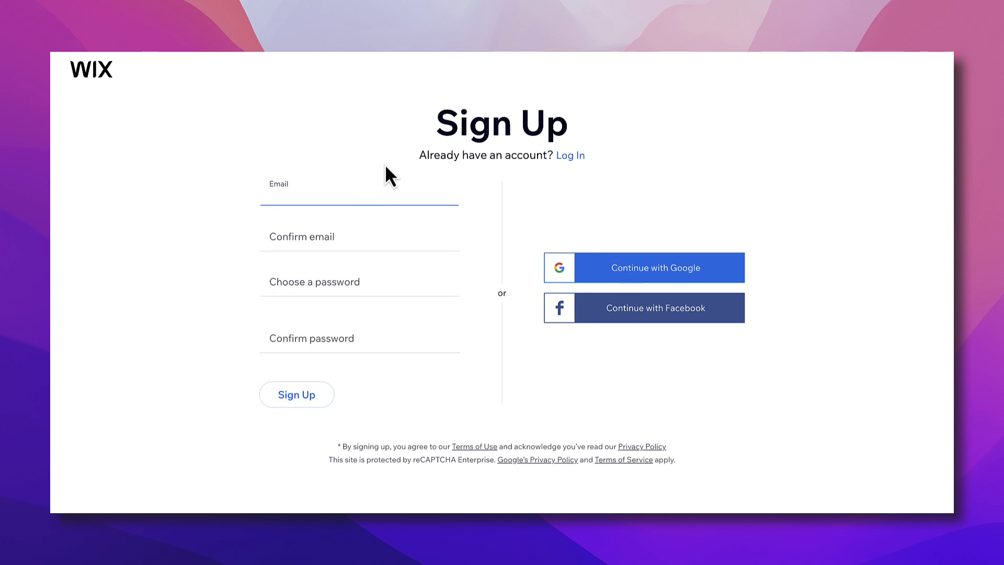
mouse_move(331, 219)
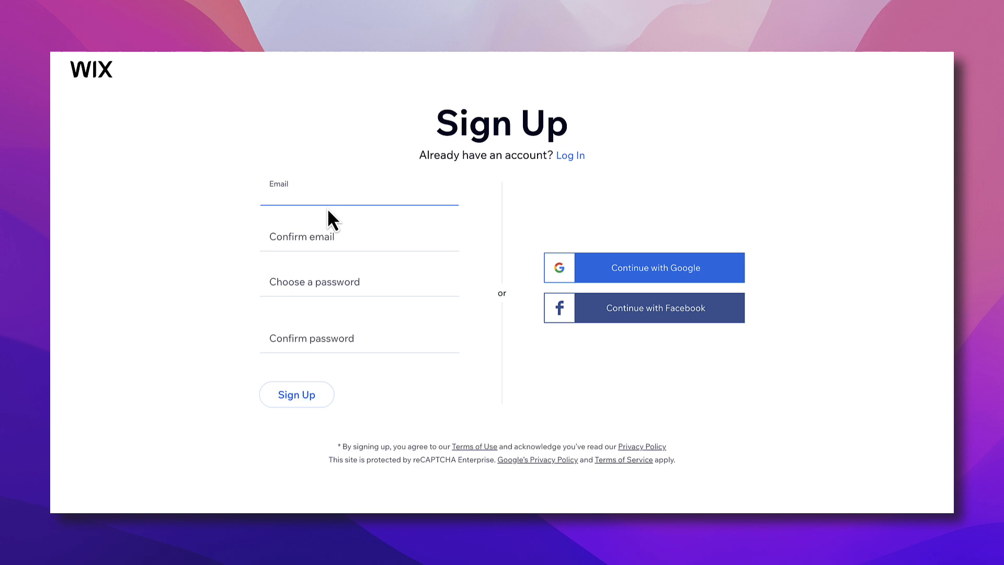
- Select the Email field on the Wix sign-up page
left_click(296, 394)
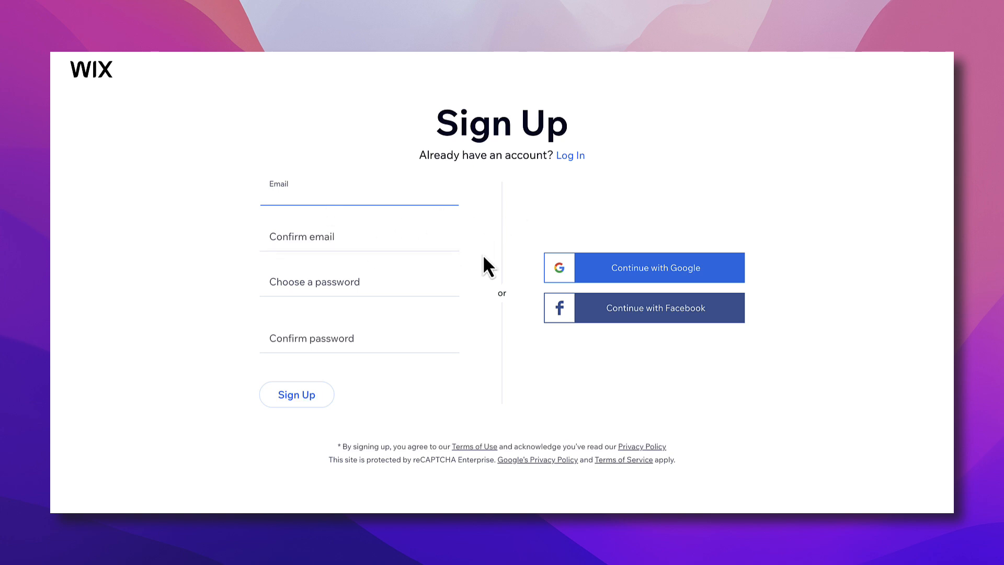
mouse_move(524, 370)
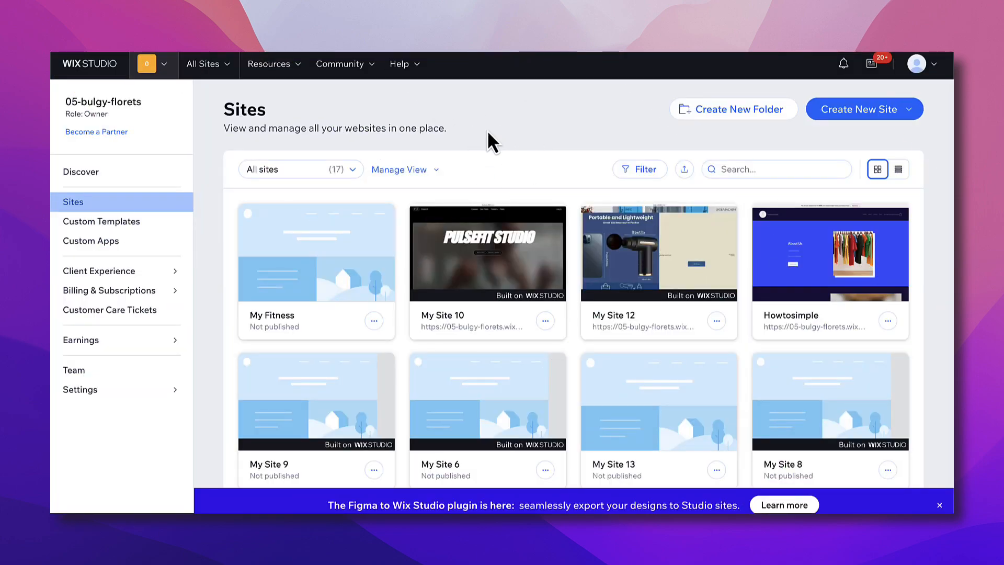
mouse_move(822, 136)
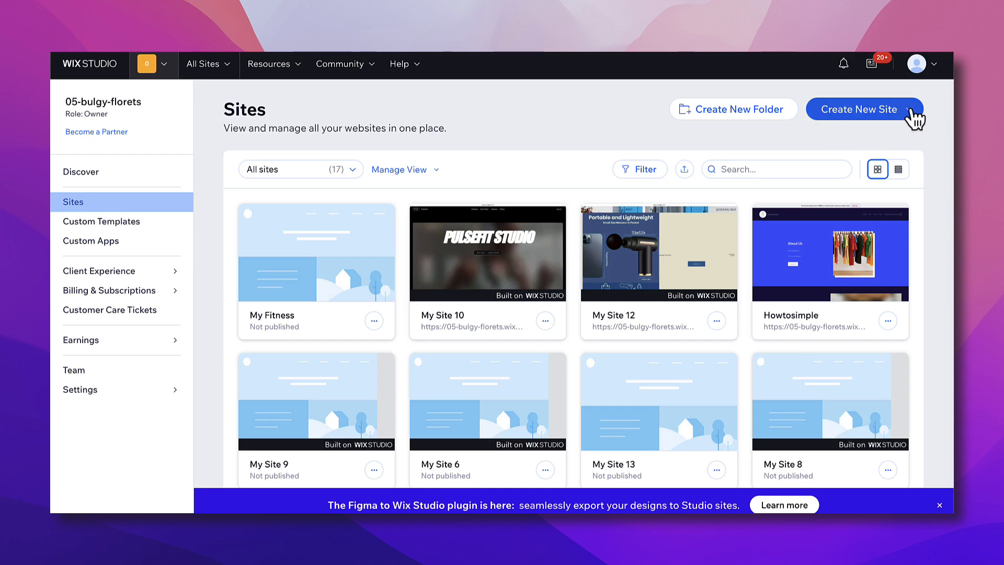
- Create a new site from the dashboard using the Wix Editor option
left_click(863, 108)
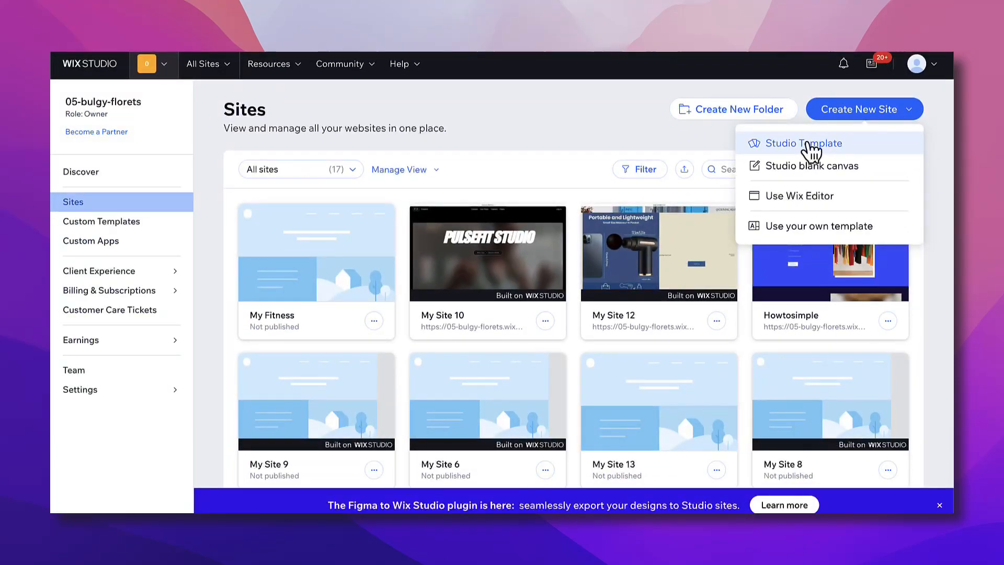
mouse_move(817, 165)
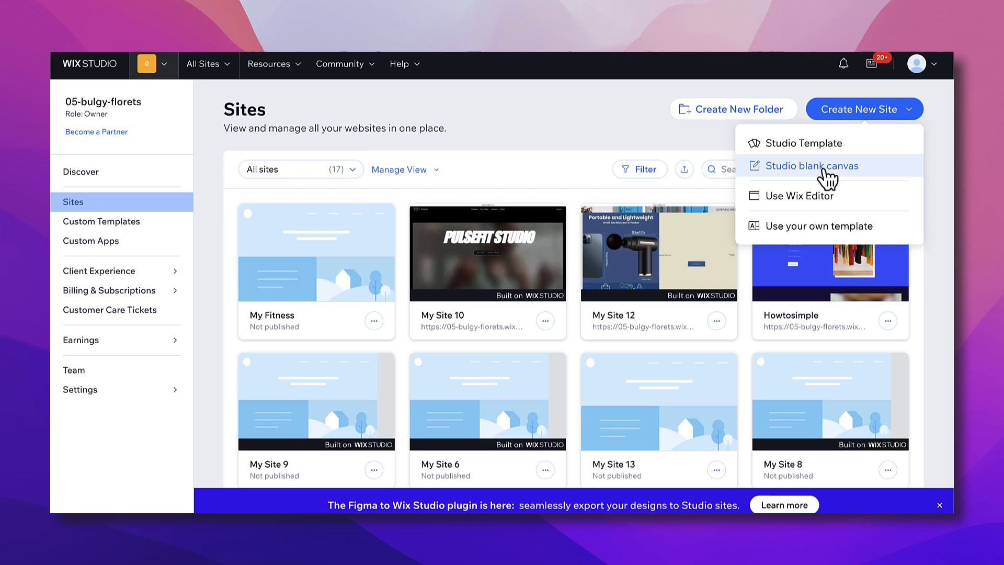
mouse_move(832, 182)
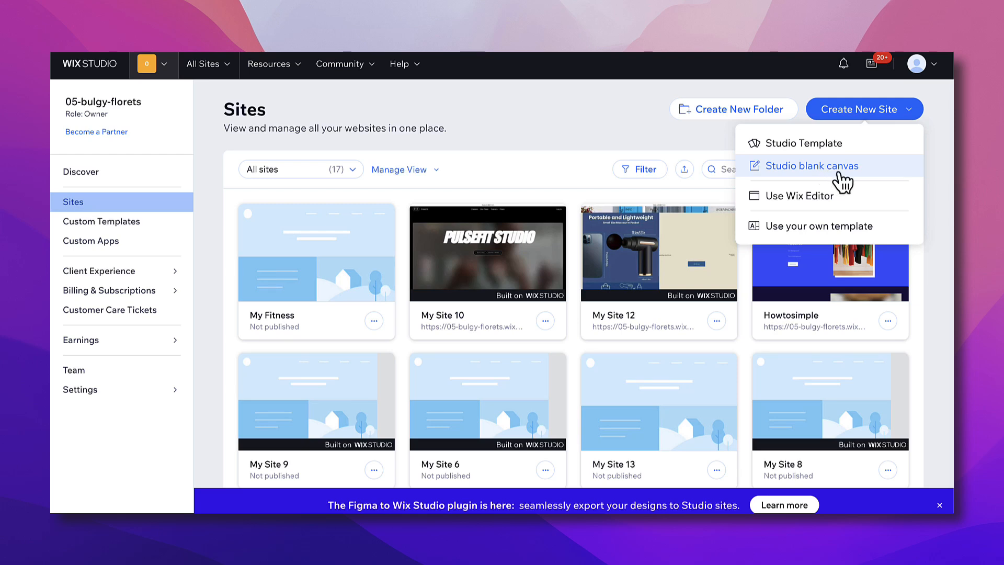
mouse_move(799, 201)
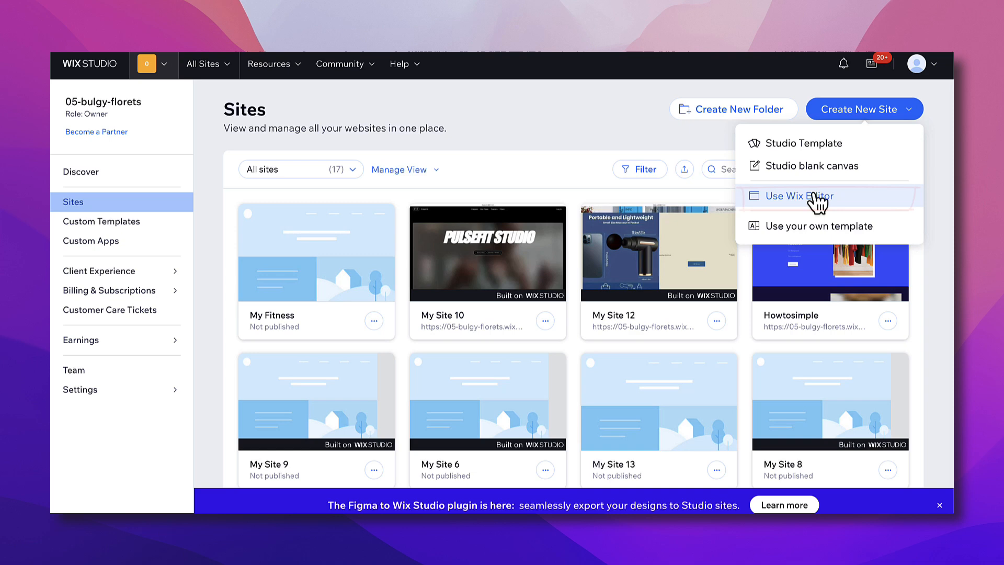
left_click(796, 195)
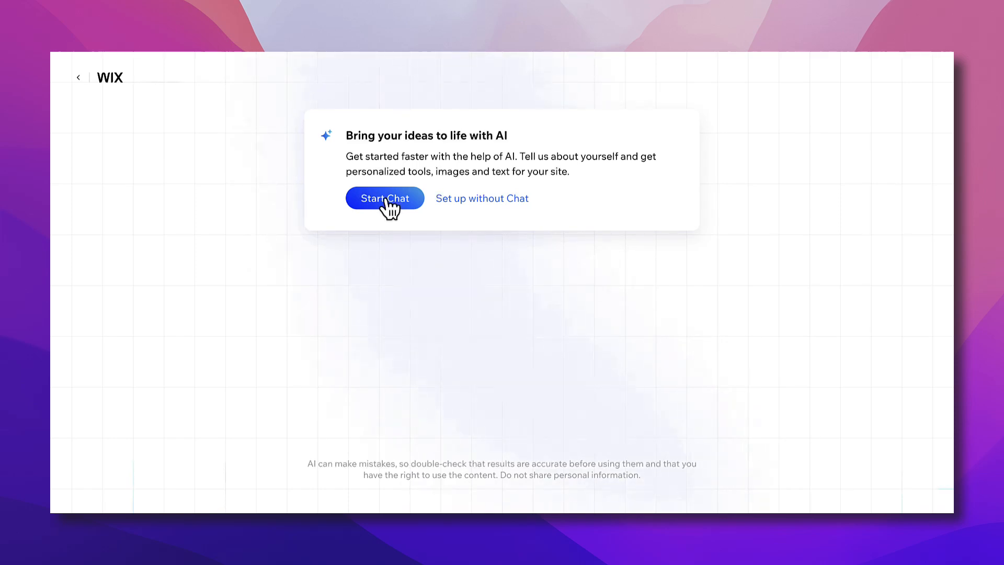
mouse_move(437, 211)
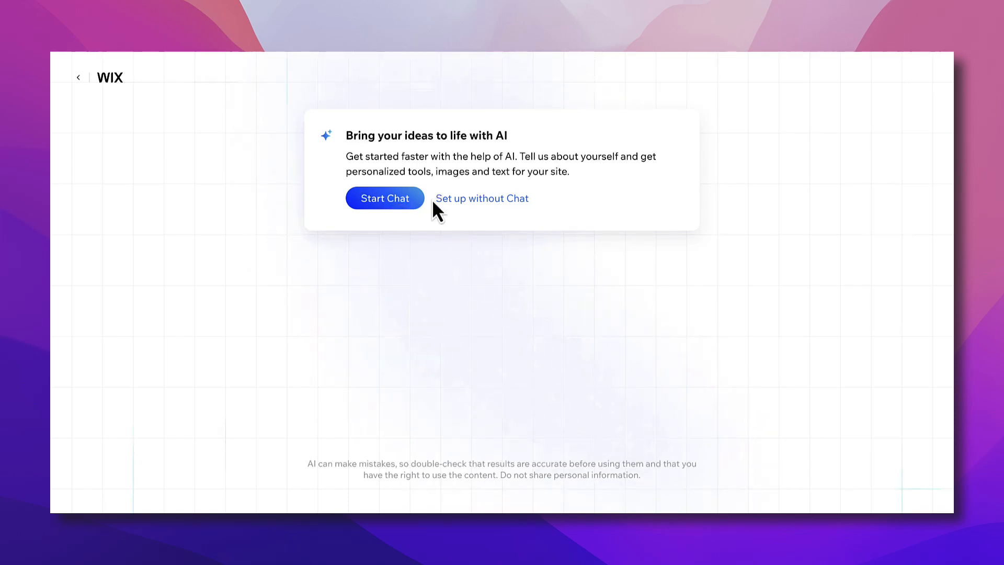
mouse_move(497, 211)
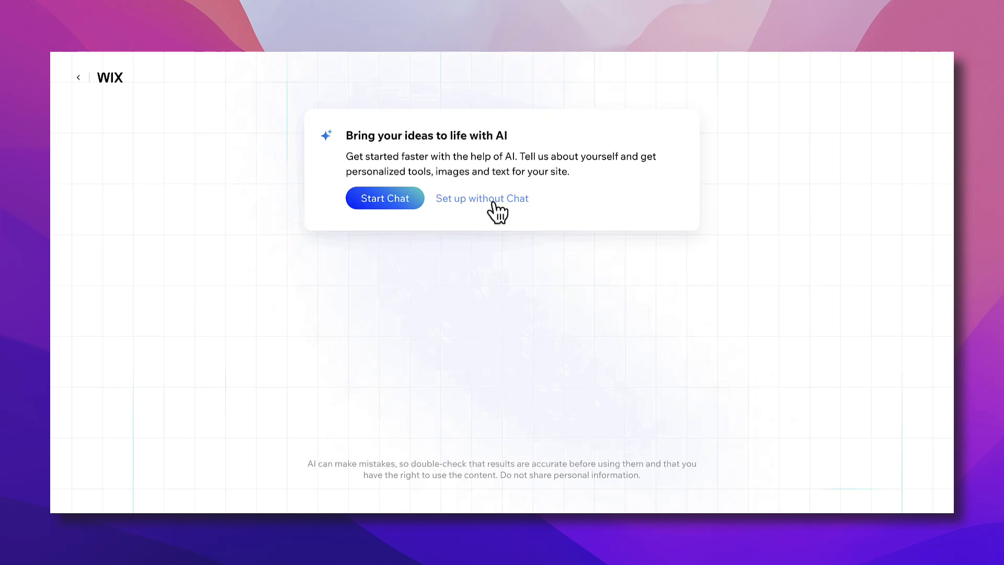
- Begin the AI setup chat from the 'Bring your ideas to life with AI' card
left_click(384, 197)
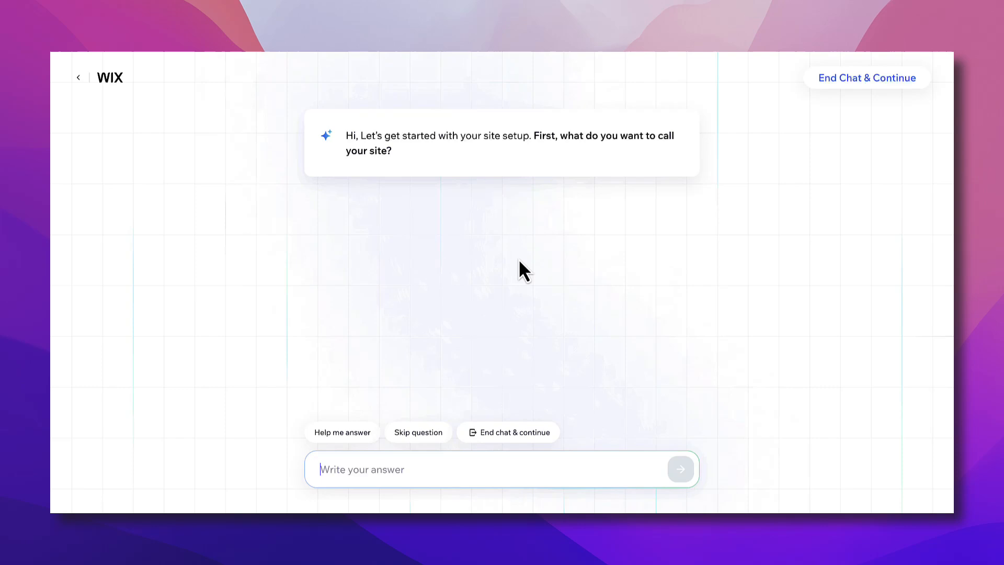
mouse_move(409, 269)
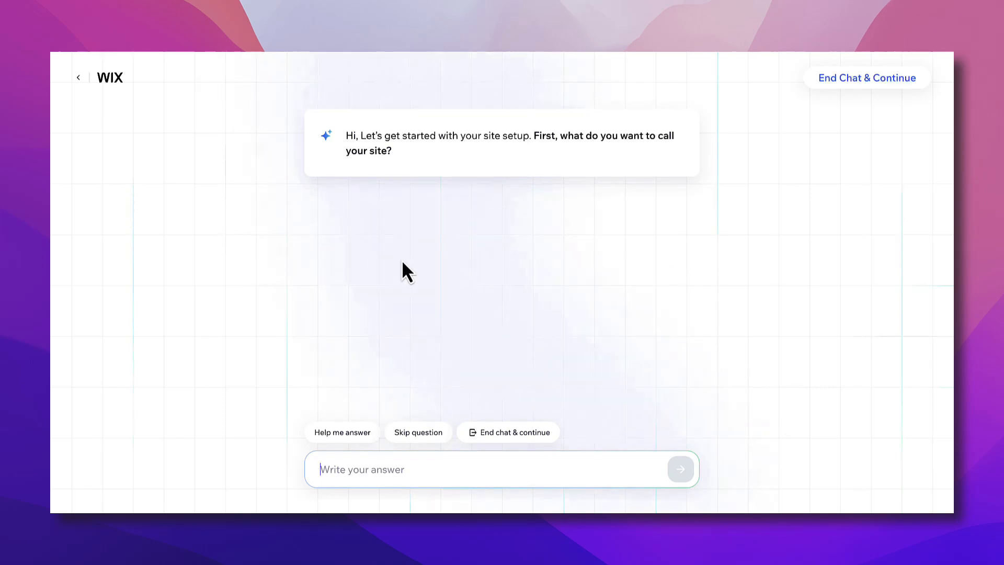
mouse_move(229, 299)
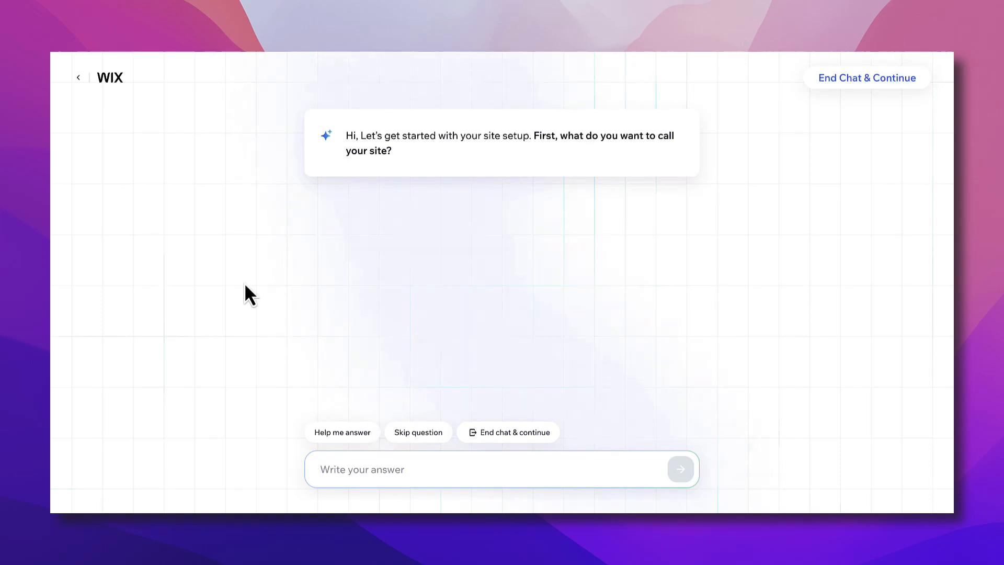
- Answer the chat with the site name 'fitnessfire' and send it
left_click(361, 470)
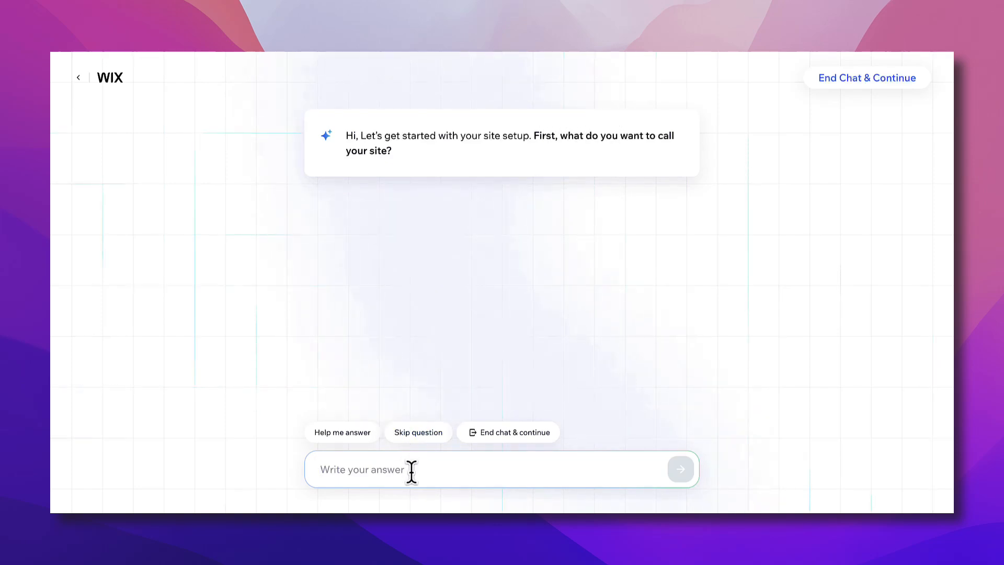
type("fitness")
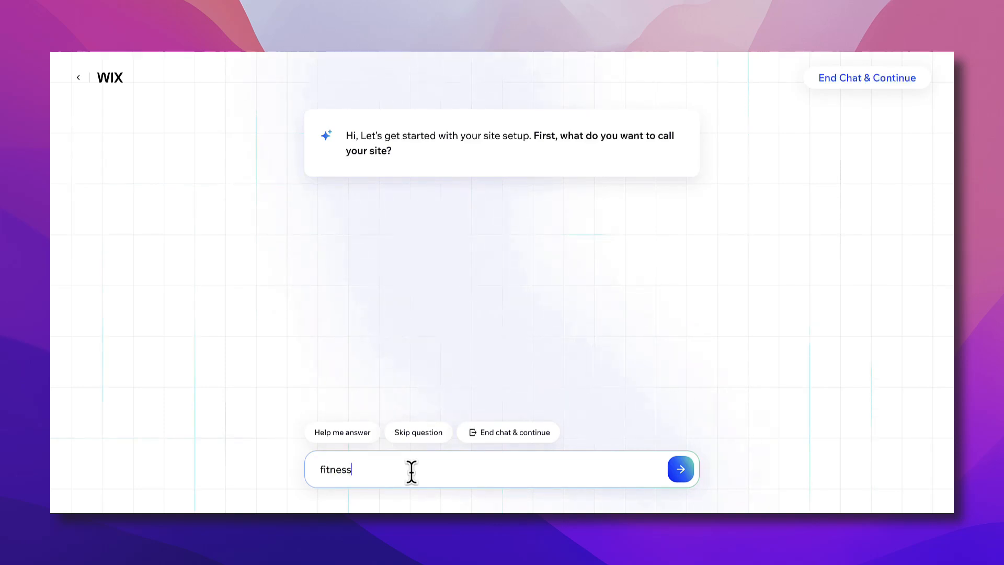
type("fire")
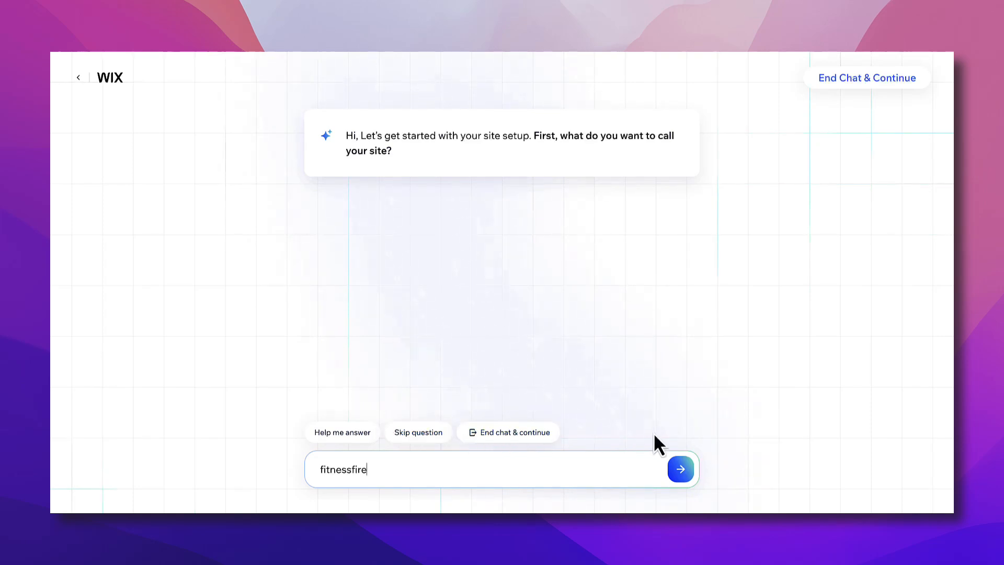
left_click(680, 468)
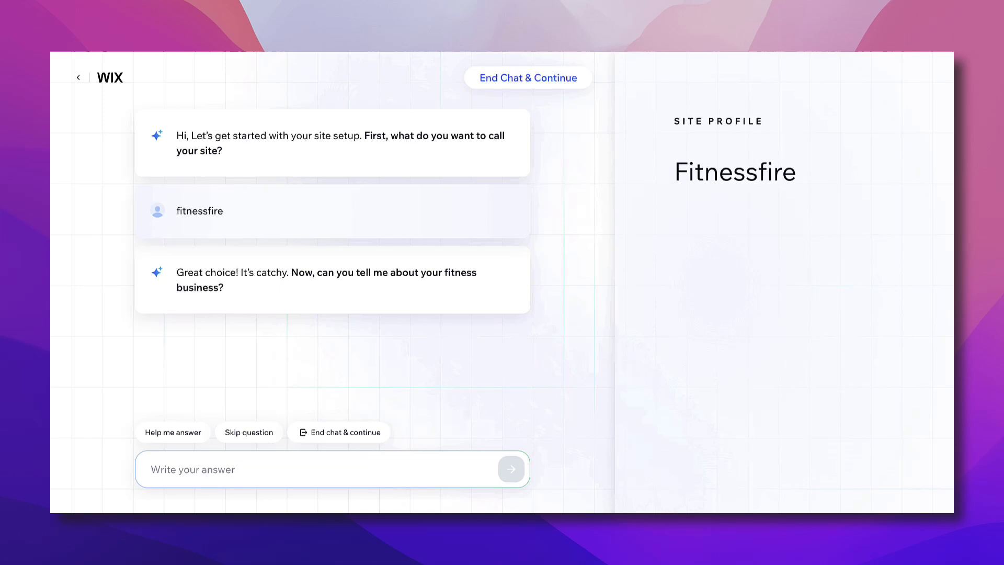
mouse_move(701, 96)
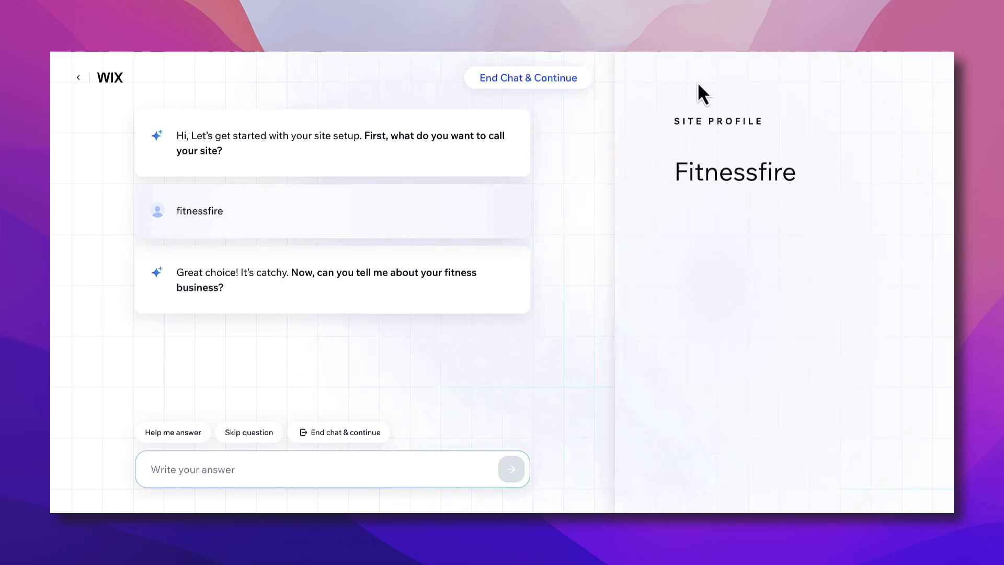
mouse_move(787, 249)
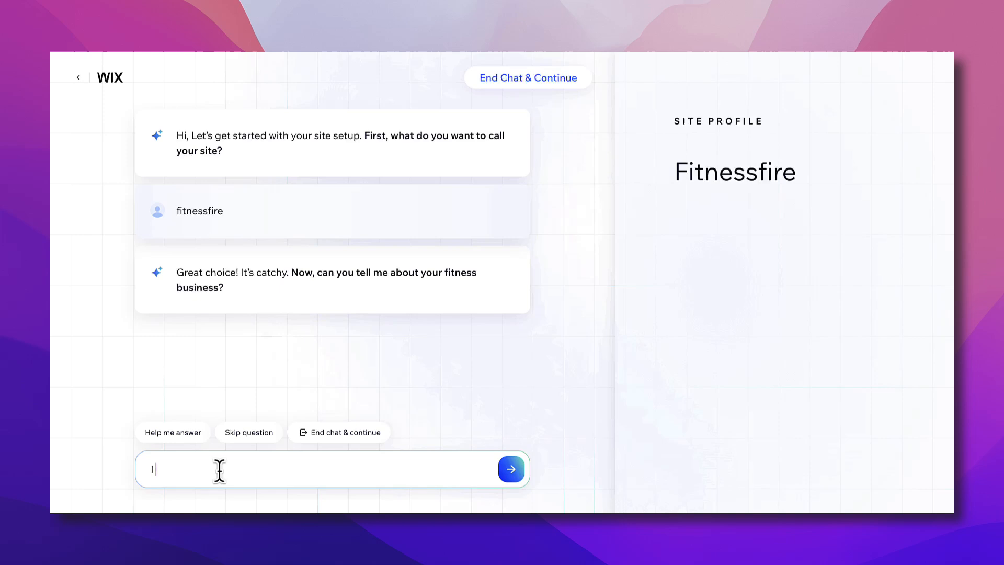
- Send a description: selling fitness programs plus a blog publishing fitness topics and workout videos
type("I want to create a website")
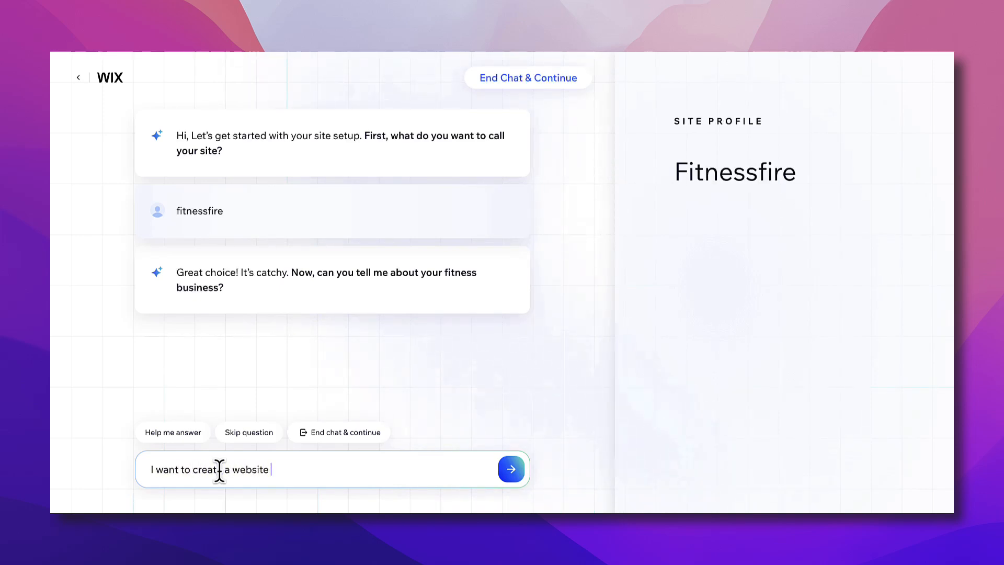
type("to sell my")
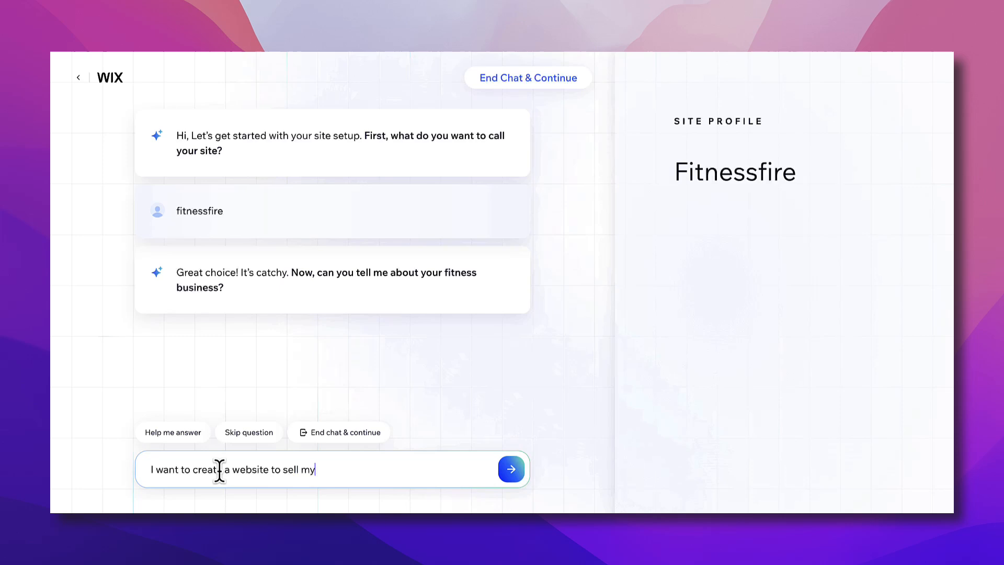
type("fitness")
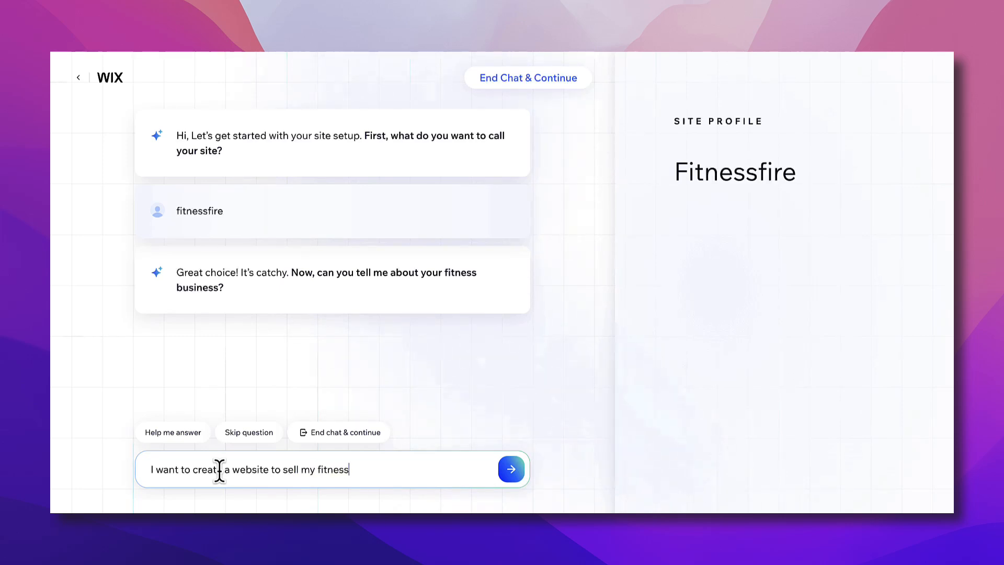
type("programs")
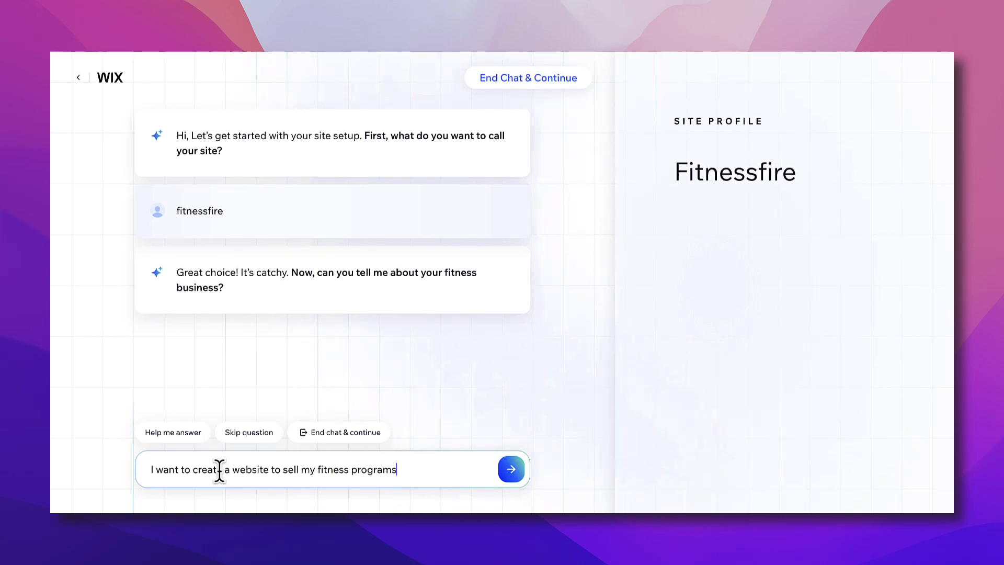
type(", and")
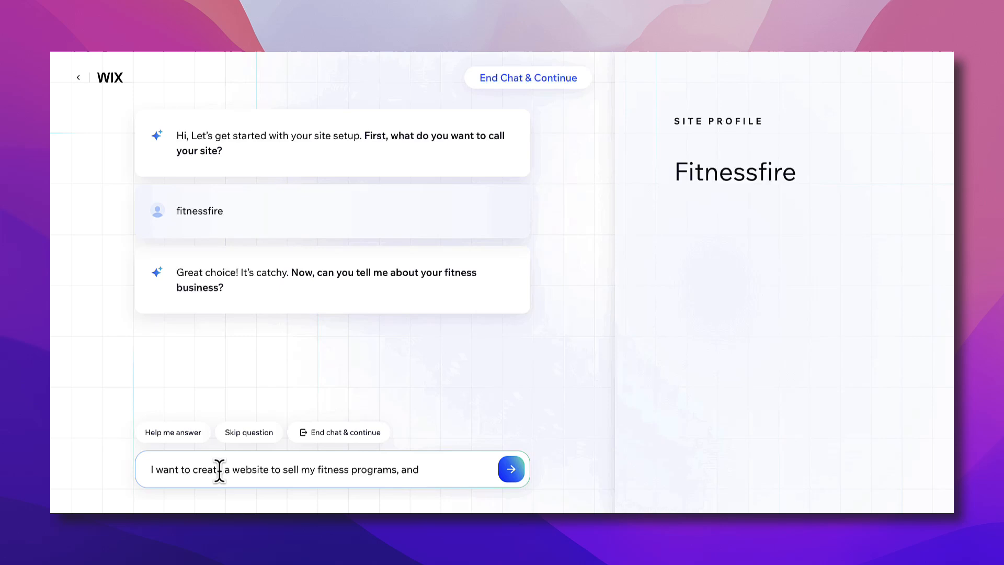
type("have a blog")
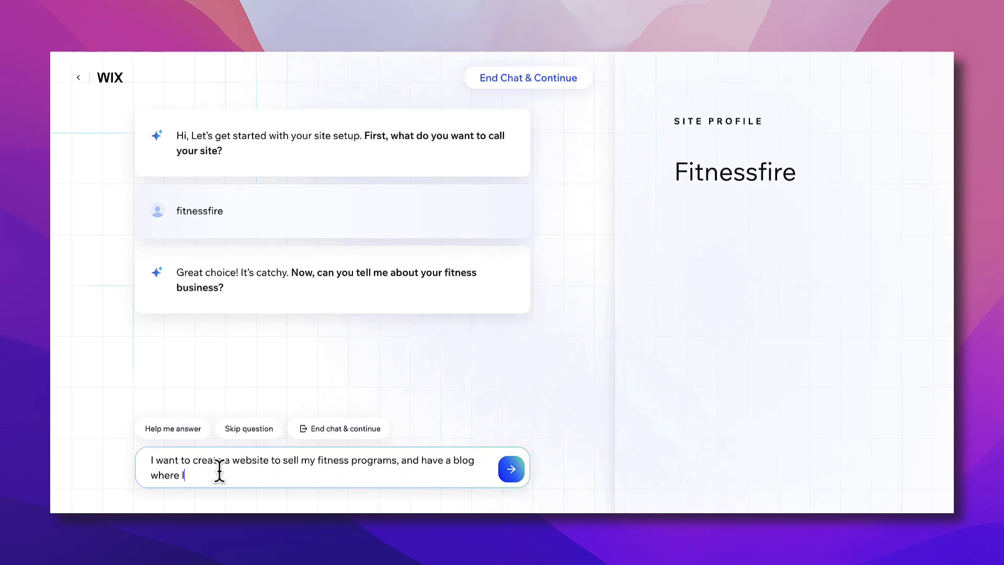
type("can")
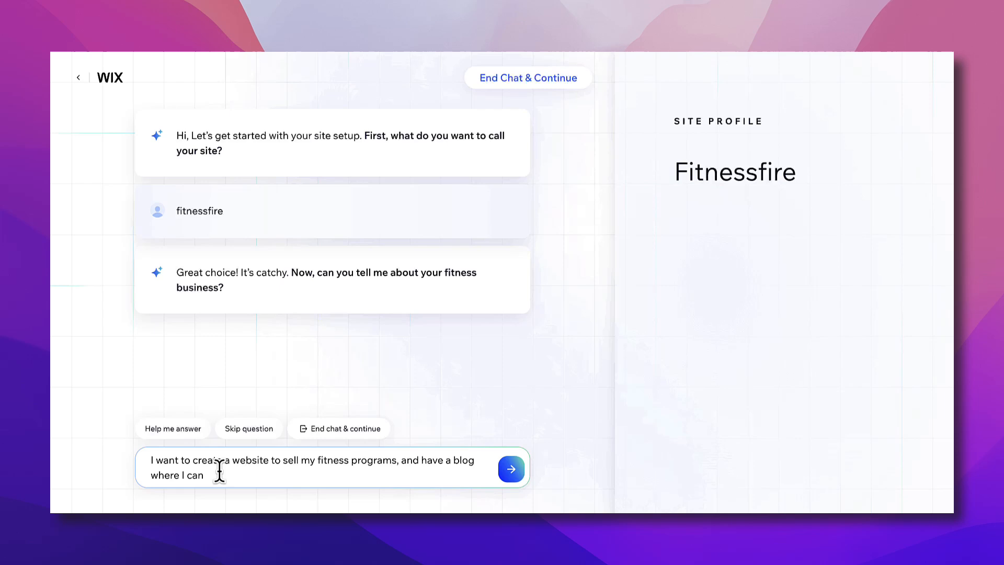
type("publish")
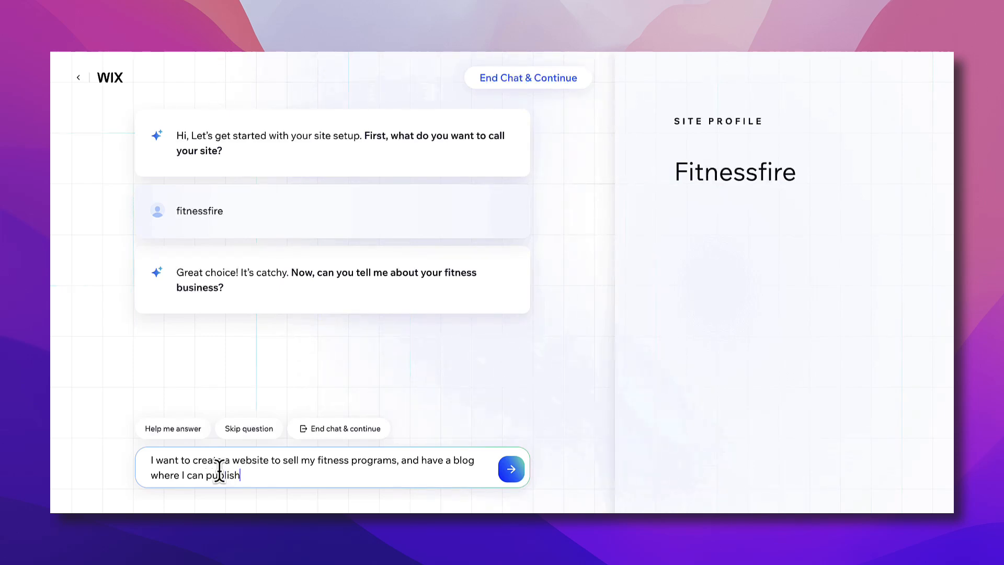
type("fitness related topics, ad")
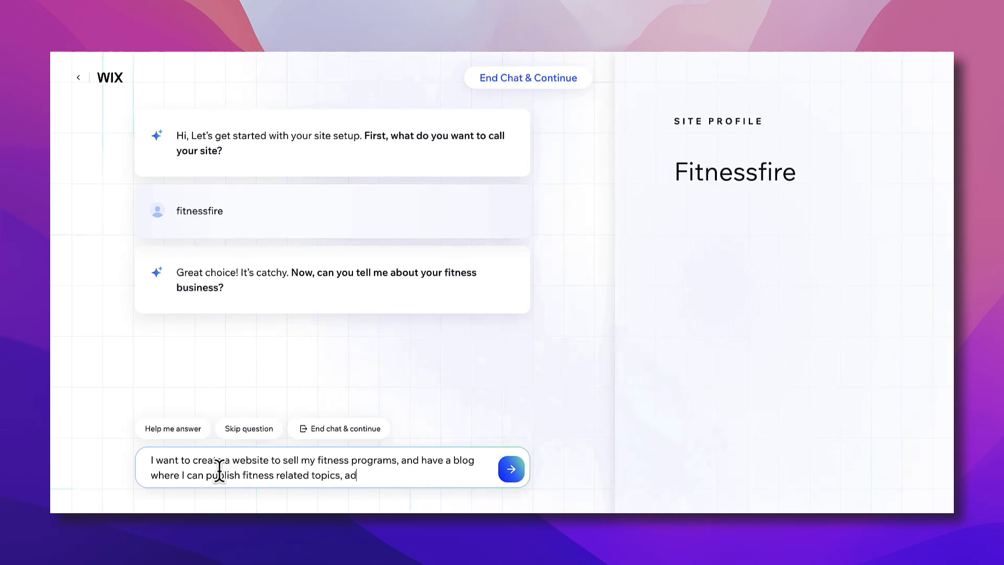
type("s well as")
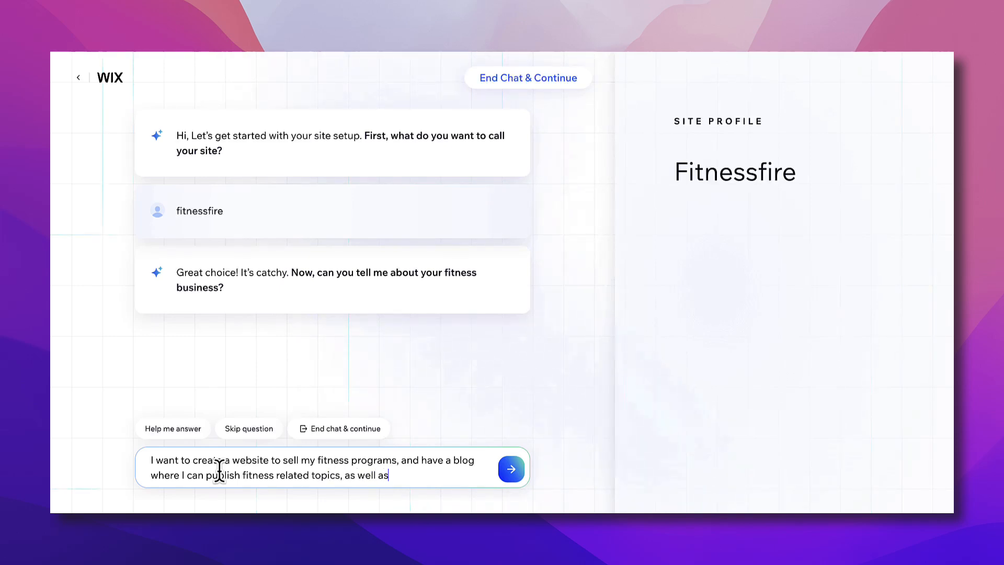
type("f")
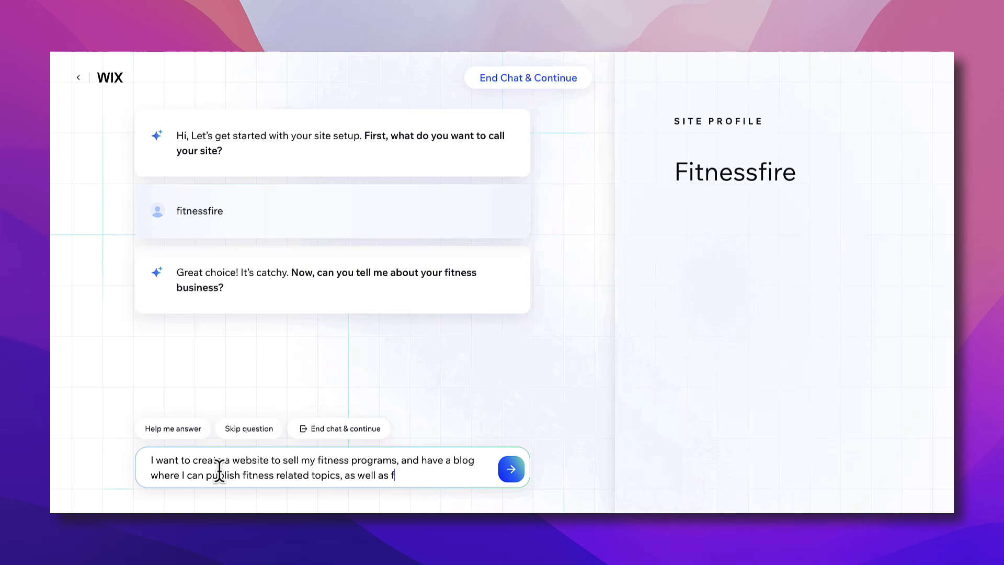
type("workout")
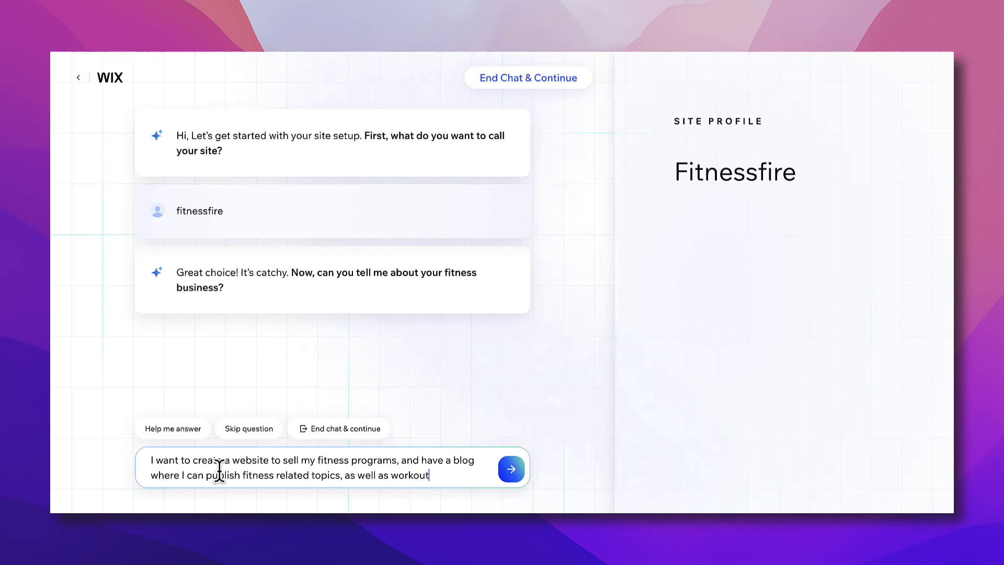
type("videos")
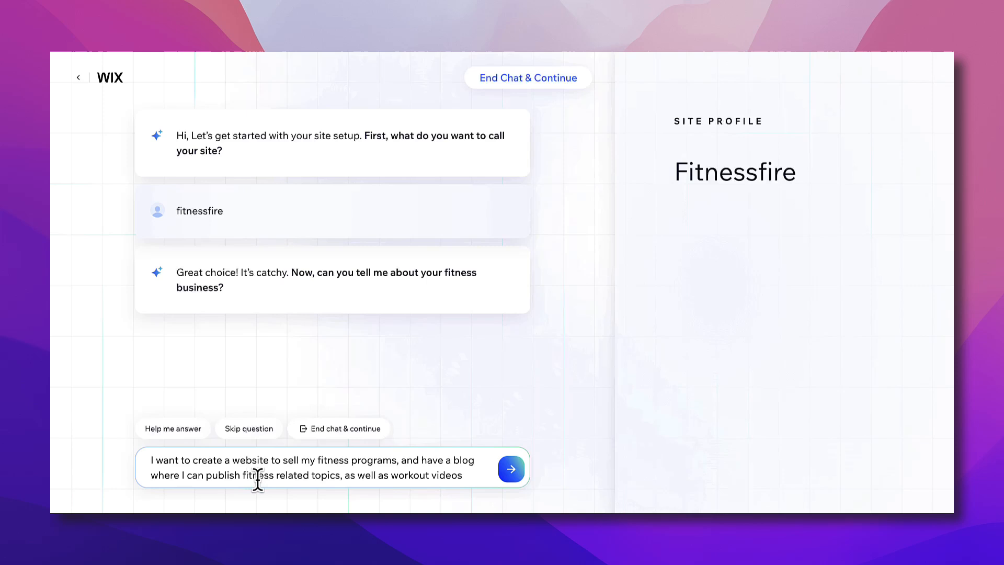
mouse_move(531, 406)
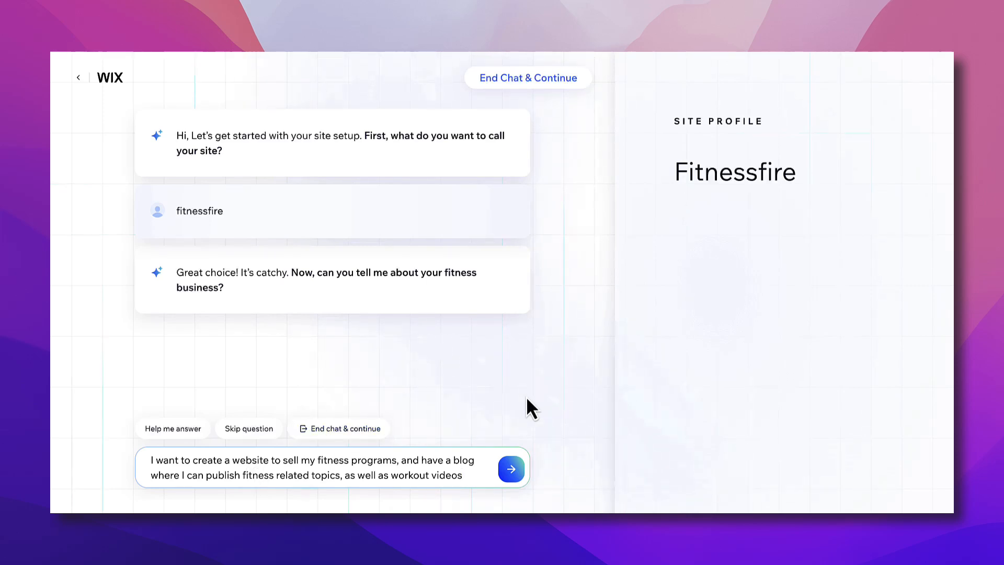
mouse_move(464, 476)
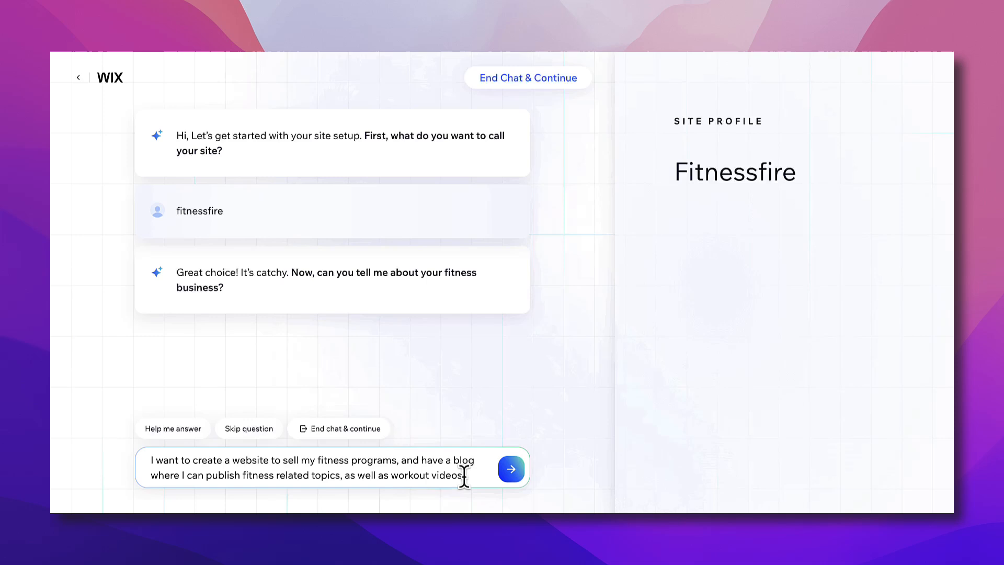
mouse_move(671, 339)
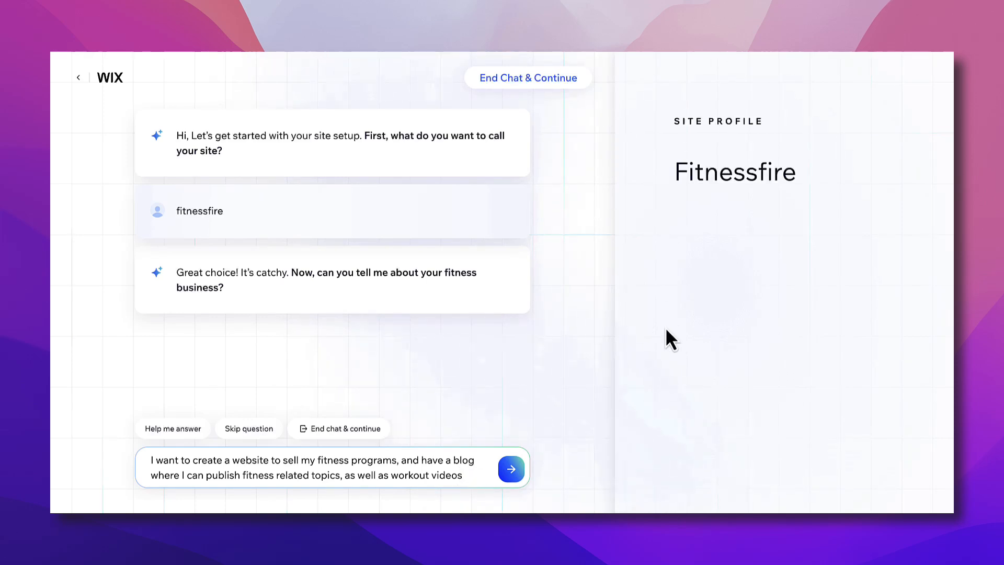
left_click(511, 468)
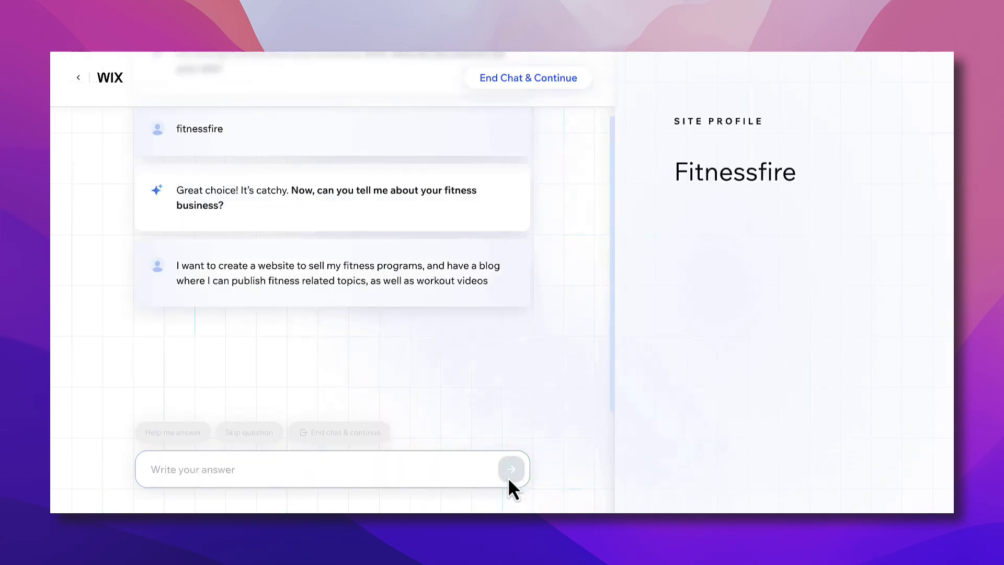
- Send the audience answer: people of all ages learning fitness, wanting to lose fat and build muscle
left_click(511, 469)
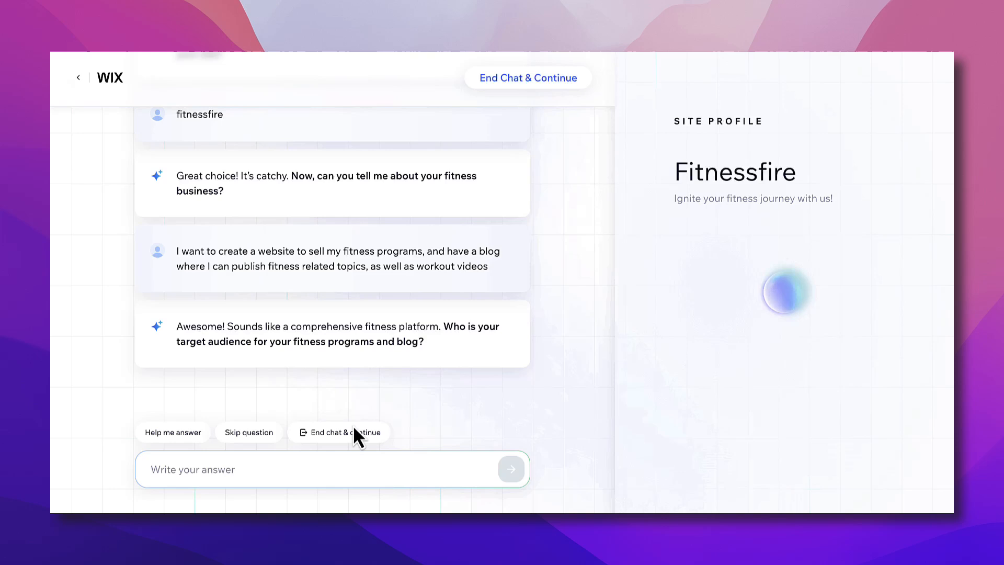
type("people of all")
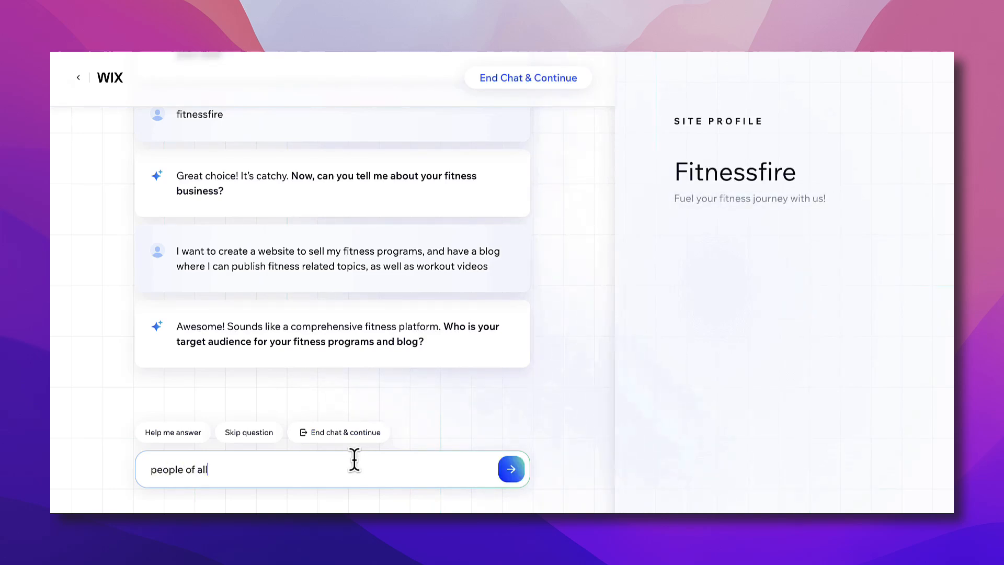
type("ages who want to")
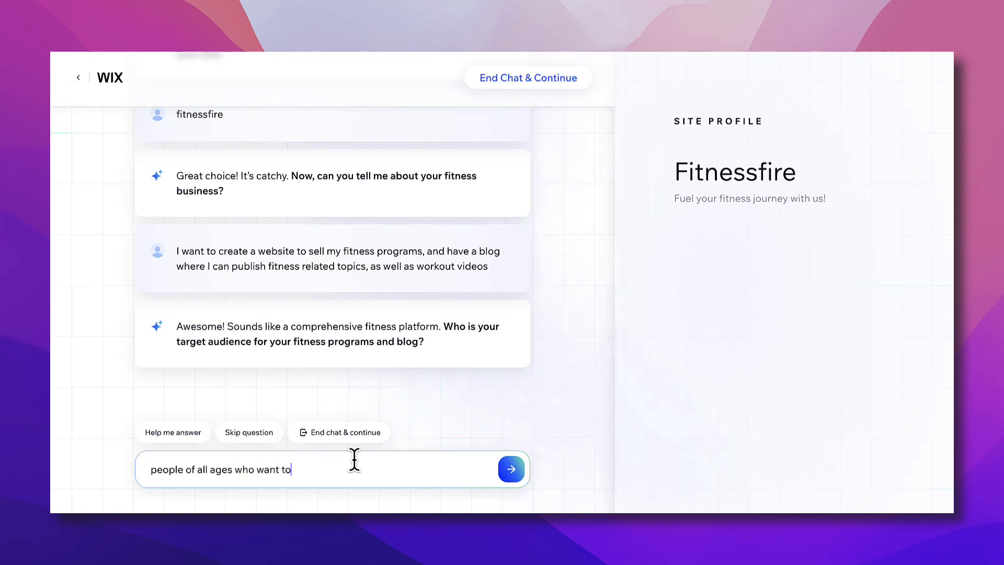
type("learn about fitness and nutrition,")
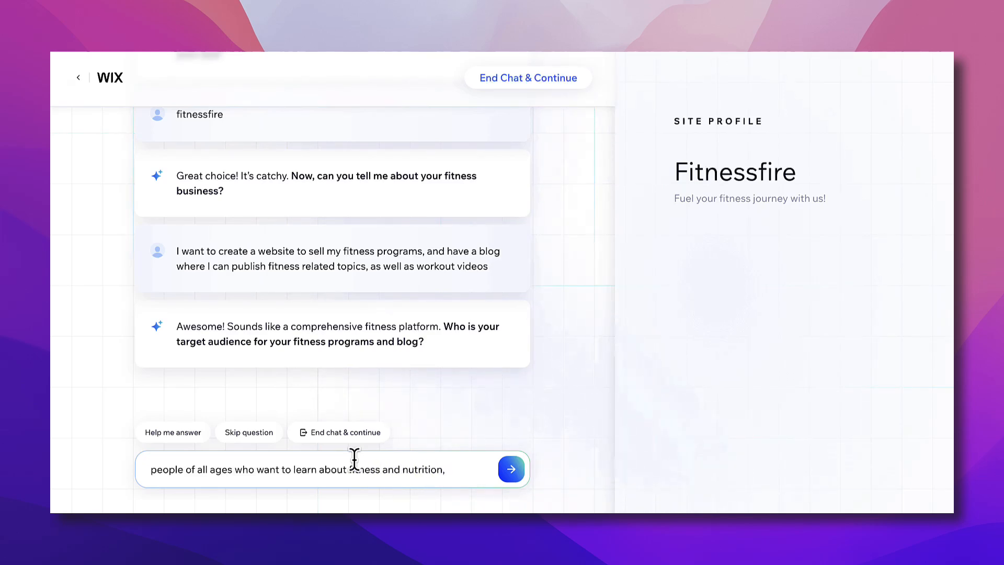
type("and want to")
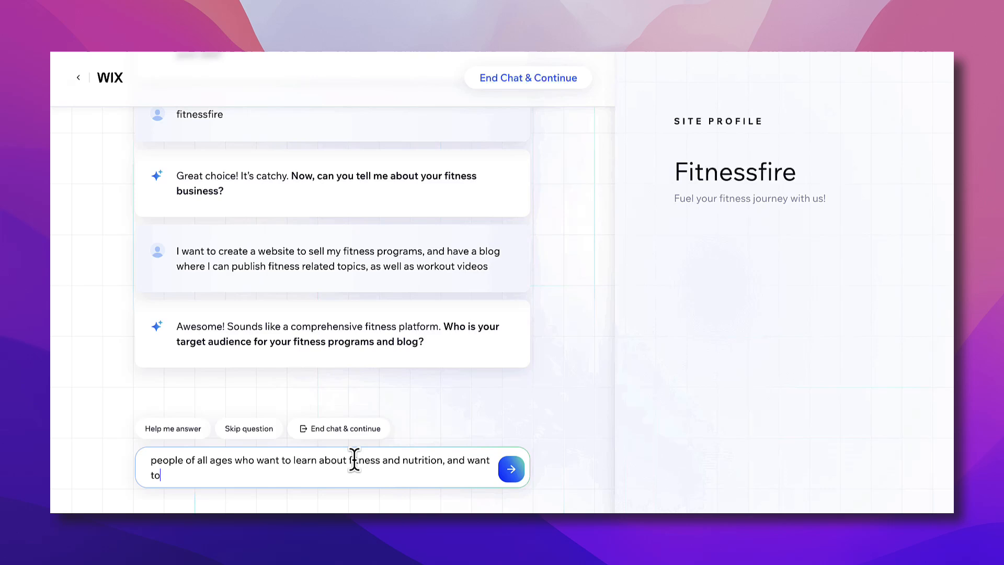
type("lose fat")
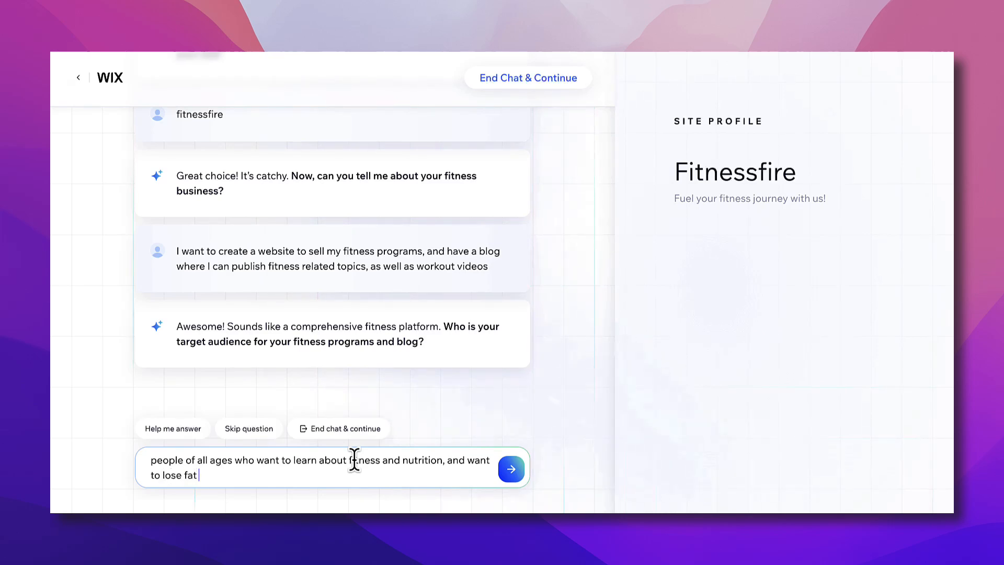
type("and bui")
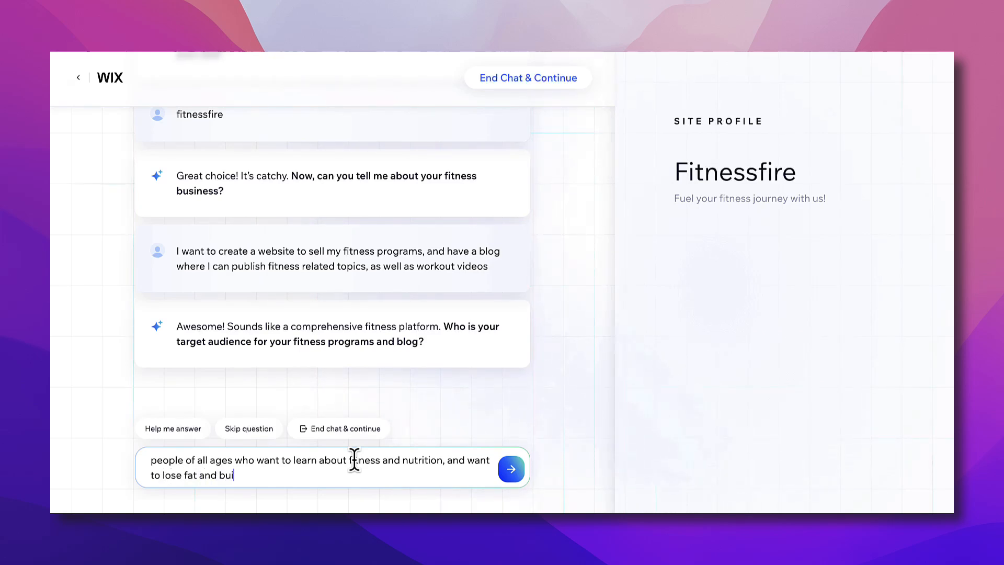
left_click(512, 469)
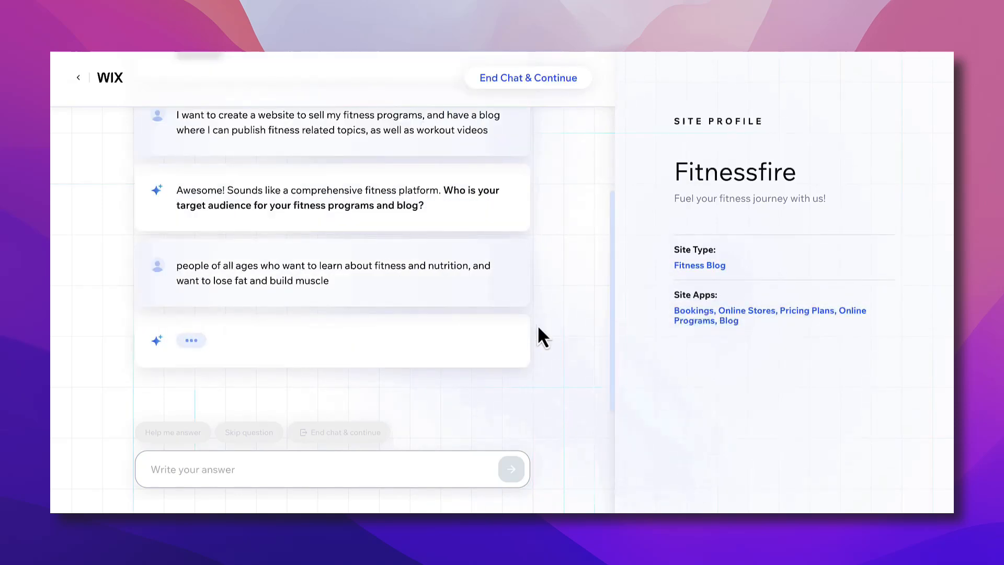
mouse_move(703, 316)
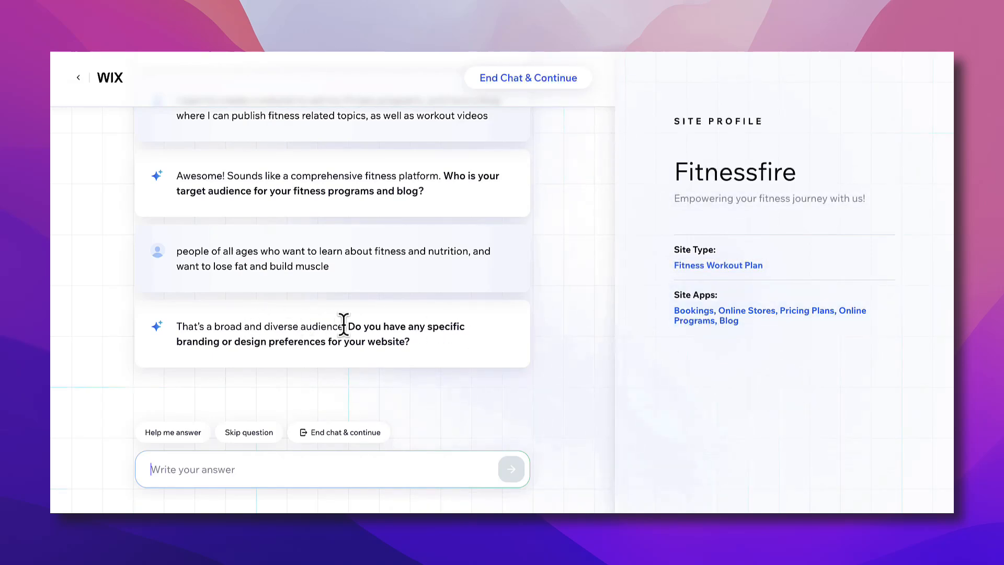
mouse_move(432, 329)
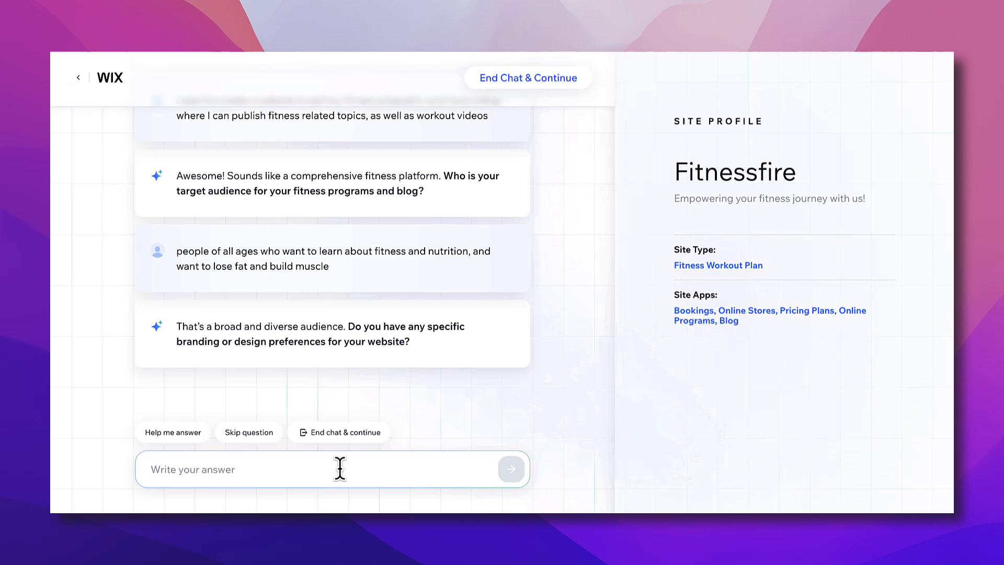
- Send the design answer: energetic, modern look with big text and lots of moving elements
type("I want a vibrant and")
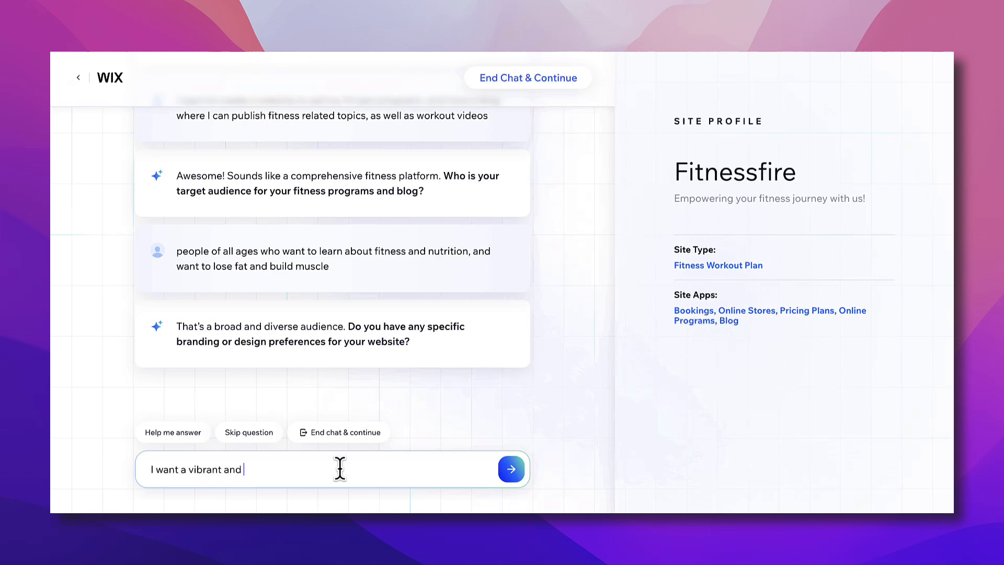
type("energetic looking website, m")
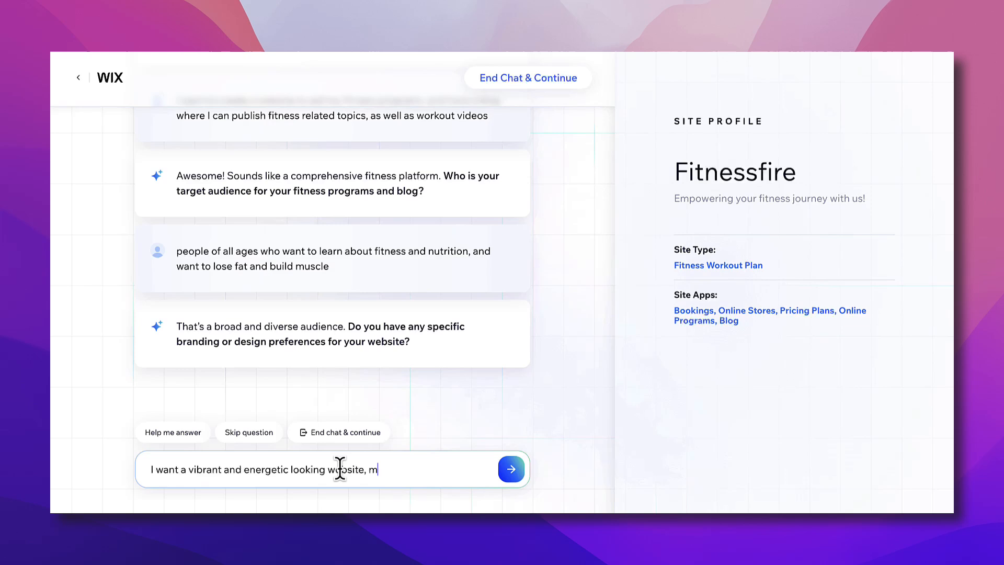
type("odern look with")
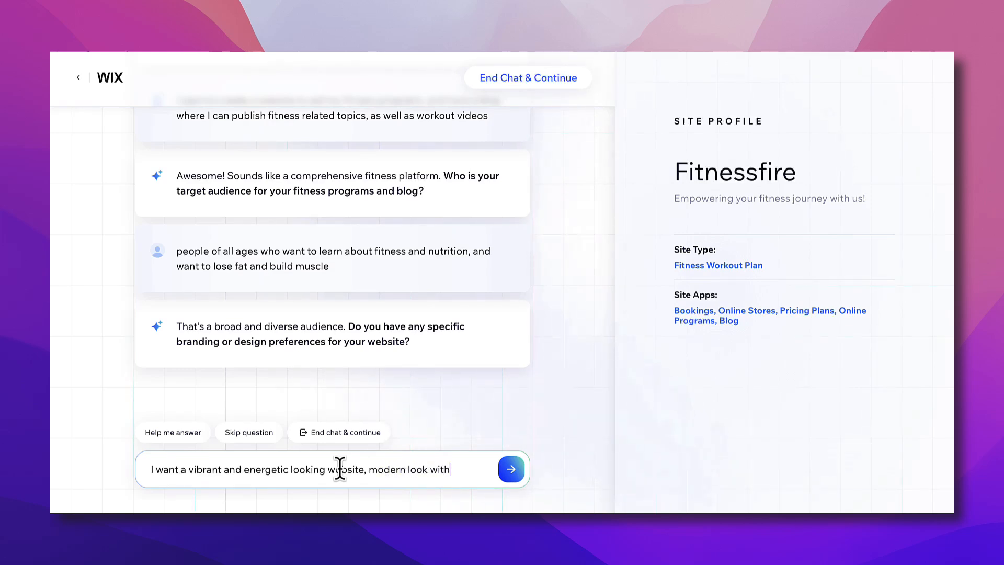
type("big")
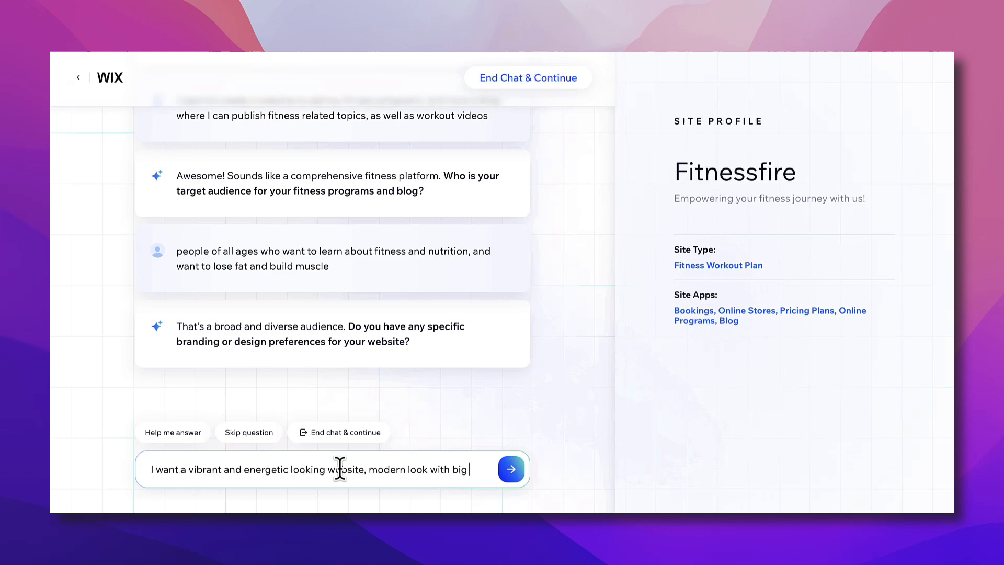
type("text")
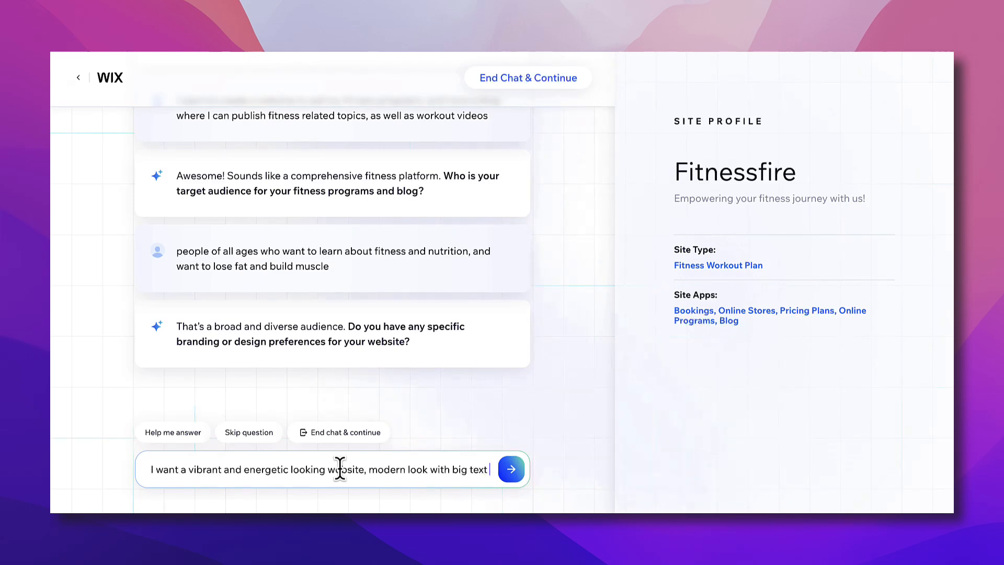
type("and")
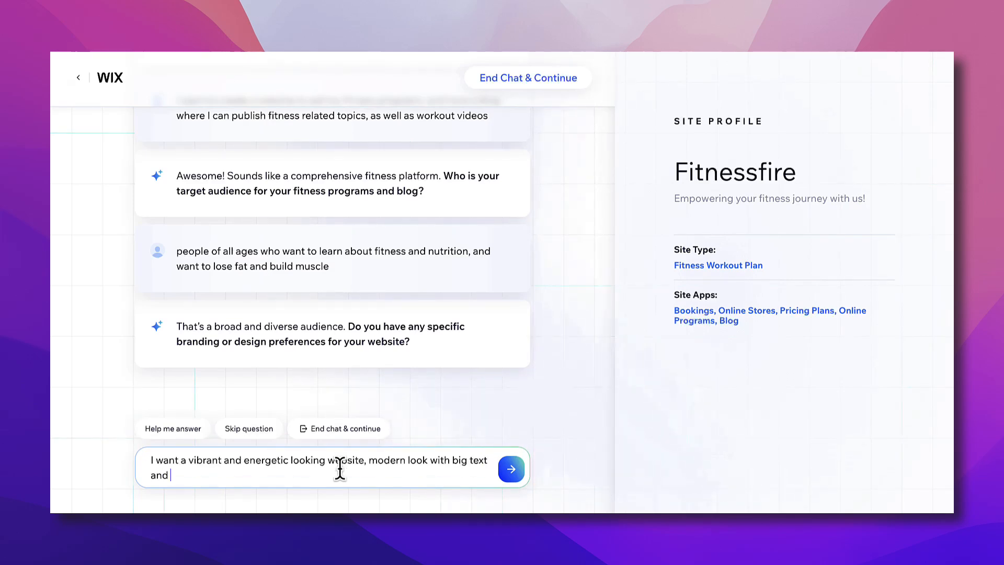
type("lots")
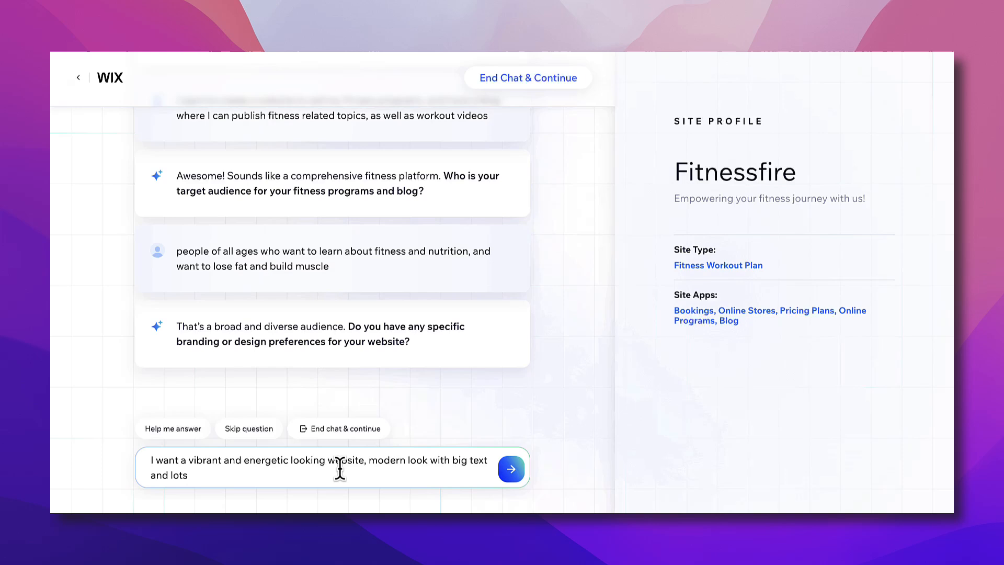
type("of movi")
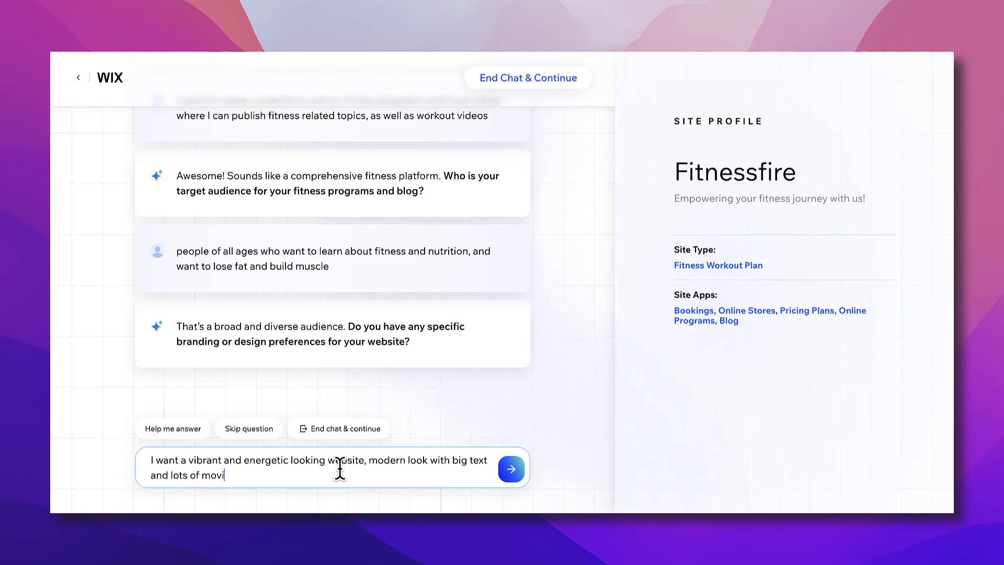
type("ng elemnts")
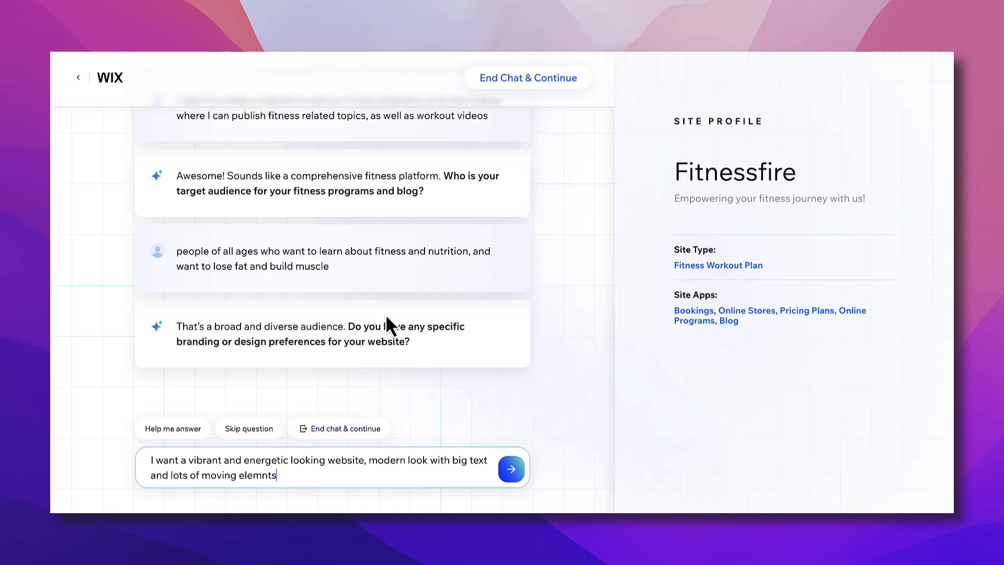
mouse_move(457, 452)
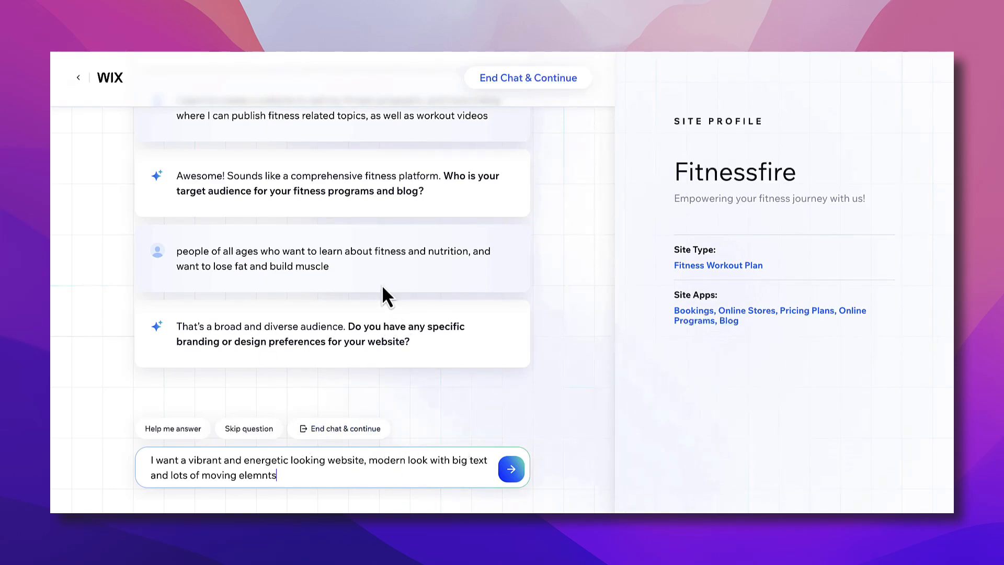
left_click(510, 468)
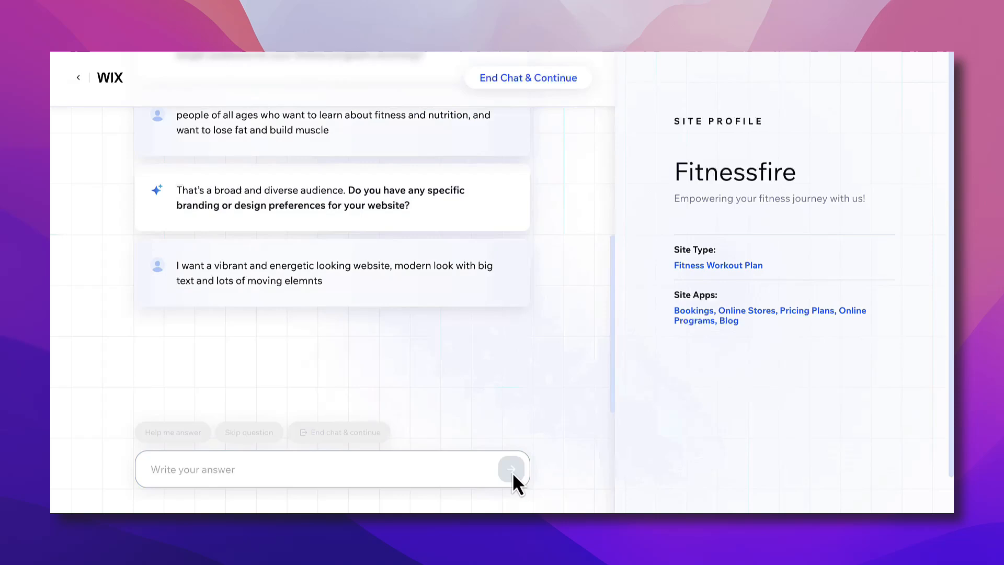
- Skip the unique selling point question to finish the site-profile chat
left_click(510, 469)
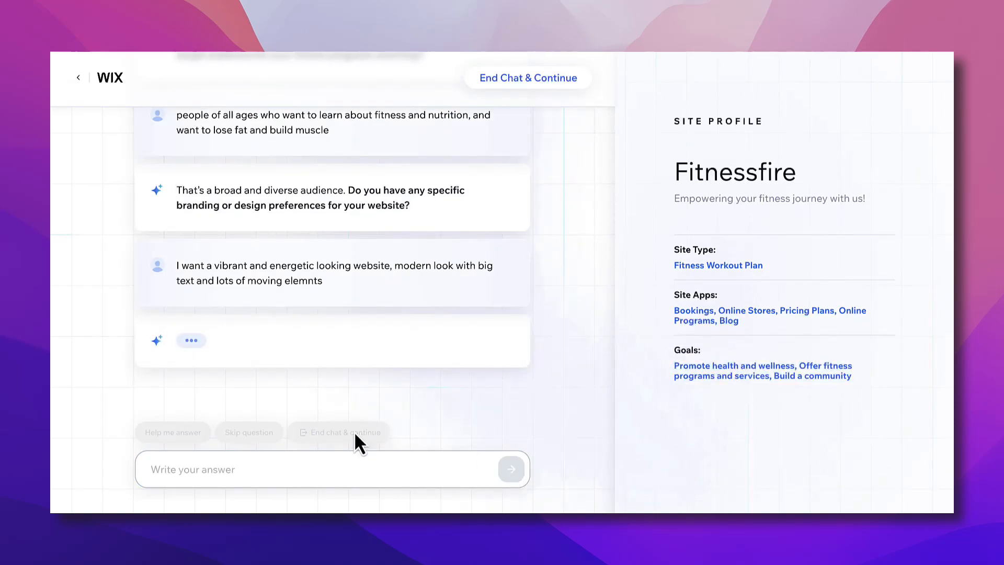
mouse_move(560, 190)
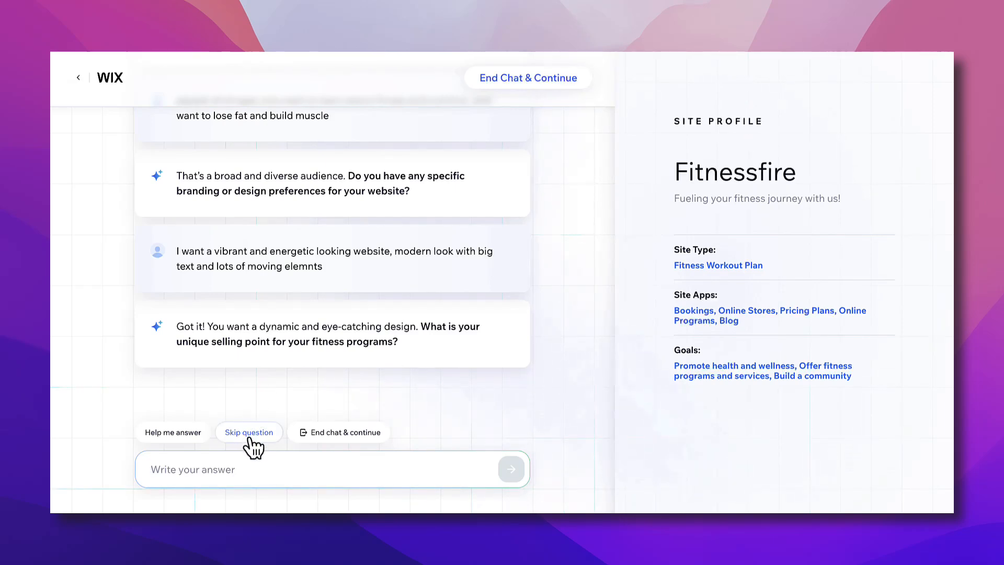
mouse_move(381, 329)
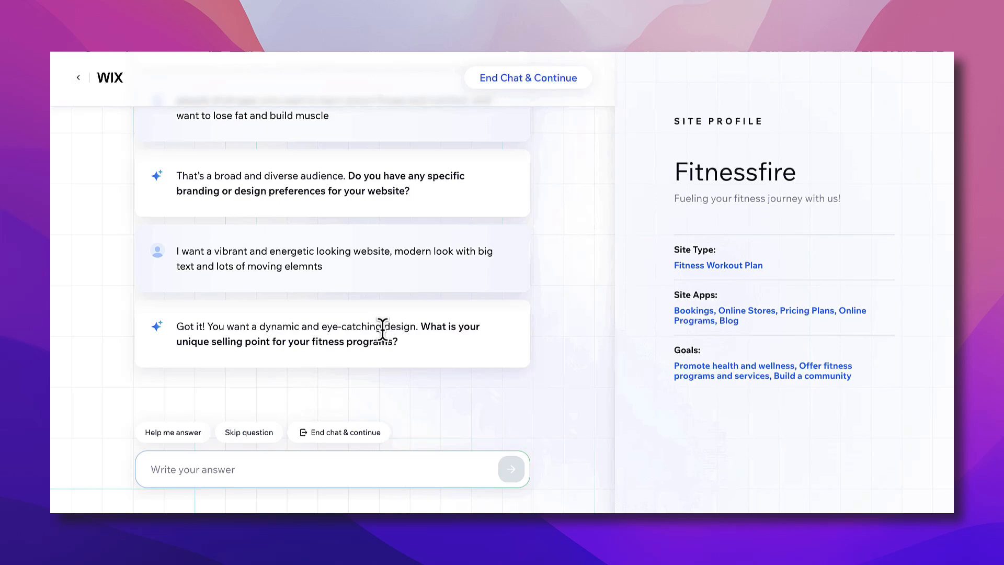
mouse_move(294, 343)
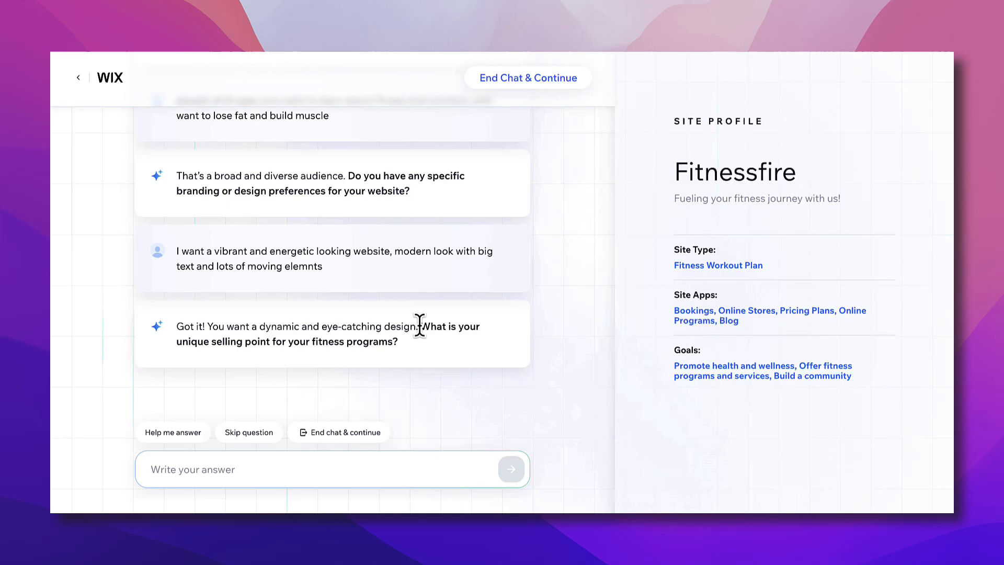
left_click(249, 431)
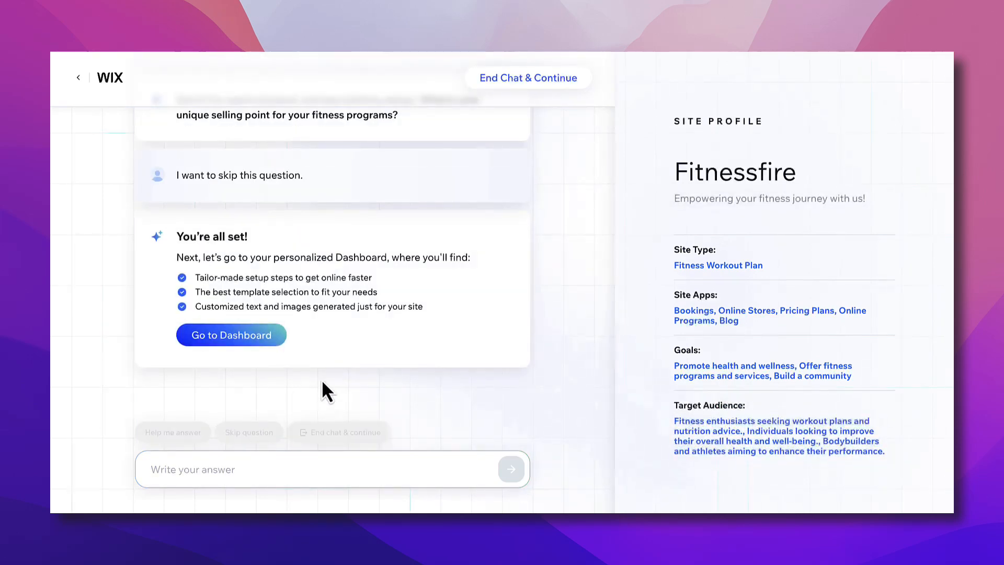
- Go to the personalized Fitnessfire dashboard and confirm
left_click(231, 335)
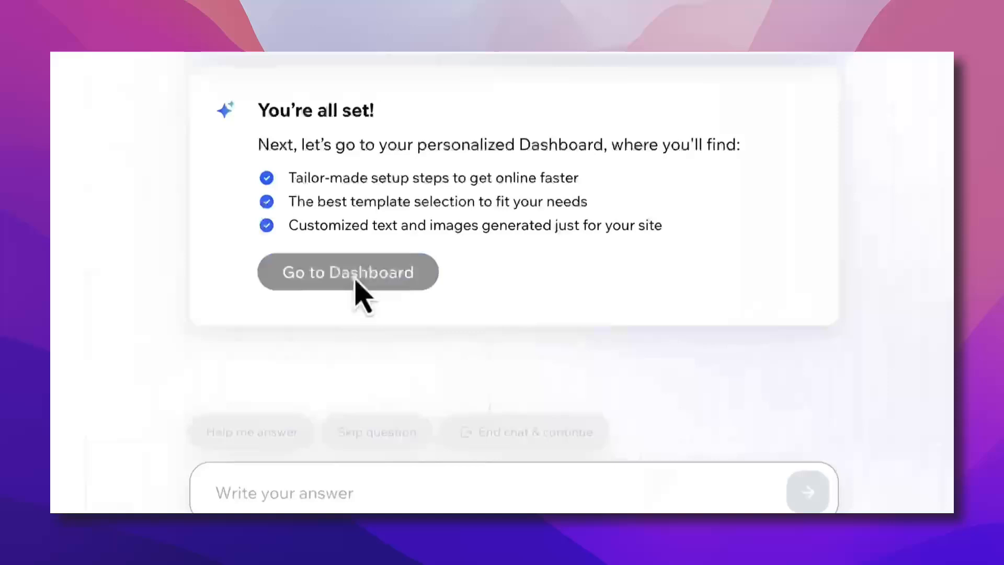
left_click(347, 271)
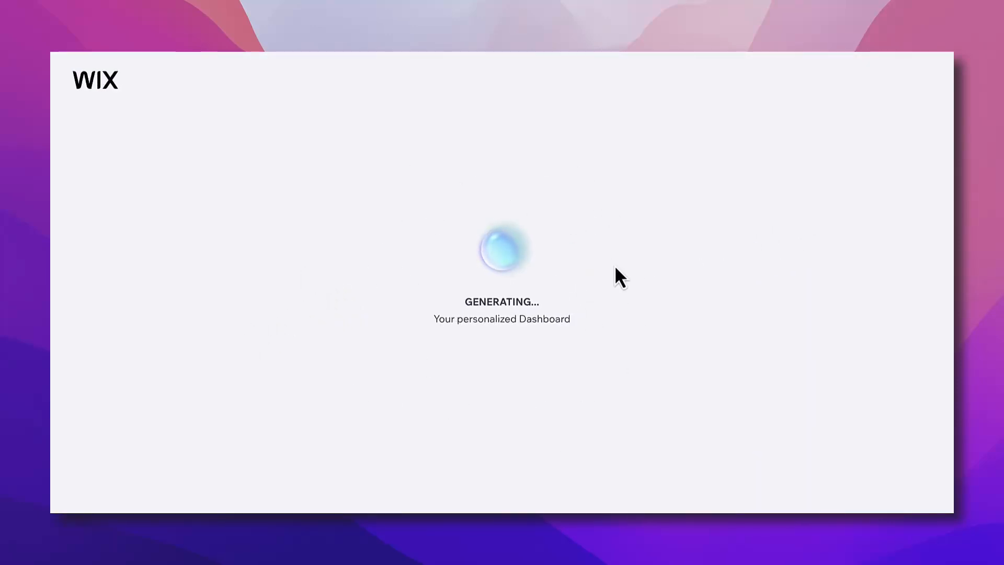
mouse_move(488, 394)
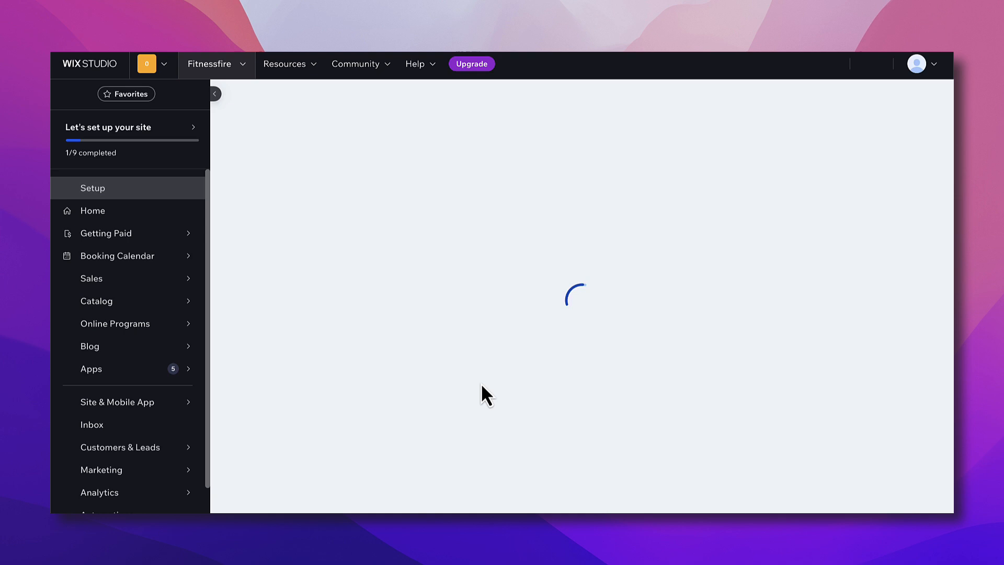
mouse_move(598, 376)
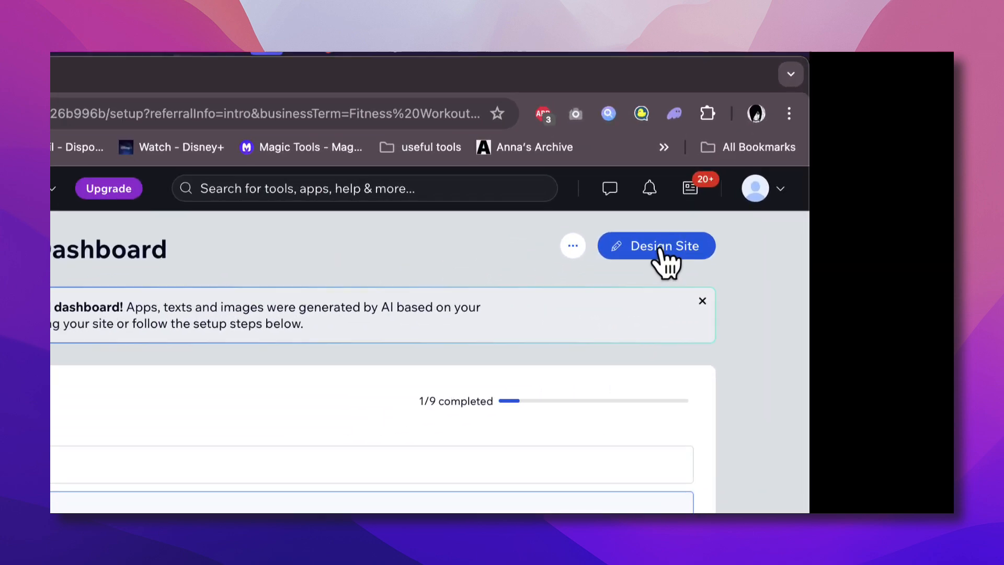
- Start designing Fitnessfire and have Wix generate a site design with AI
left_click(655, 245)
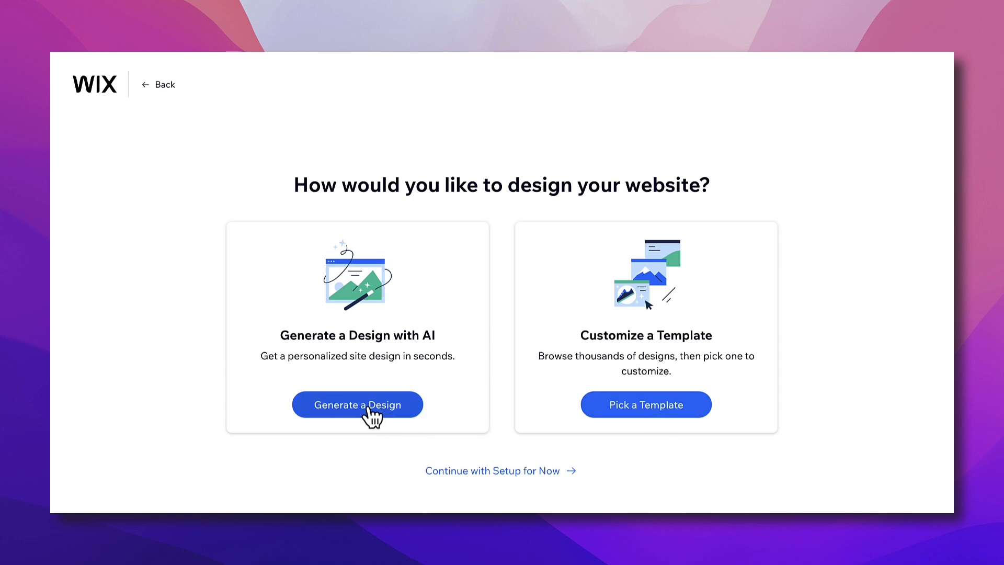
left_click(356, 404)
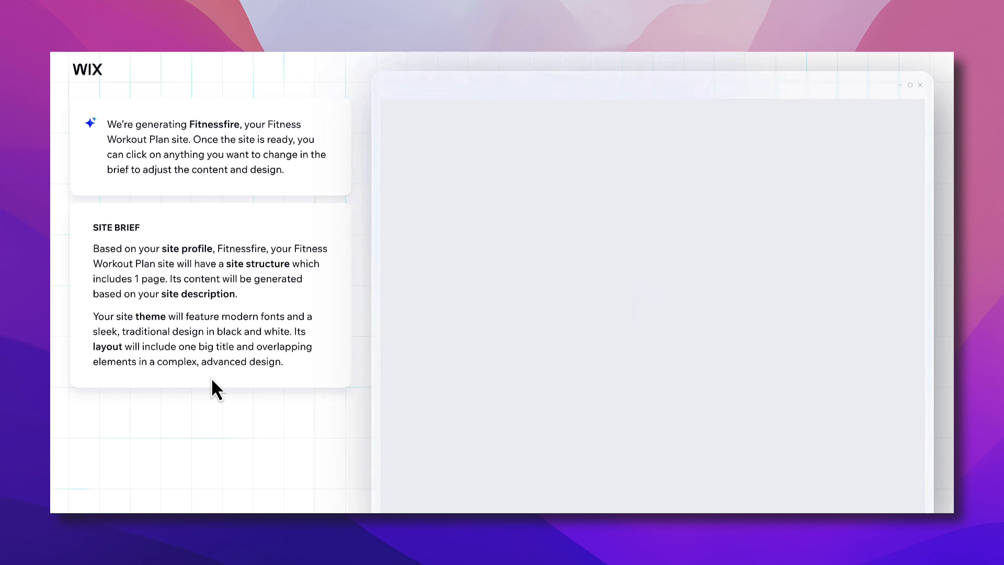
mouse_move(241, 198)
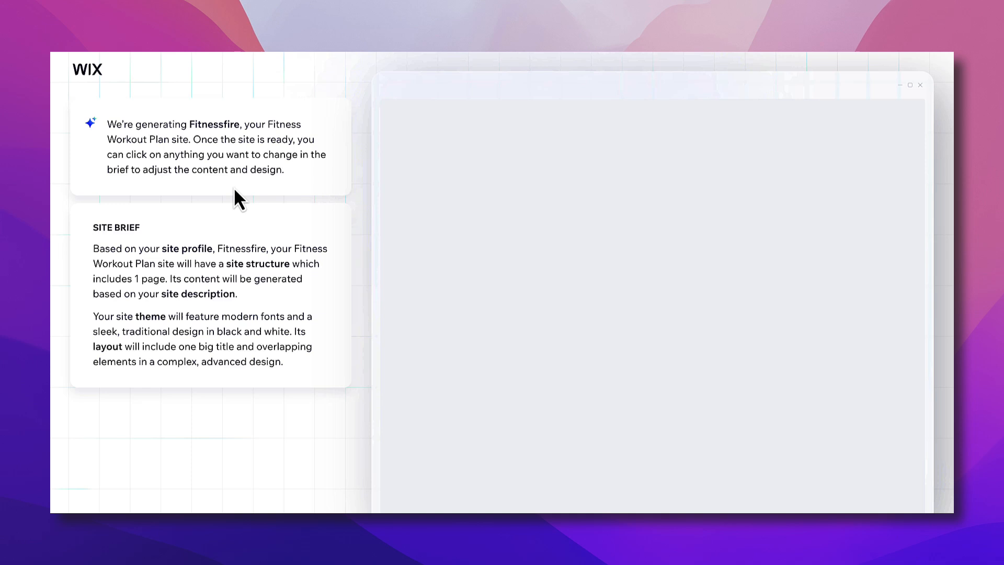
mouse_move(648, 303)
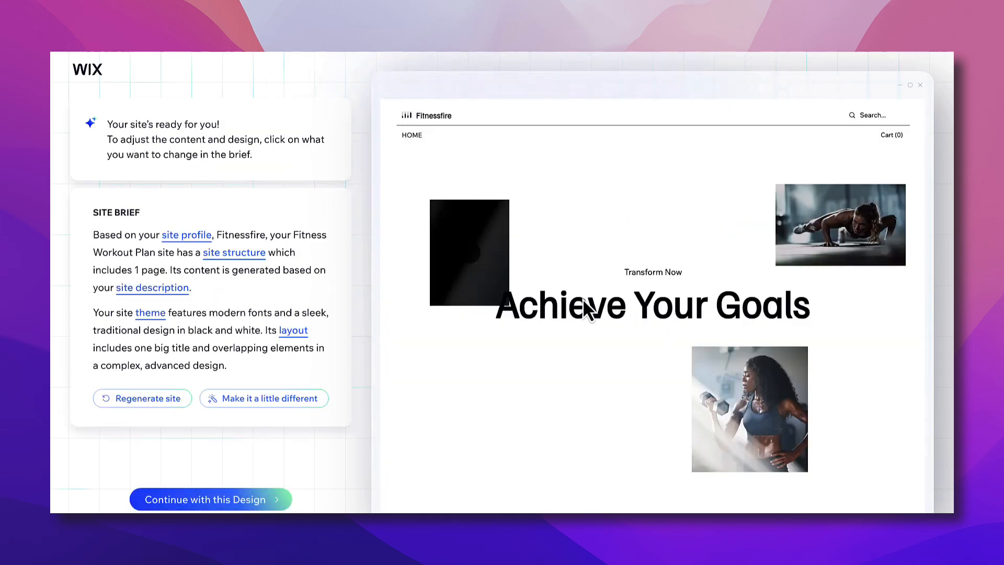
- Review the Transform Your Body preview and request a slightly different AI design variation
scroll("down", 3)
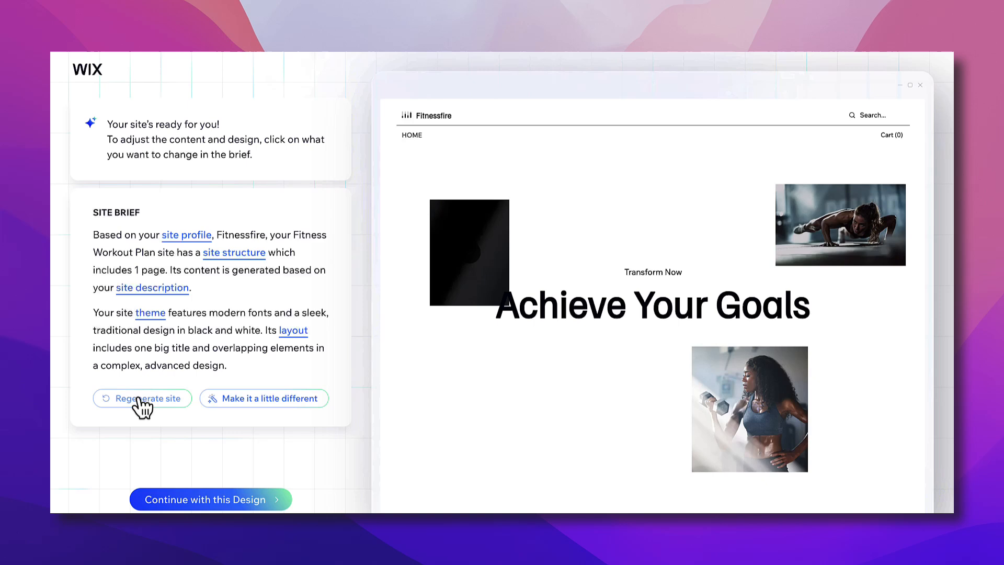
mouse_move(146, 412)
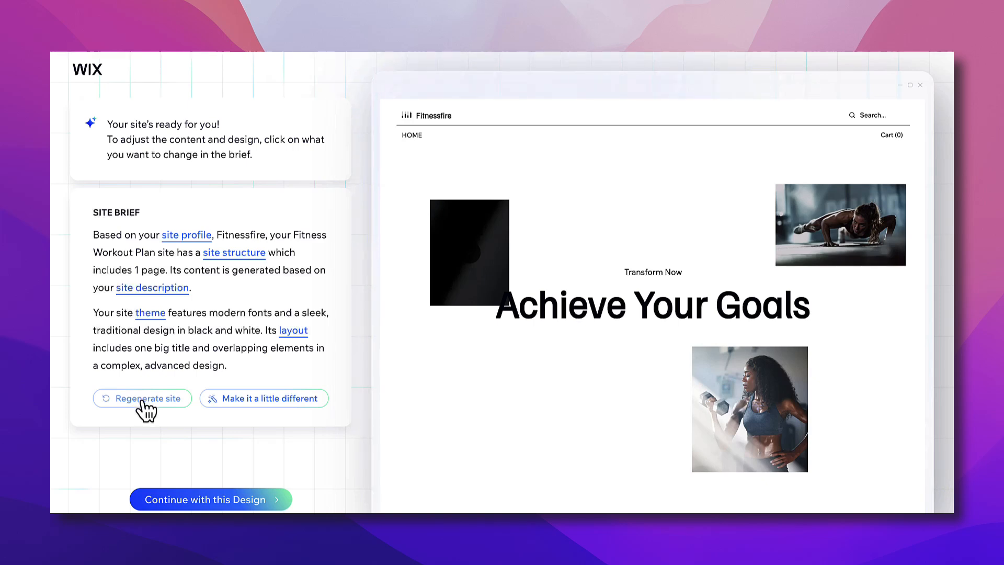
mouse_move(153, 413)
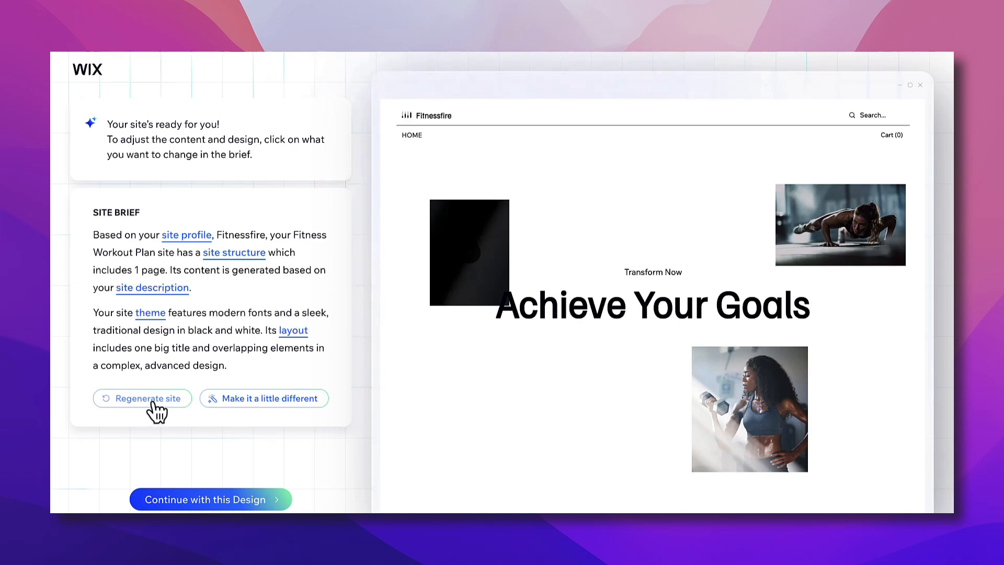
left_click(142, 398)
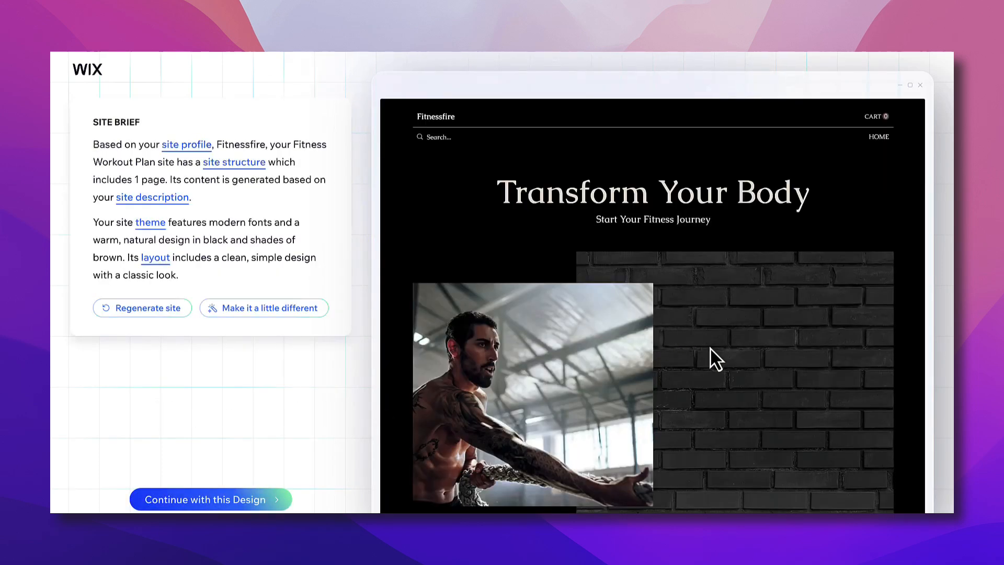
scroll("down", 3)
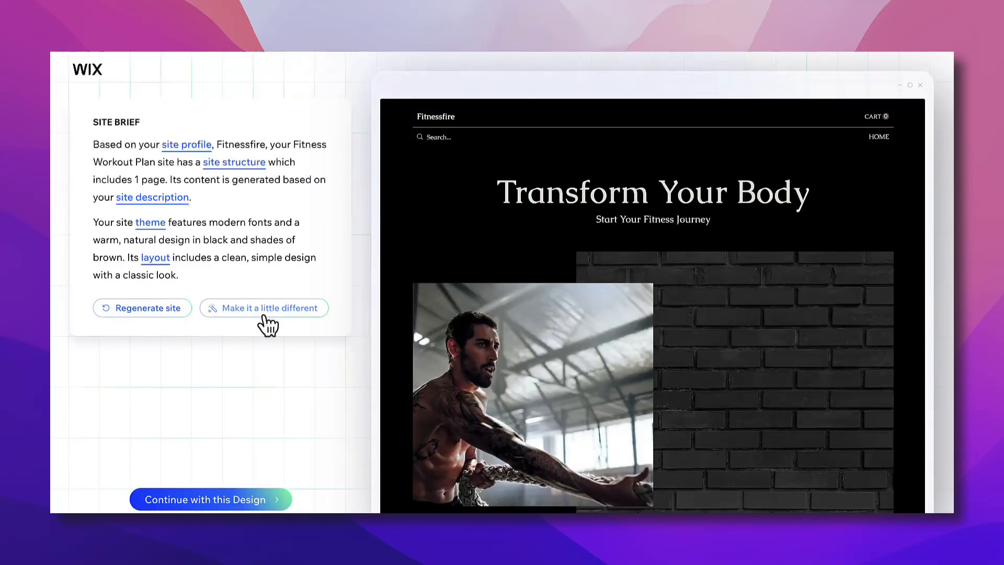
mouse_move(210, 500)
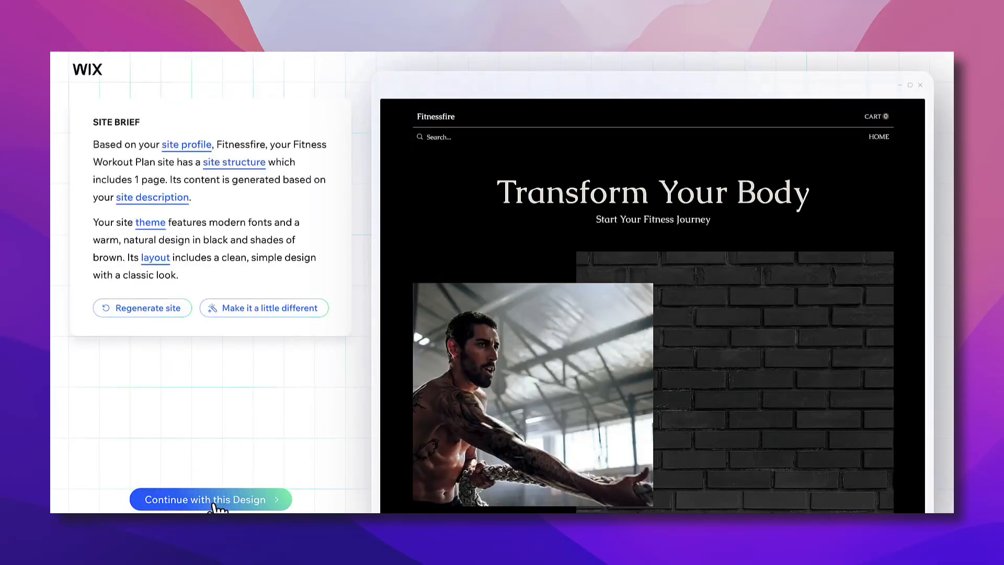
mouse_move(498, 310)
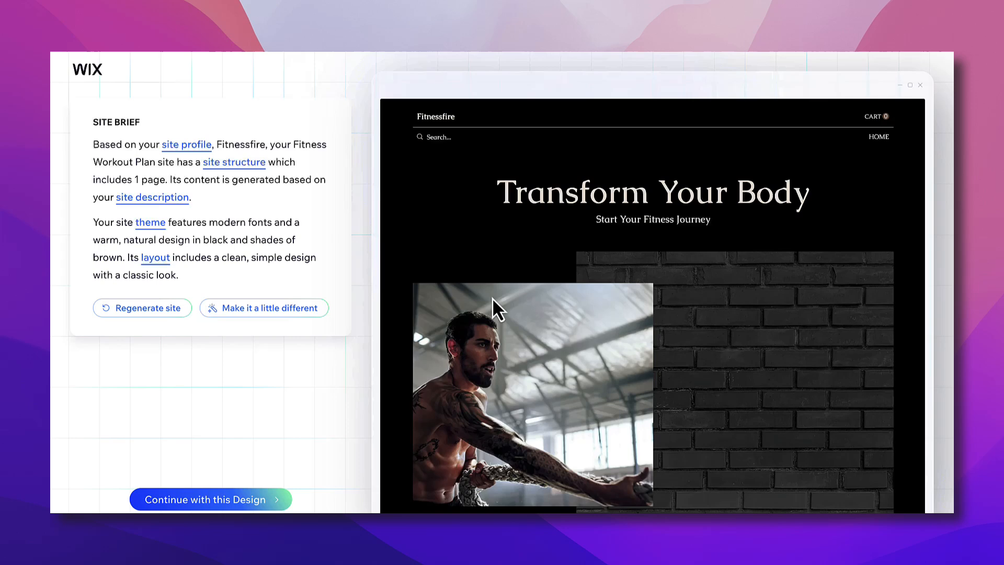
mouse_move(693, 302)
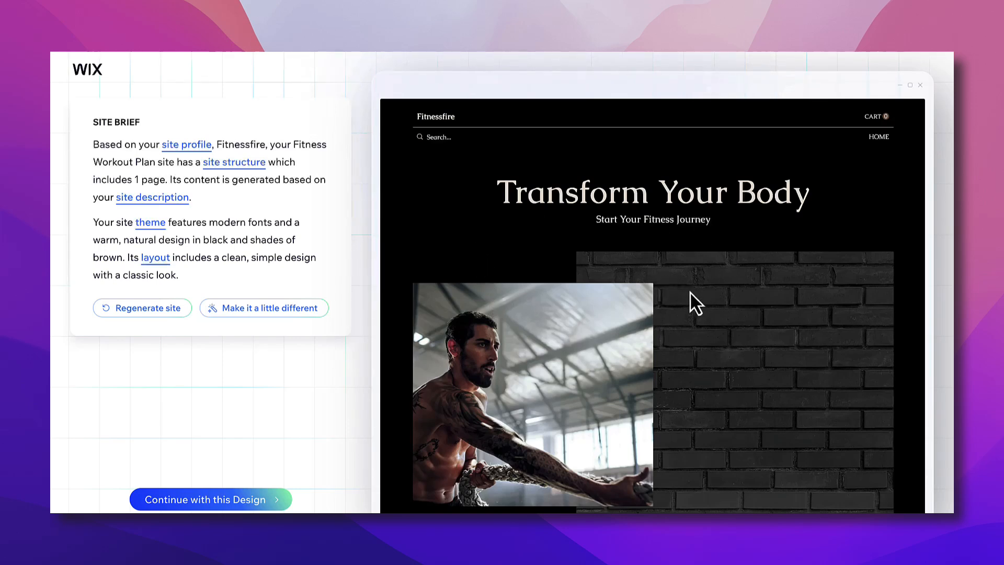
mouse_move(217, 506)
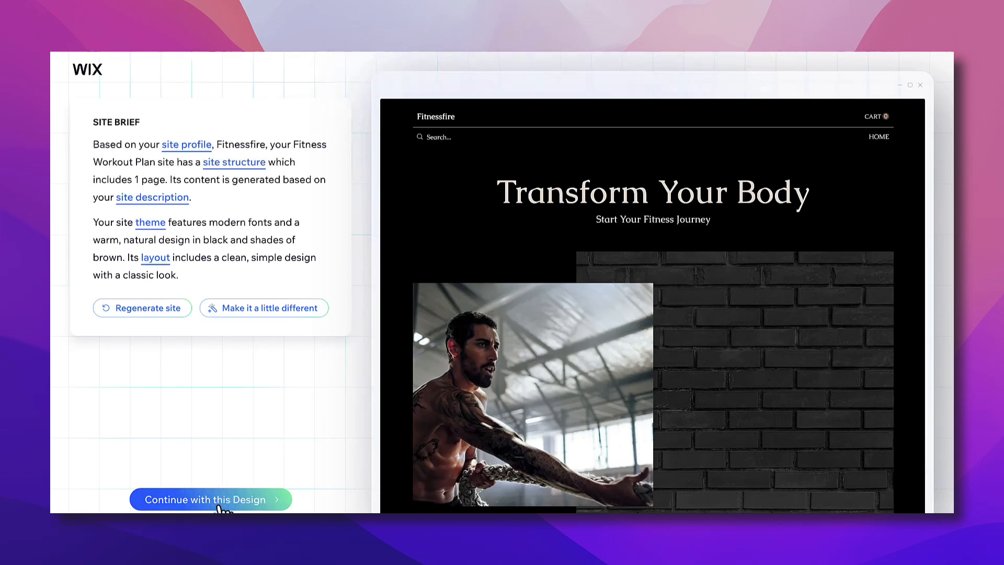
mouse_move(568, 255)
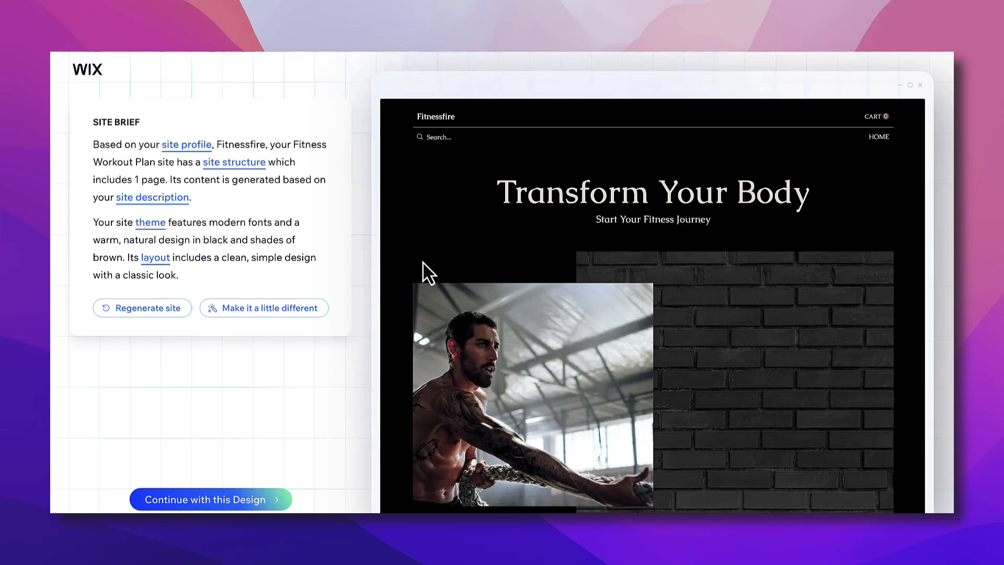
left_click(263, 307)
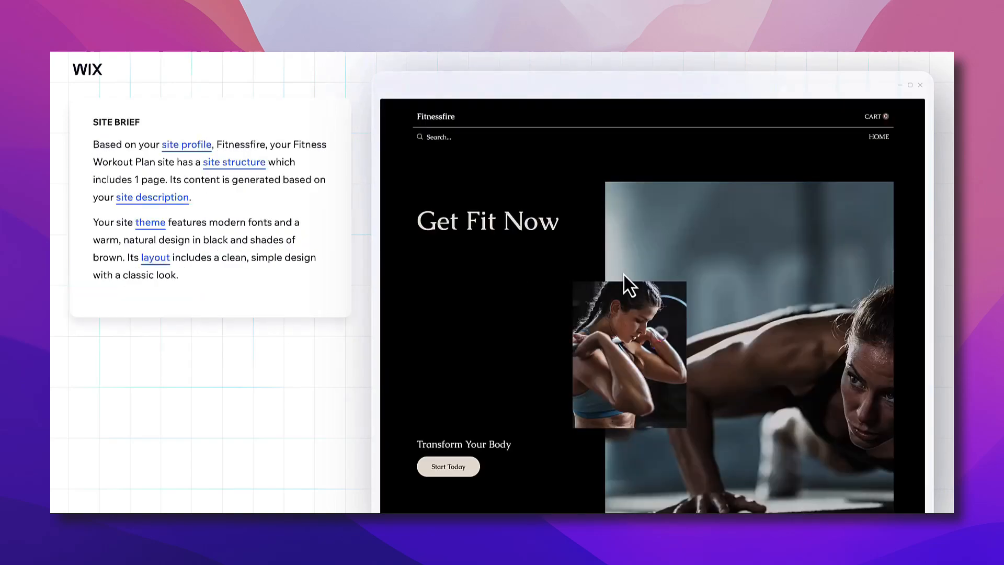
- Scroll through the regenerated Get Fit Now design and continue with it
scroll("down", 3)
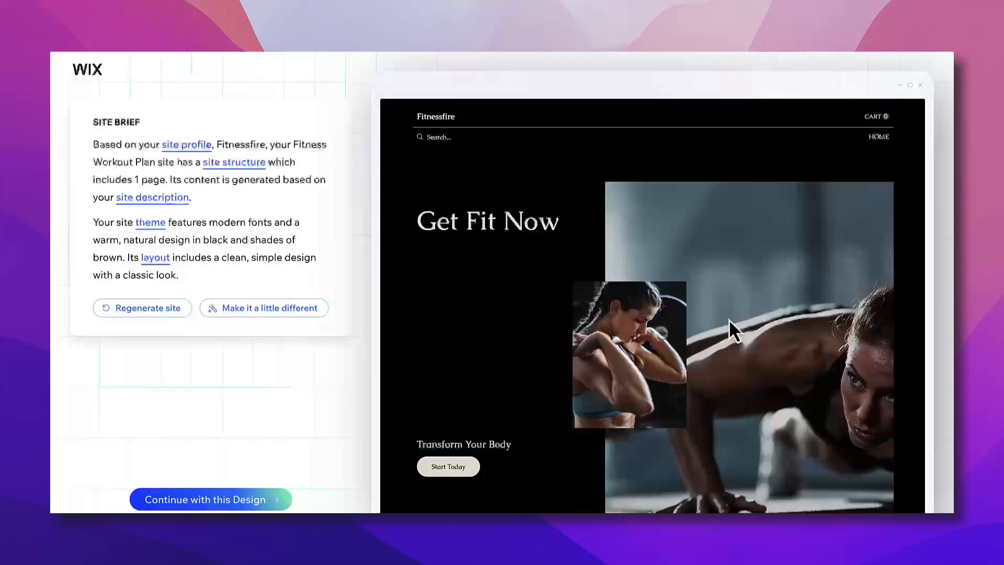
mouse_move(642, 250)
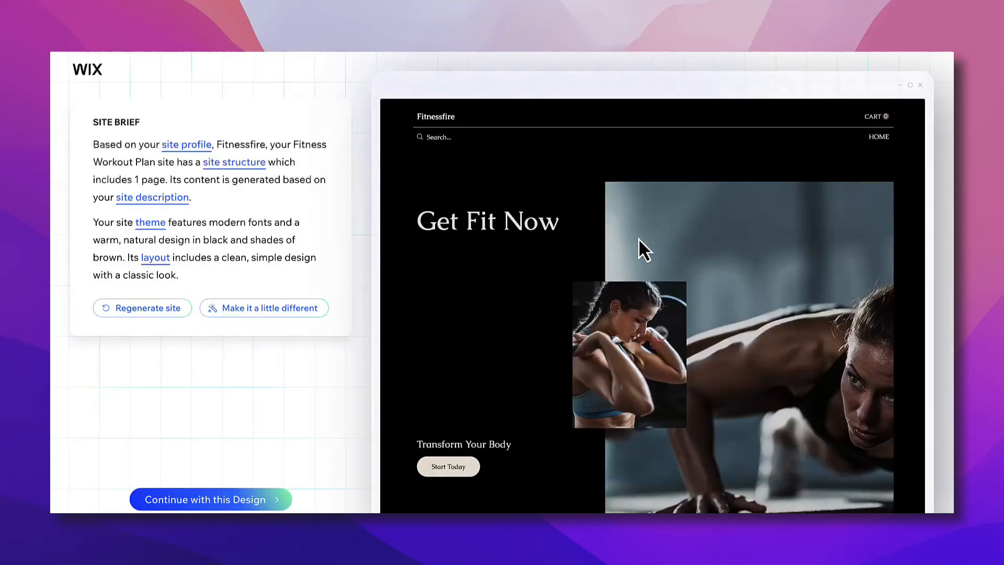
mouse_move(615, 305)
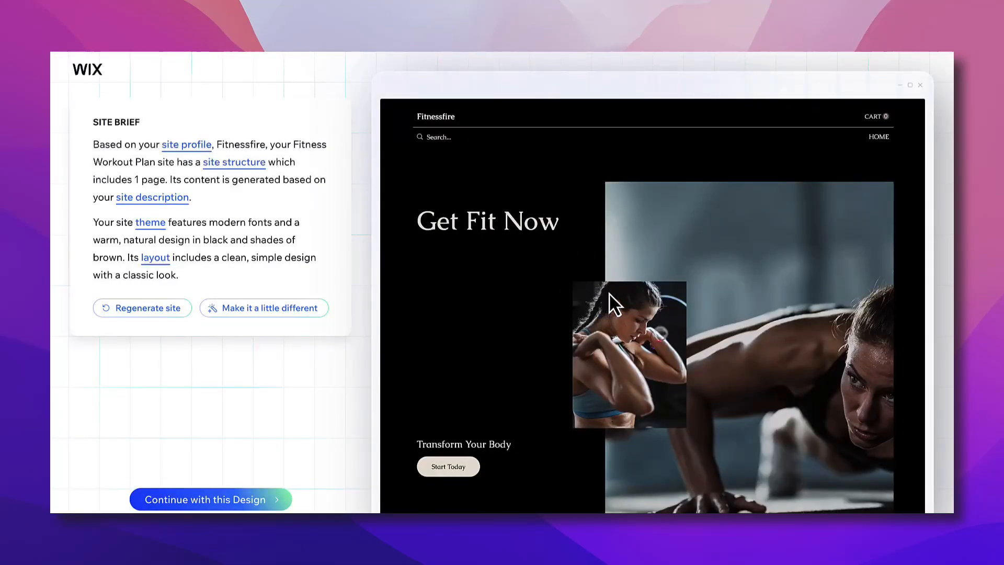
scroll("down", 3)
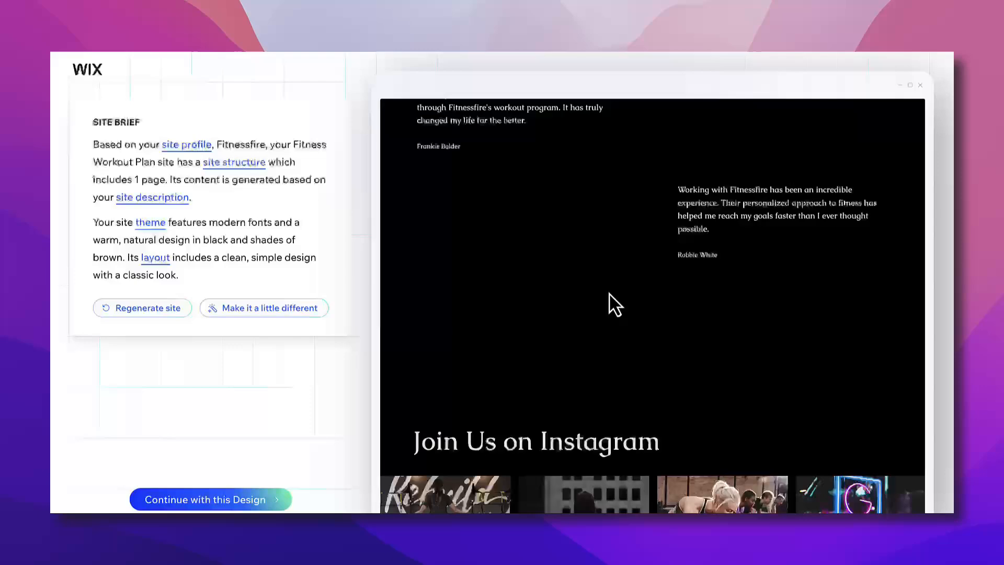
left_click(209, 498)
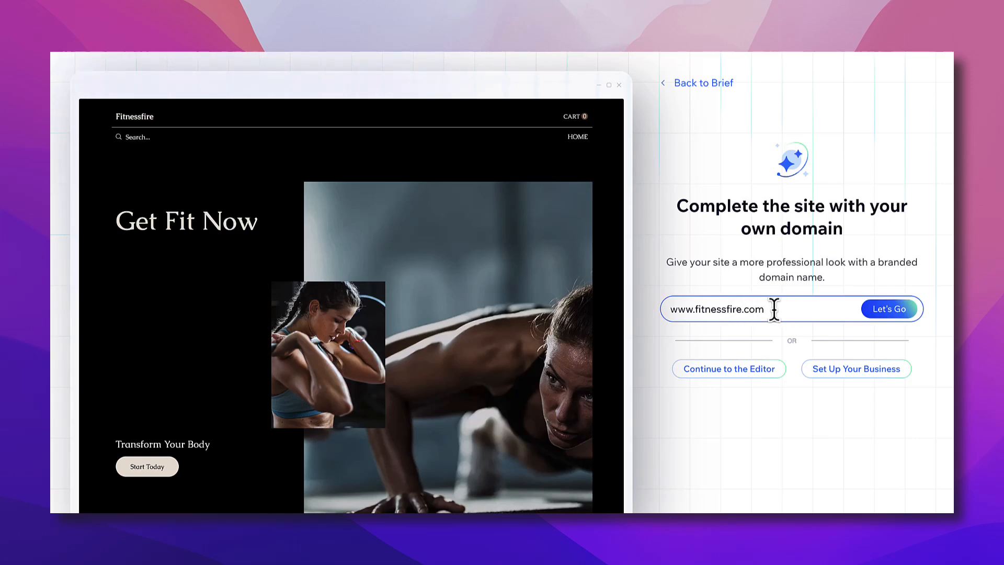
mouse_move(819, 310)
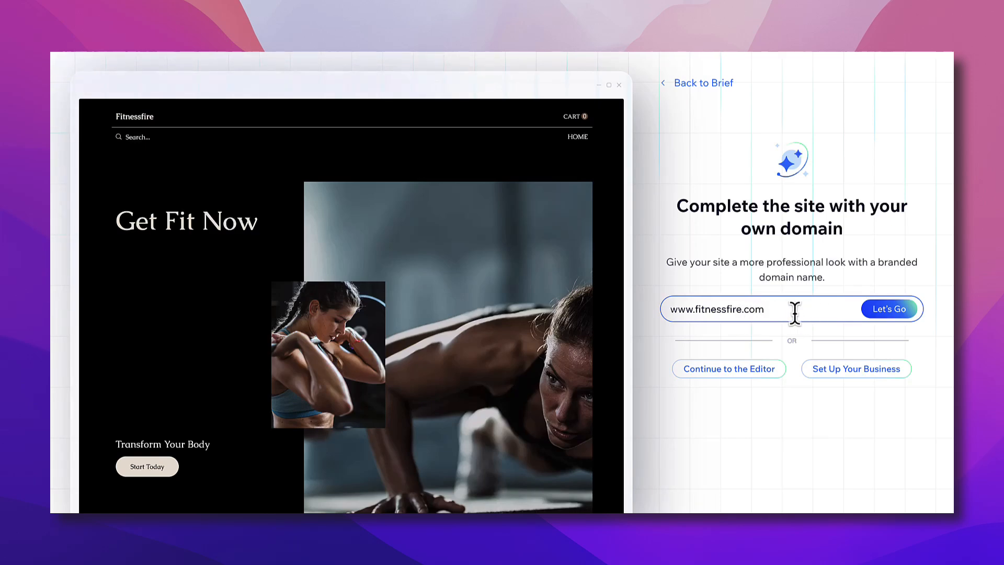
mouse_move(759, 379)
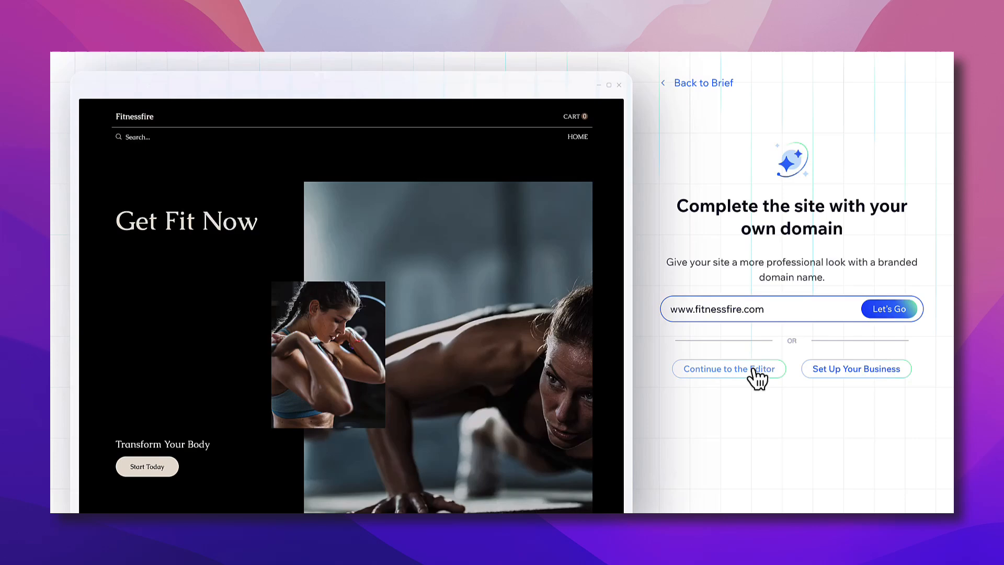
- Skip the custom domain step and continue into the Wix Studio editor
left_click(729, 368)
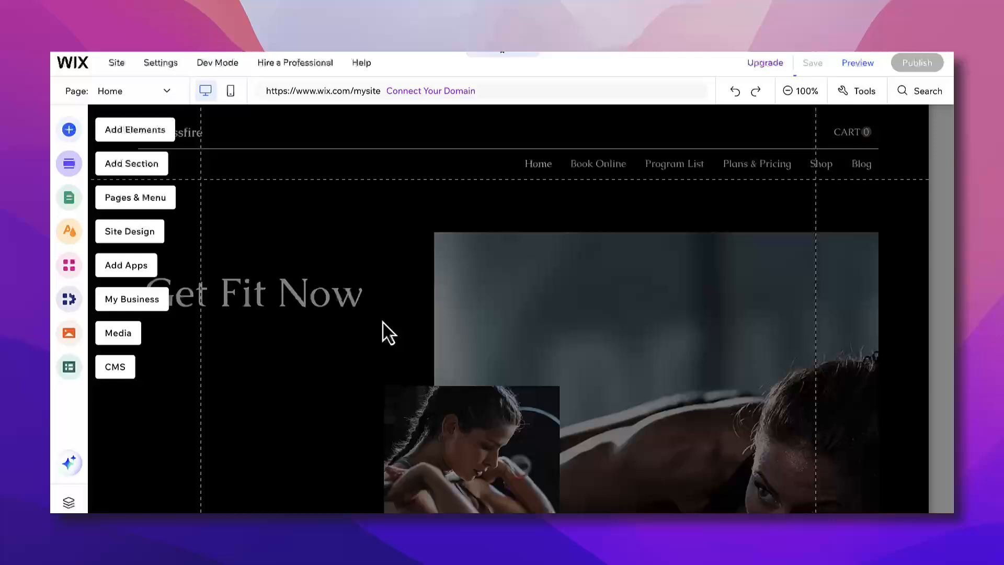
left_click(812, 62)
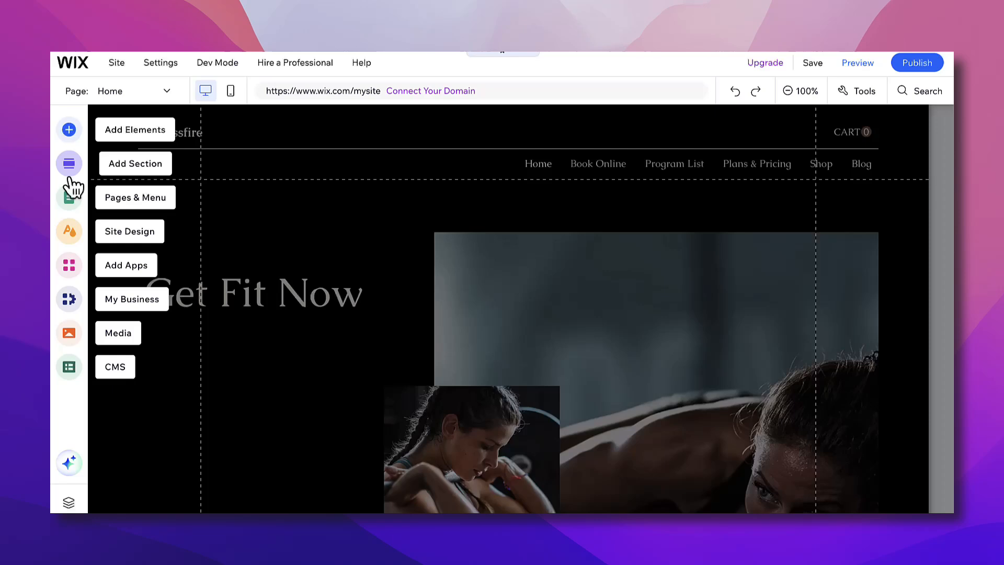
mouse_move(75, 244)
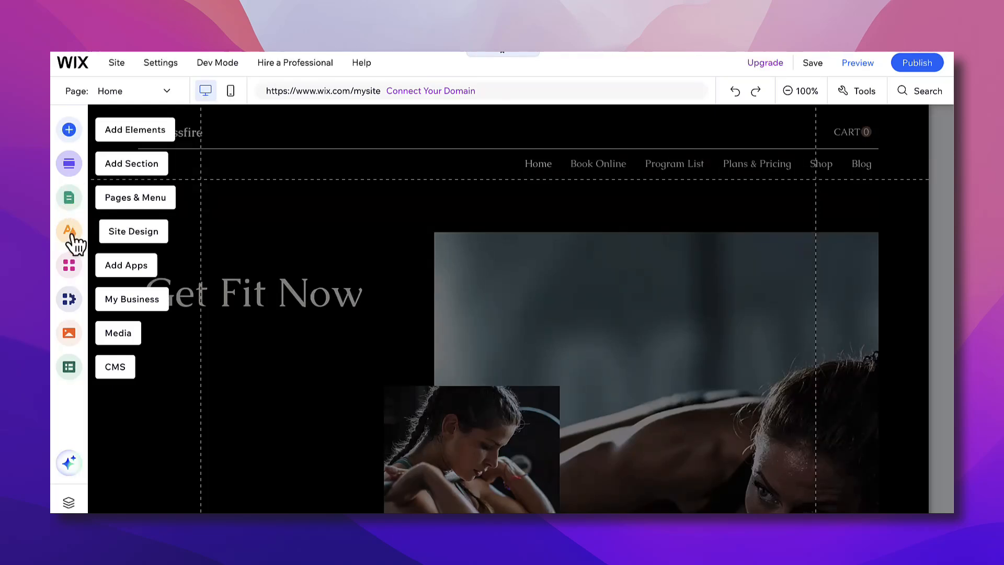
- In Site Design themes, try the Tangy and Mature themes on the site
left_click(133, 231)
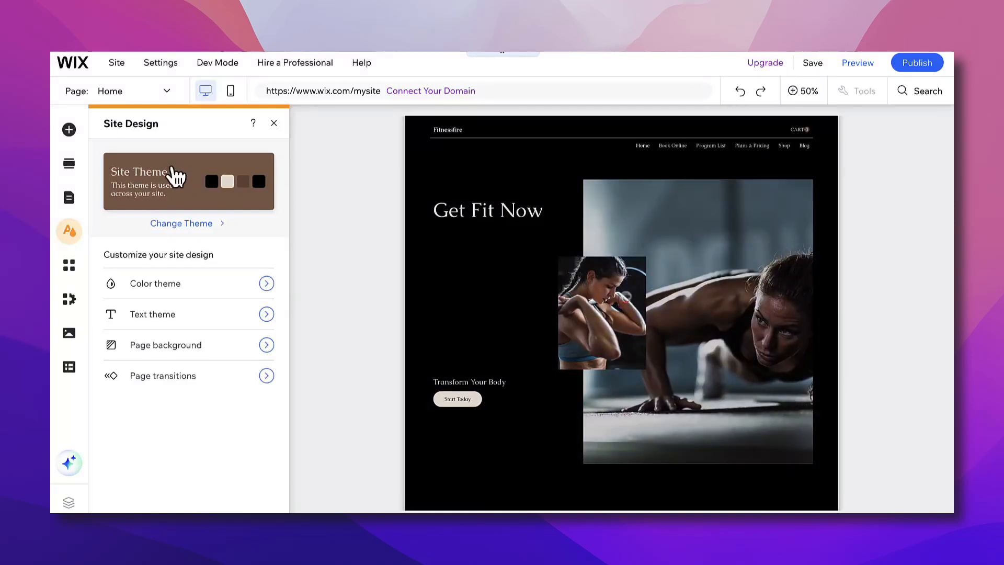
mouse_move(179, 283)
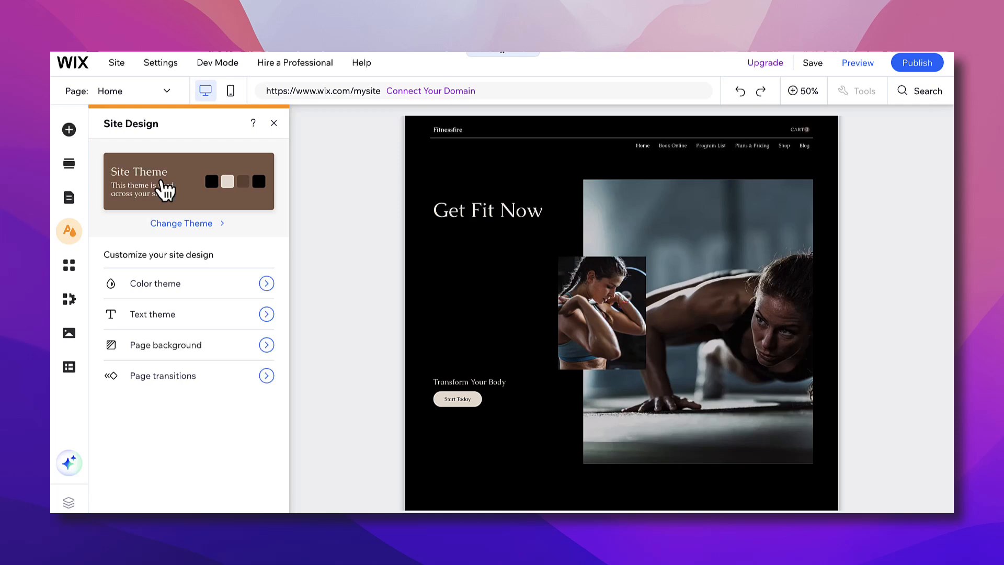
left_click(181, 223)
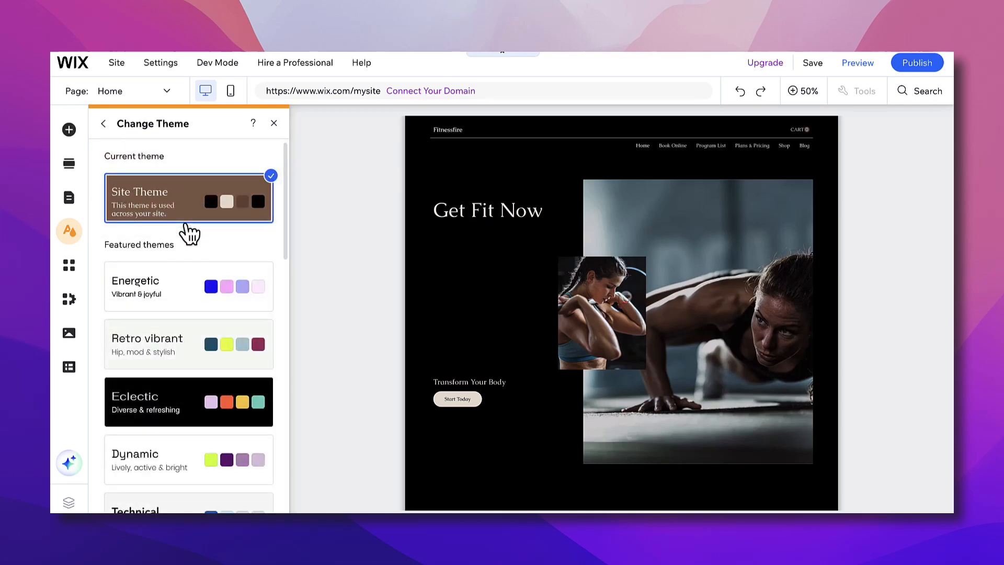
mouse_move(176, 320)
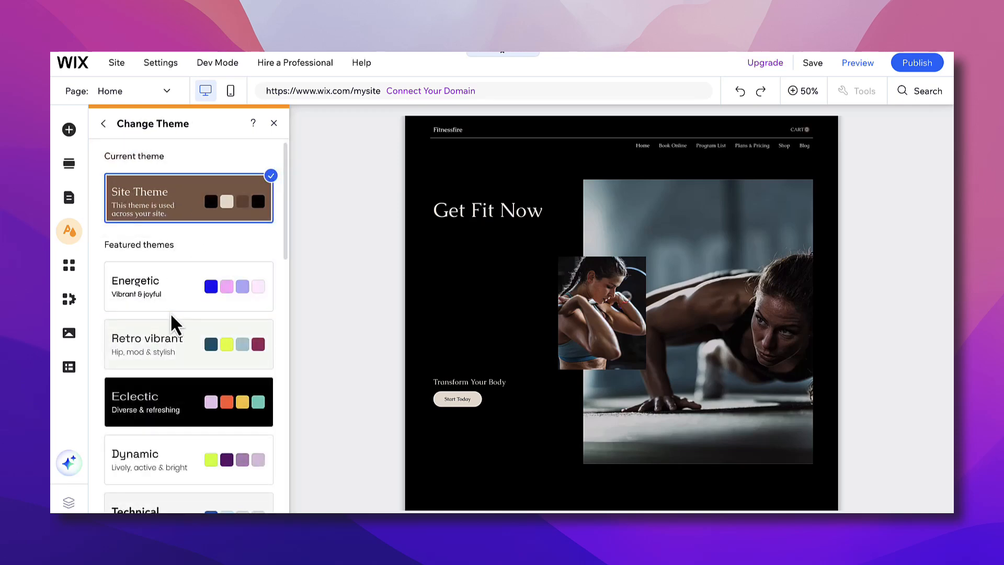
scroll("down", 3)
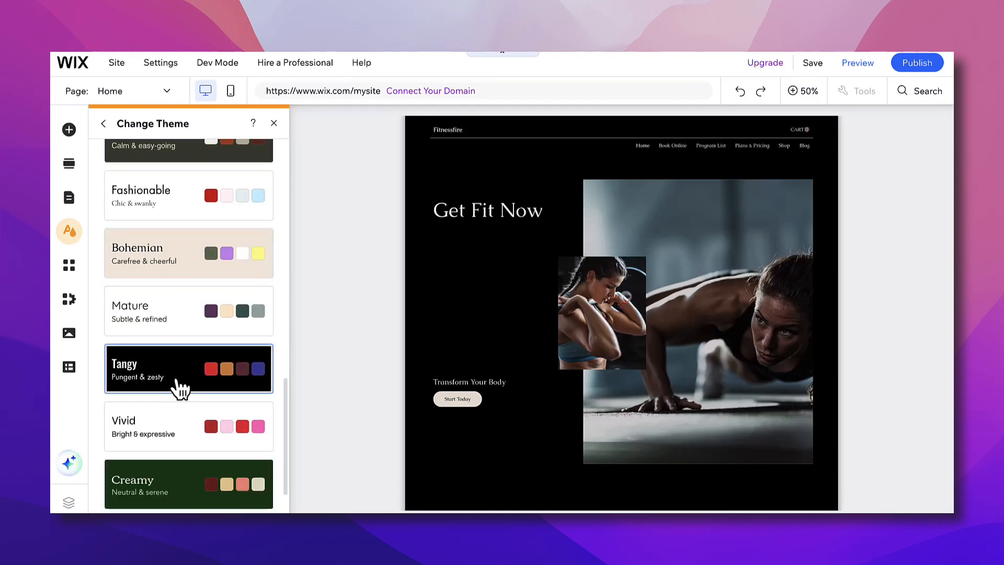
left_click(188, 368)
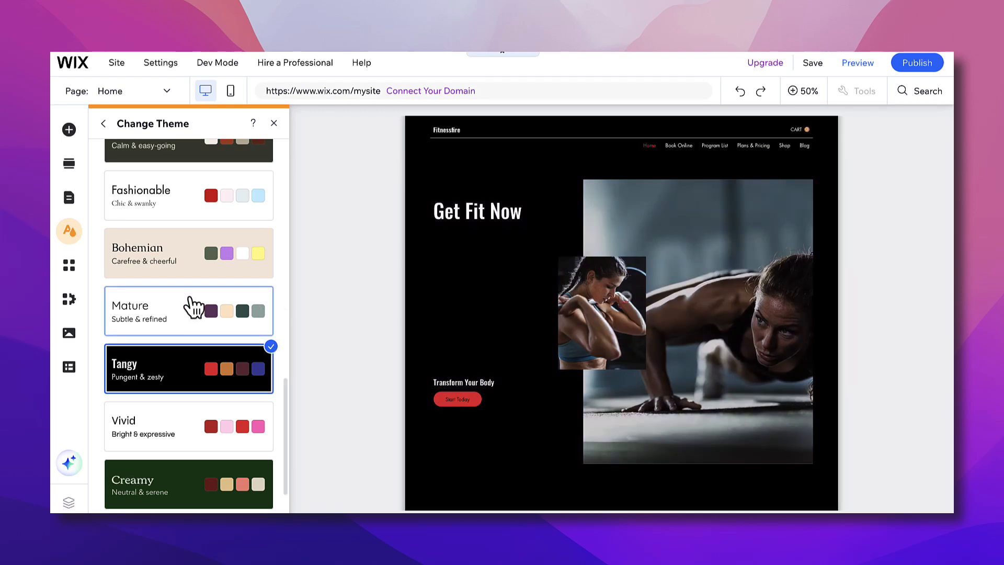
left_click(188, 310)
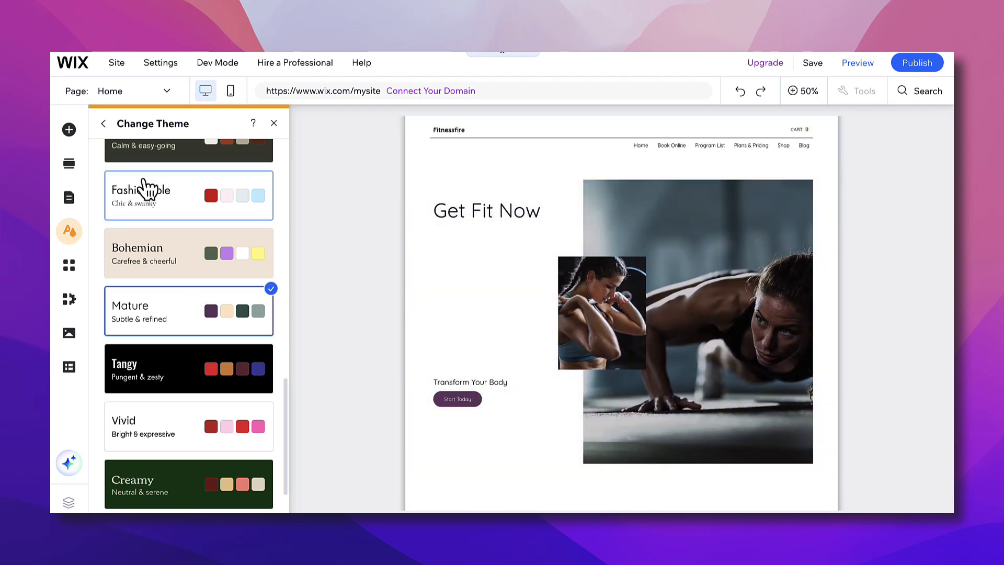
- Try Retro vibrant, settle on the Eclectic theme, and return to site design options
scroll("down", 3)
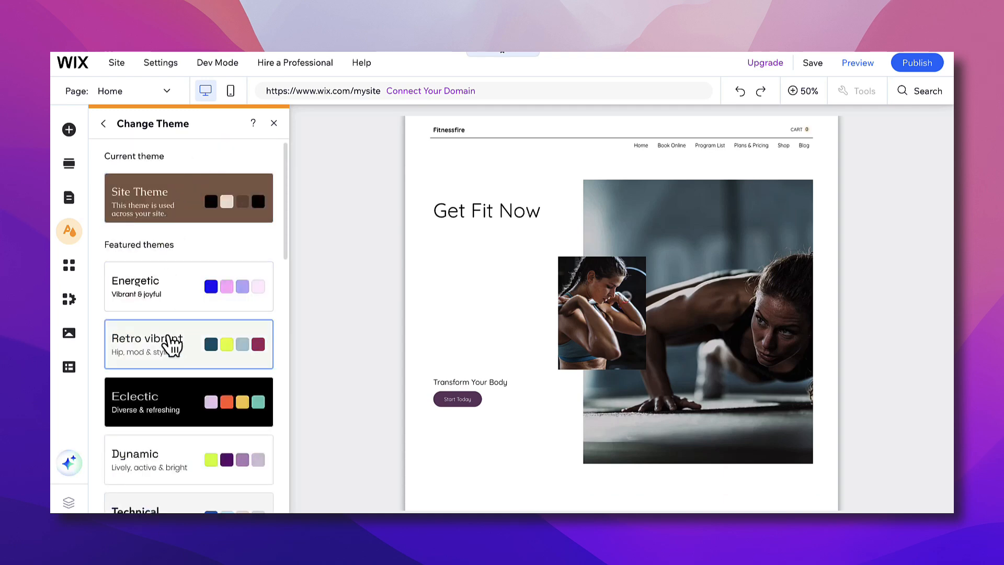
left_click(146, 338)
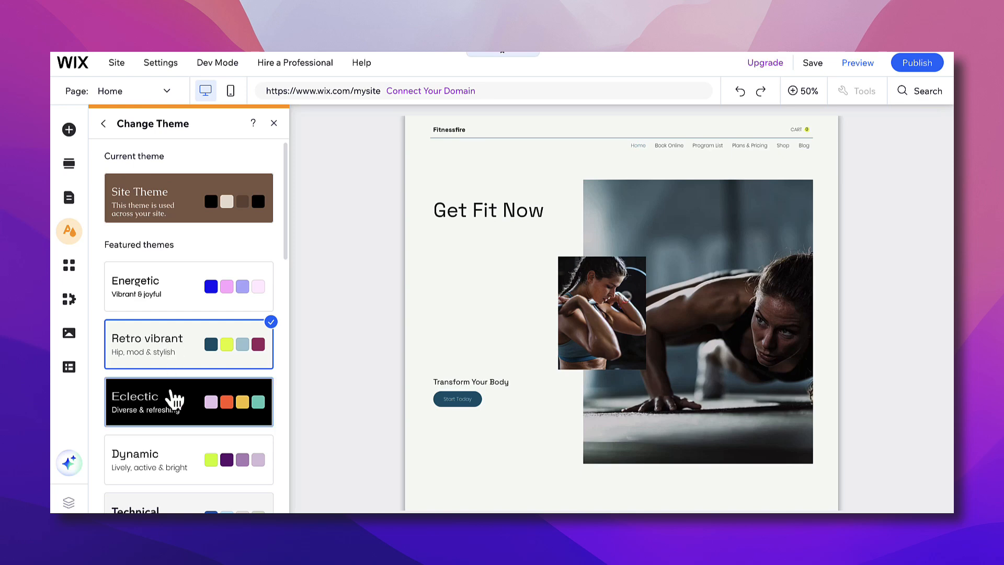
left_click(188, 402)
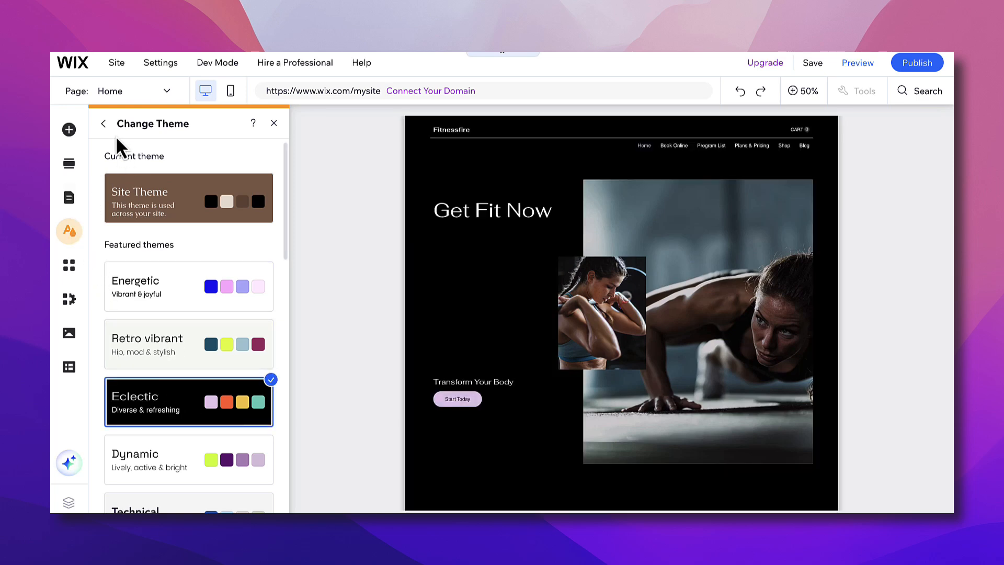
left_click(102, 123)
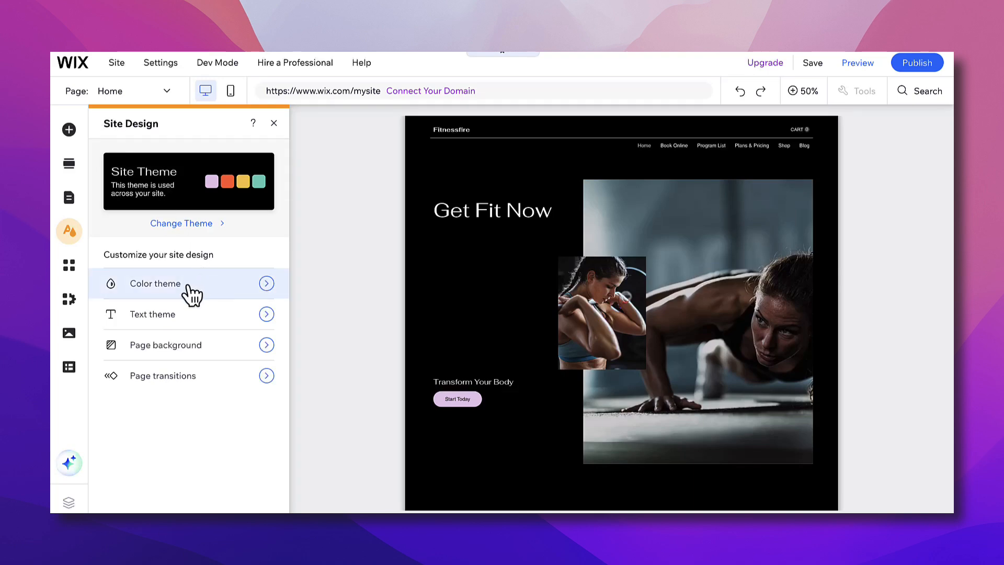
- Set the text theme to Futura headings and Impact paragraphs, then return to the page
left_click(153, 314)
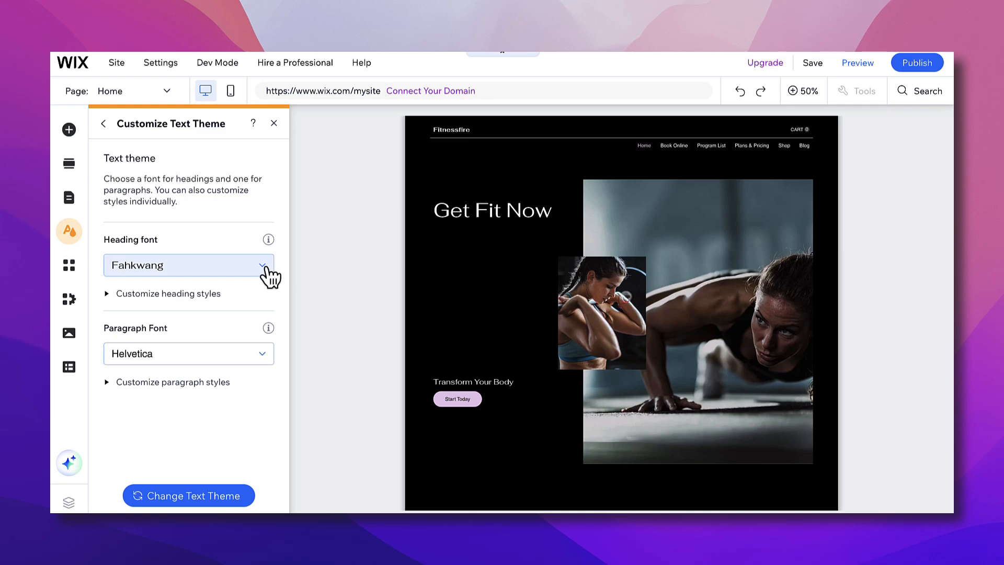
left_click(188, 264)
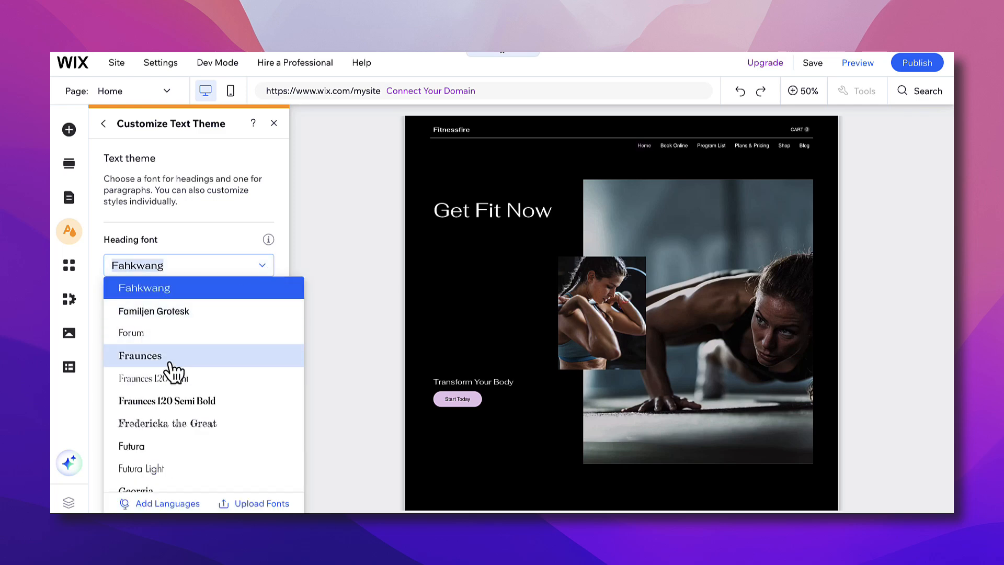
left_click(132, 446)
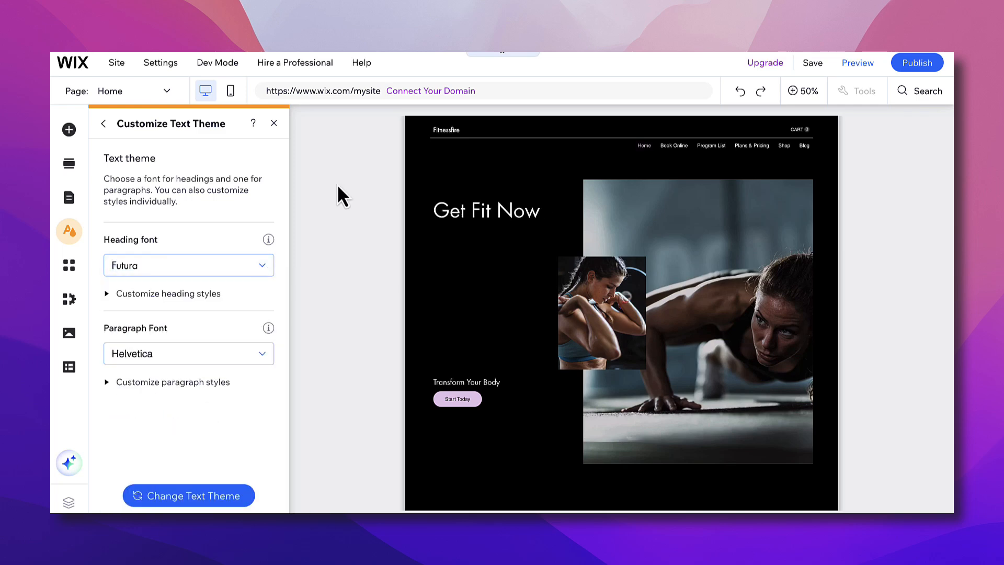
left_click(188, 353)
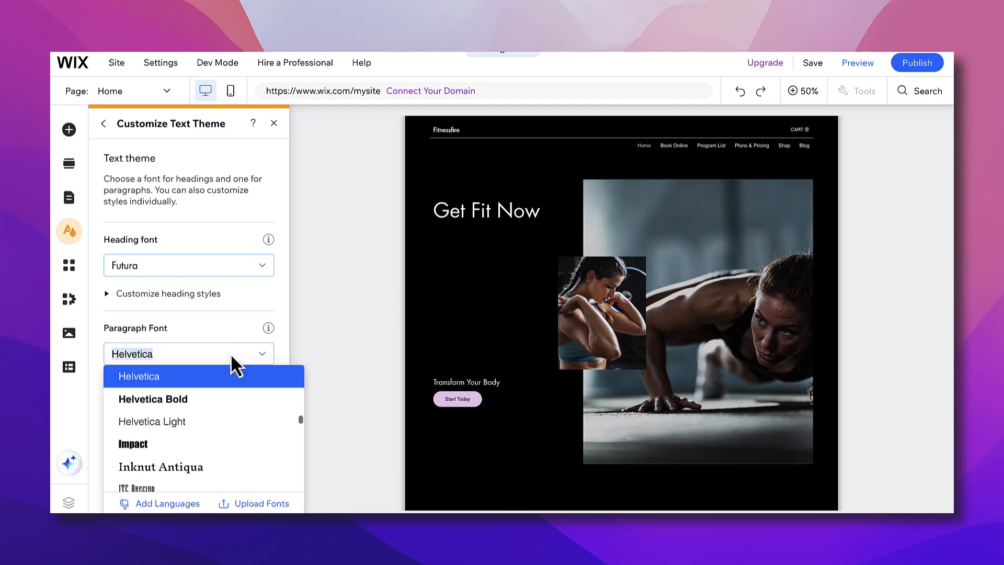
left_click(133, 444)
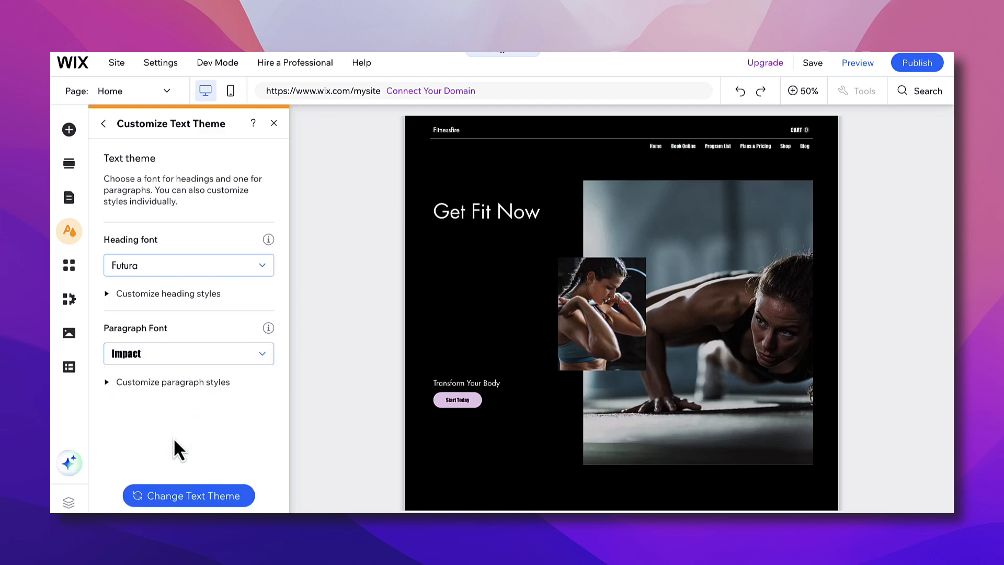
left_click(690, 160)
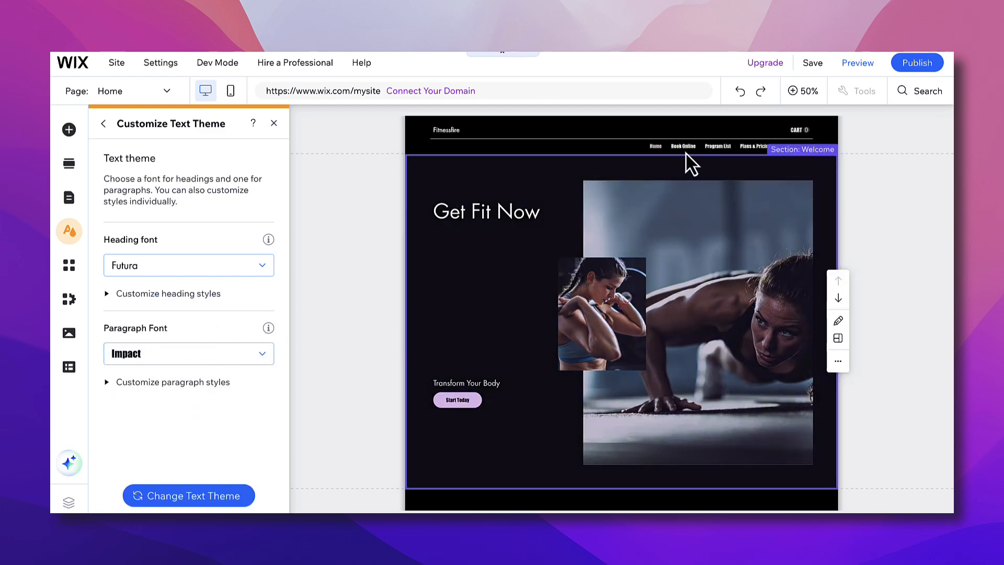
mouse_move(447, 416)
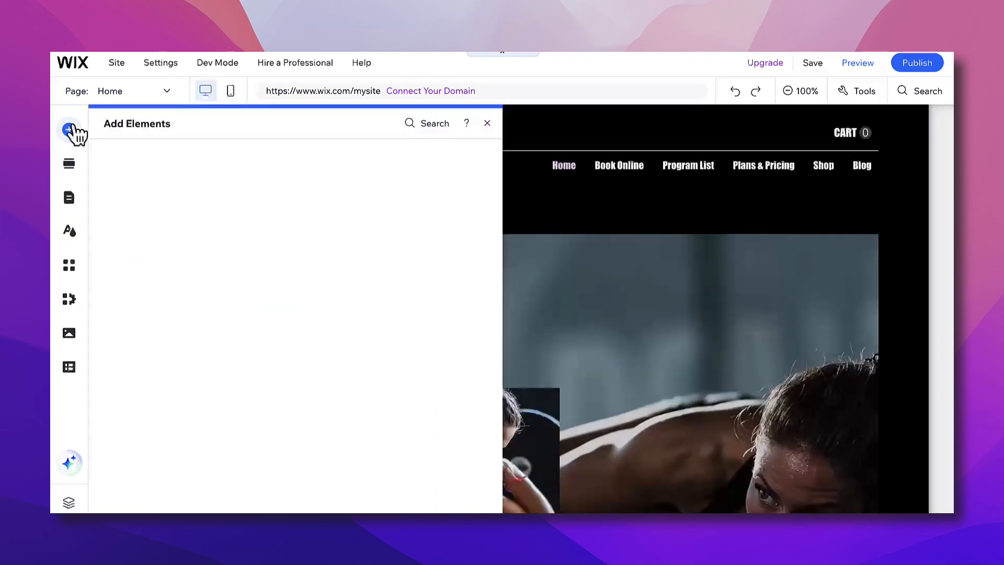
- Browse Add Elements categories and add the hexagon from Decorative basic shapes to the page
left_click(113, 154)
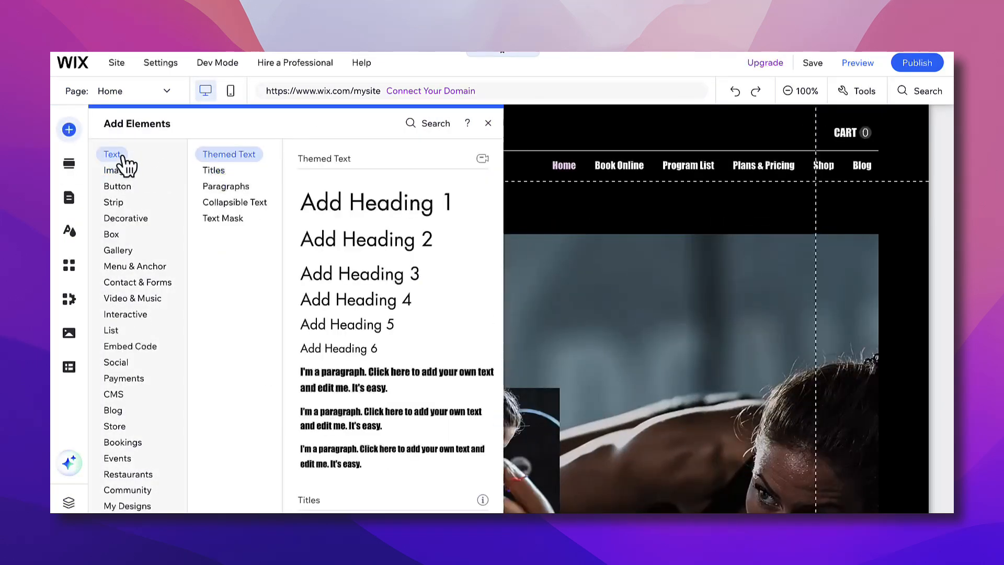
left_click(125, 217)
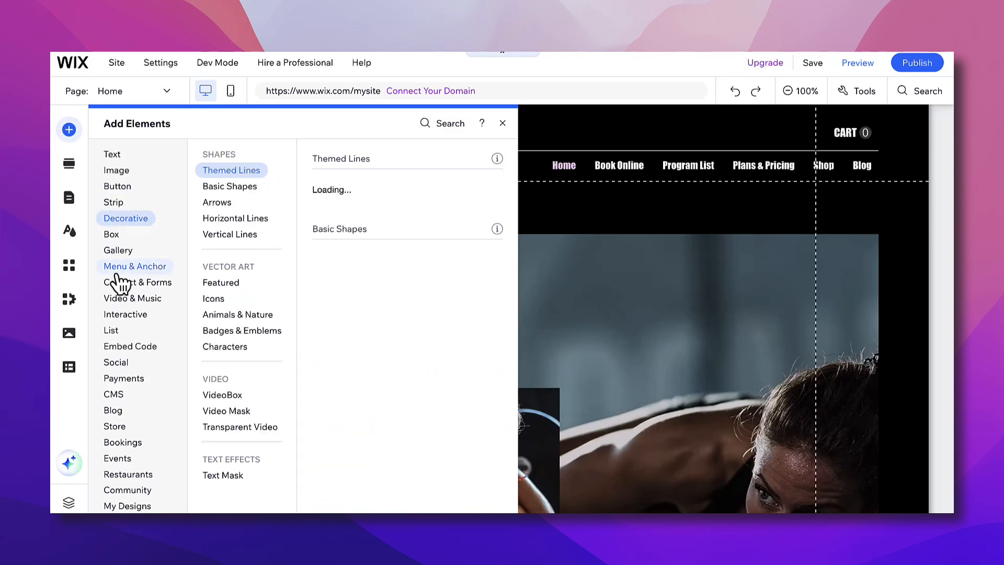
left_click(110, 233)
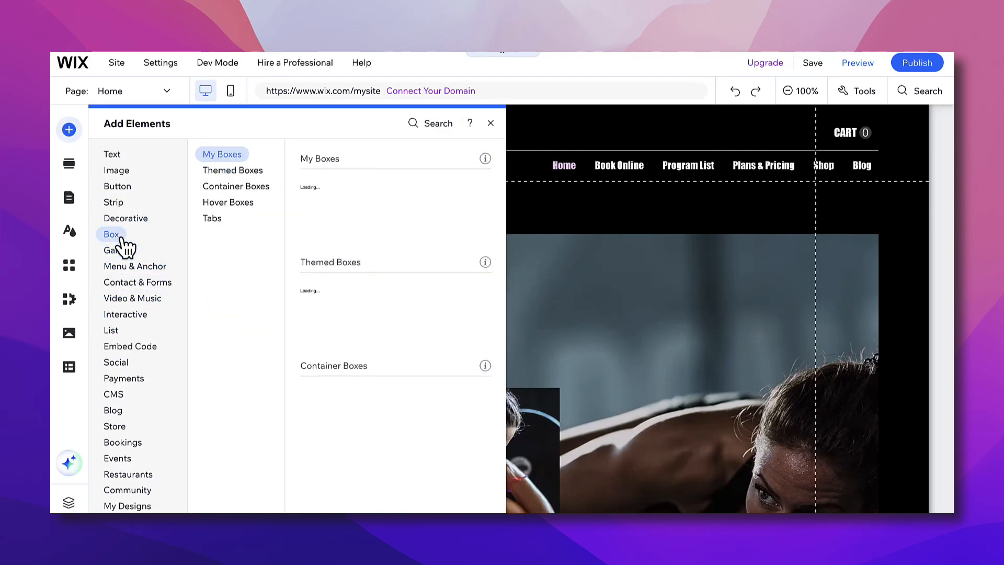
left_click(125, 217)
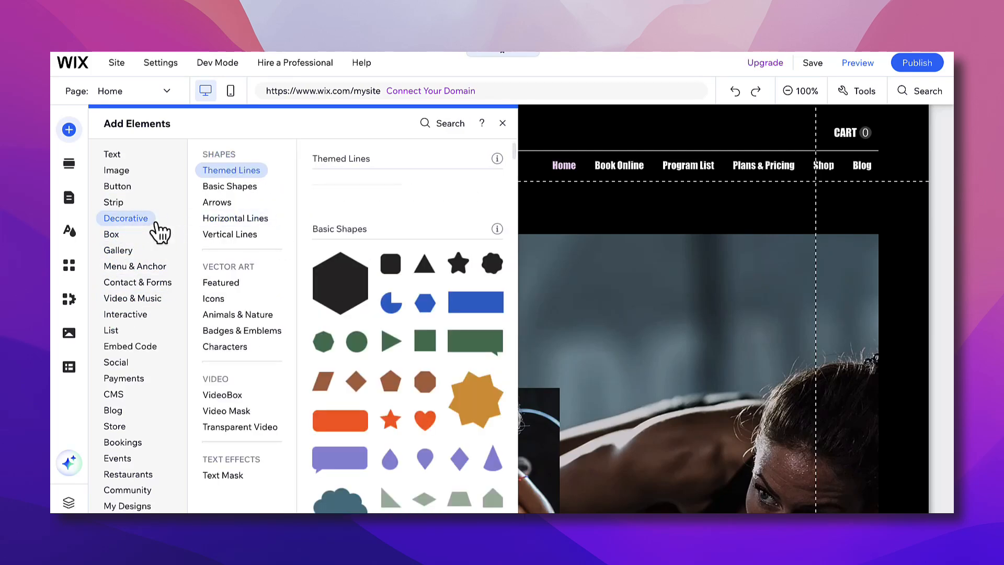
left_click(111, 154)
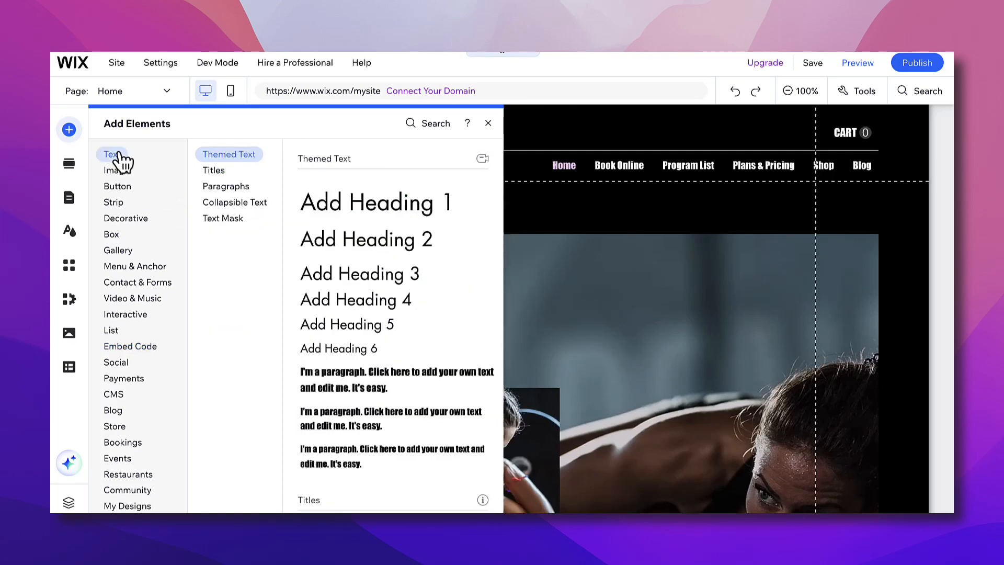
mouse_move(205, 292)
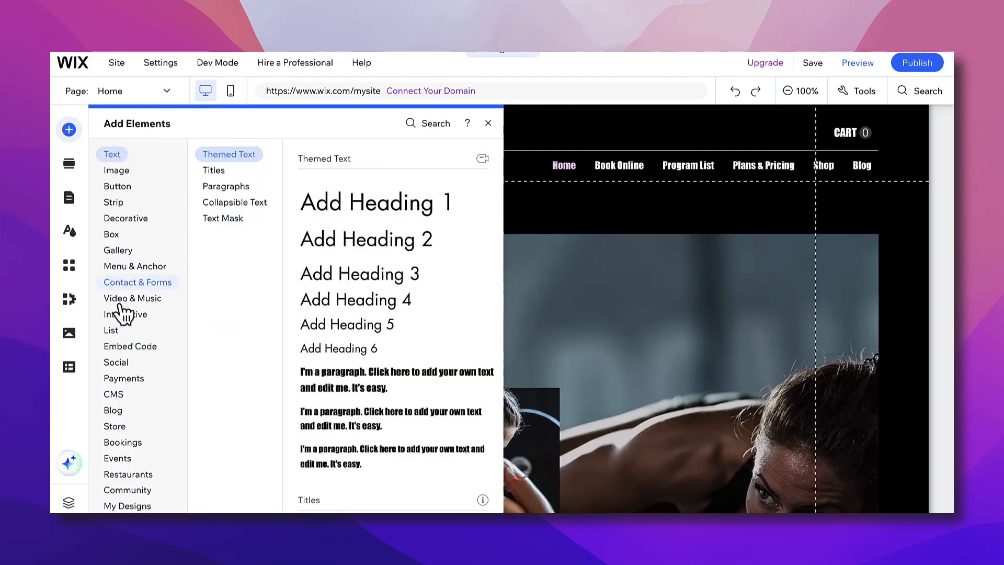
left_click(116, 170)
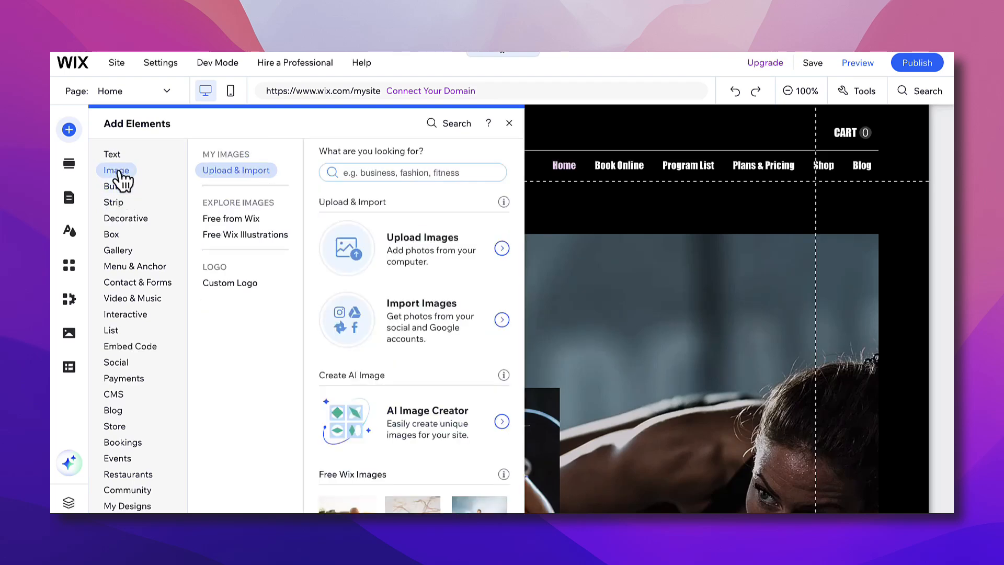
left_click(125, 217)
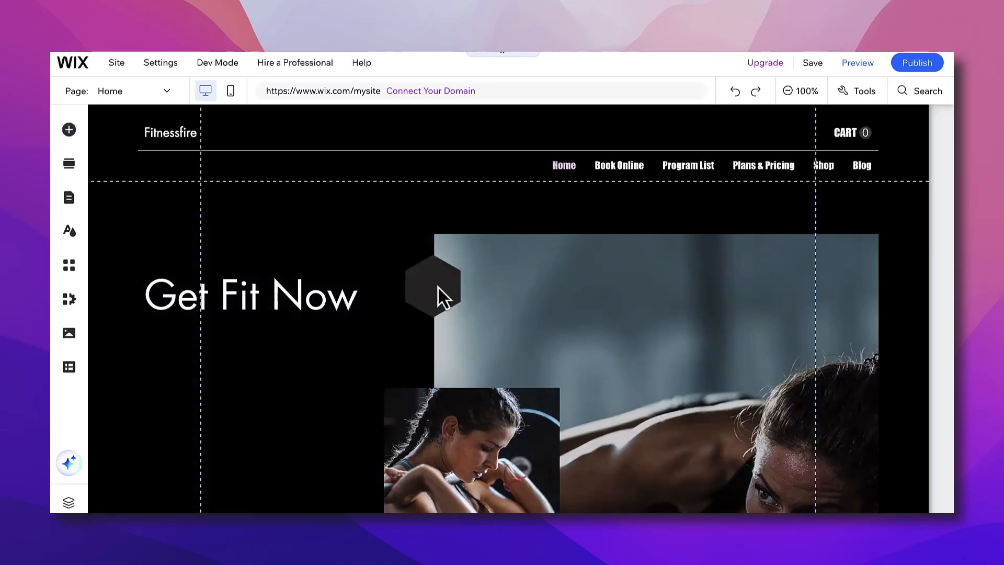
left_click(432, 286)
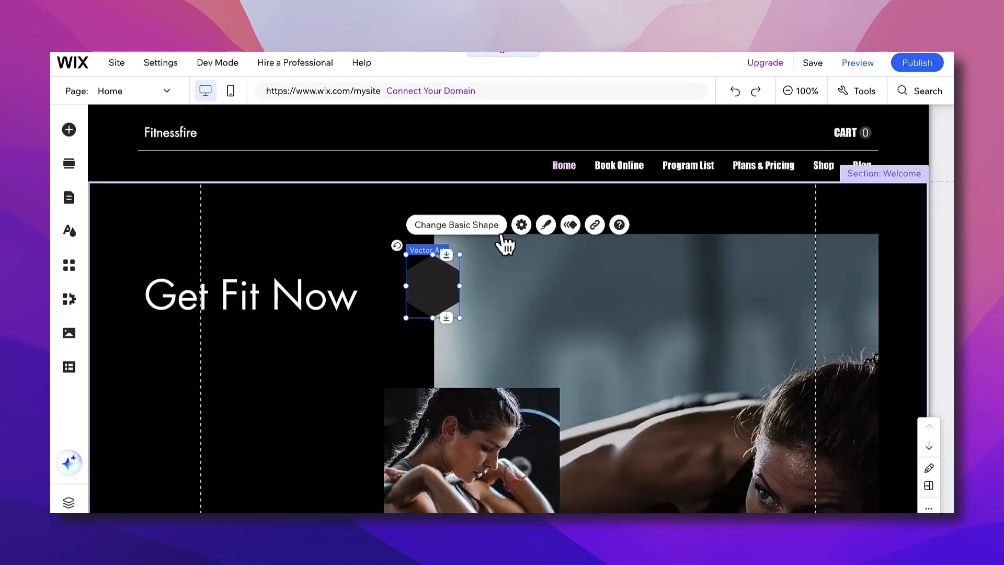
mouse_move(595, 225)
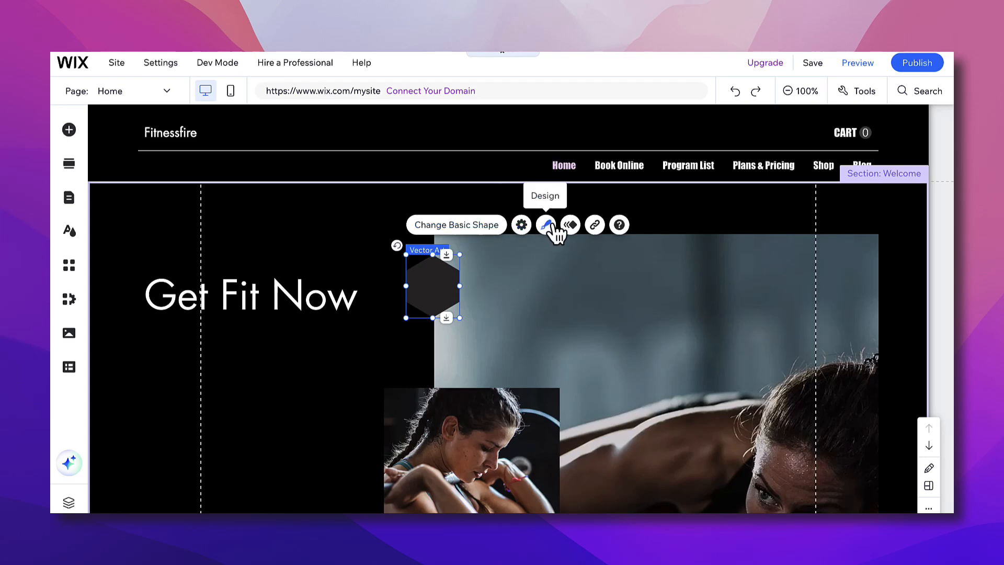
mouse_move(570, 225)
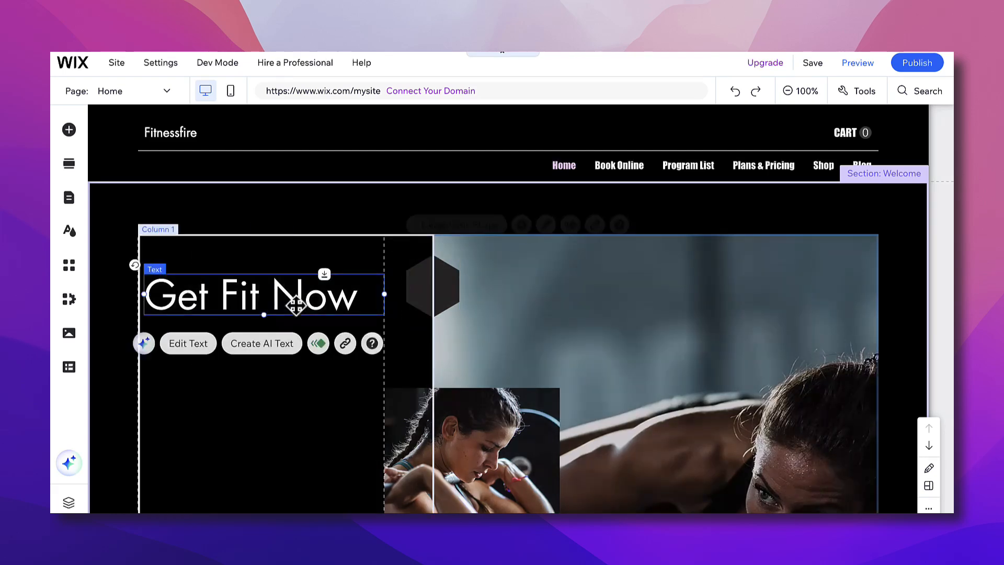
- Move the heading lower and edit it to read 'Get Fit Now!'
left_click_drag(261, 295, 262, 278)
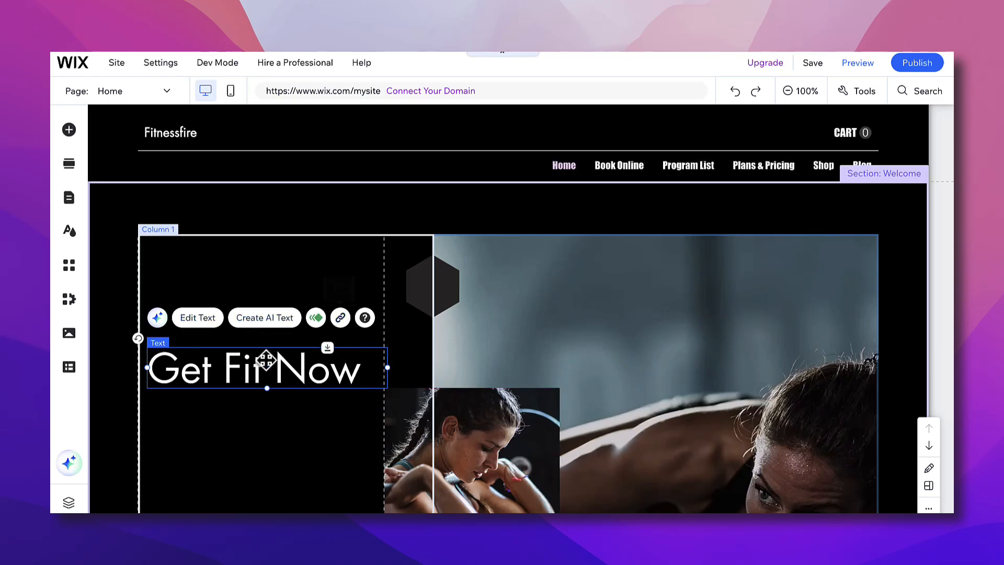
left_click(197, 318)
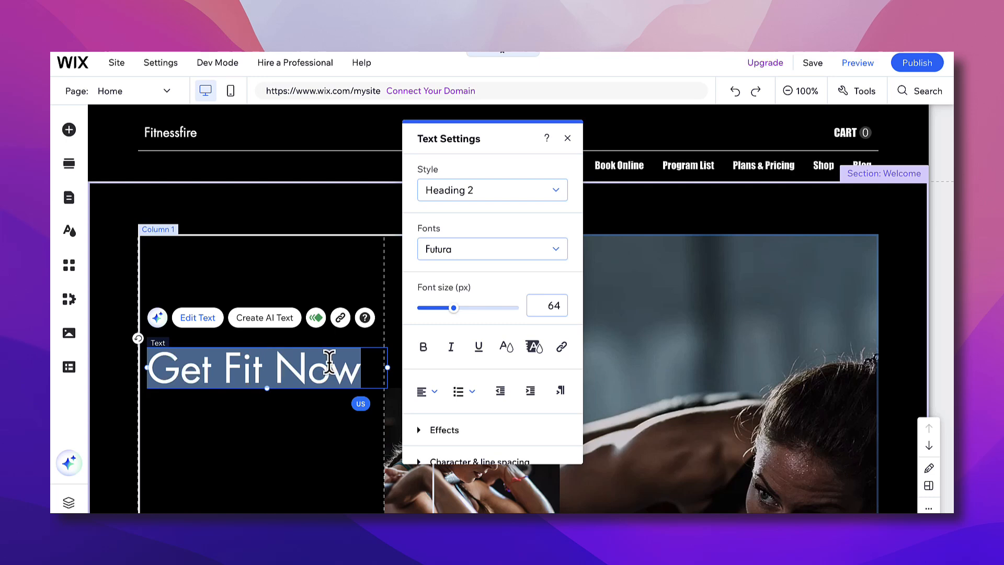
type("!")
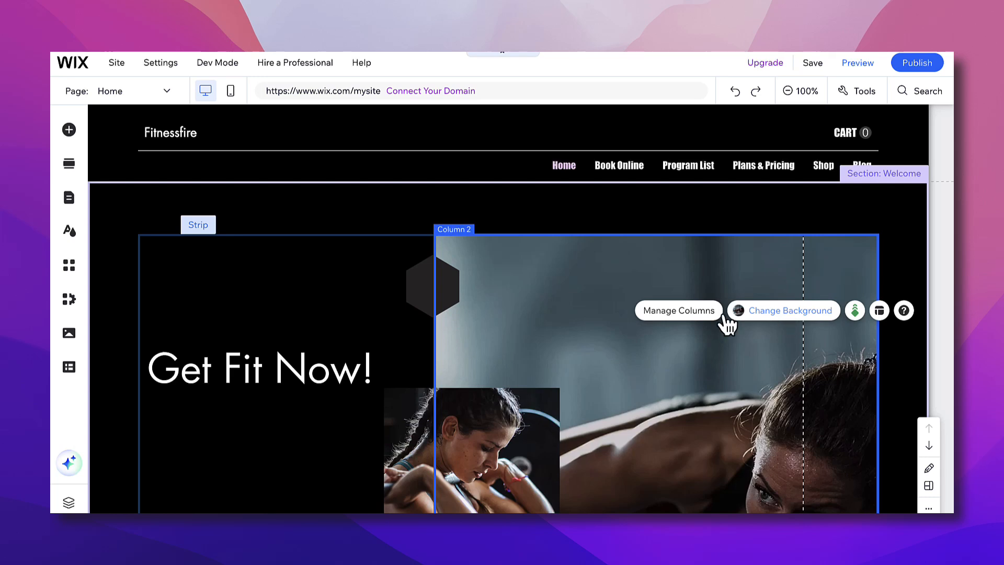
left_click(854, 311)
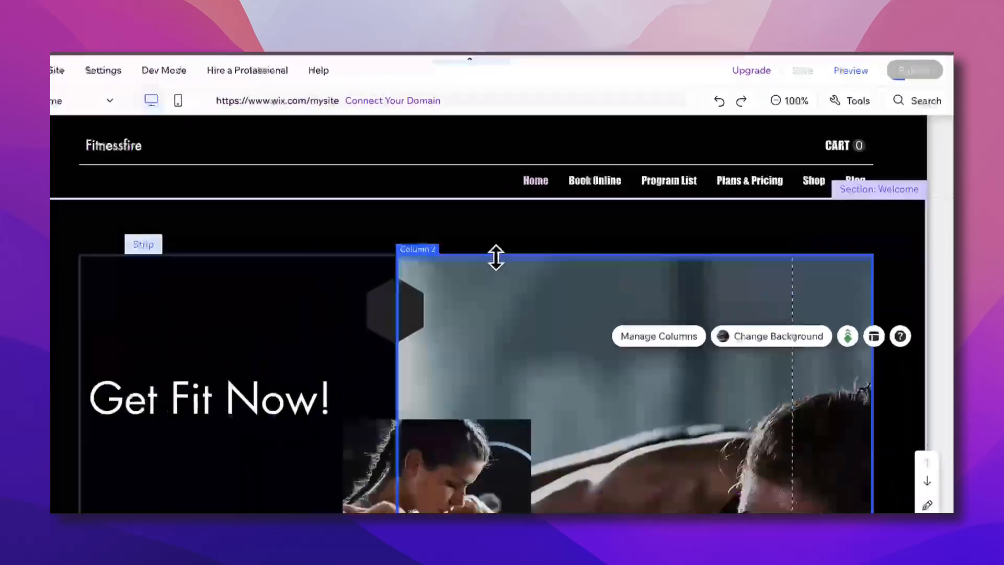
- Publish the Fitnessfire site so it goes live online
left_click(914, 70)
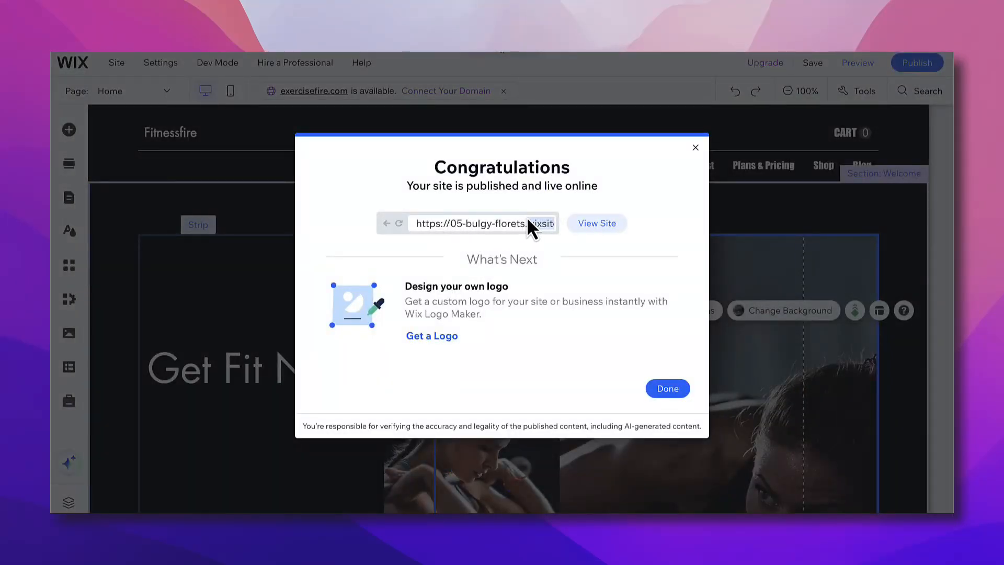
mouse_move(453, 364)
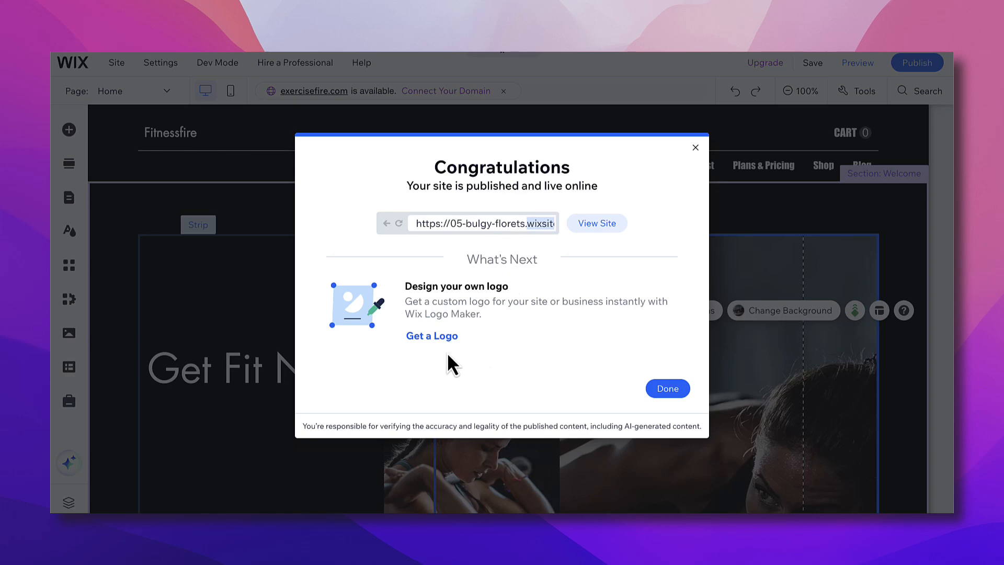
mouse_move(605, 253)
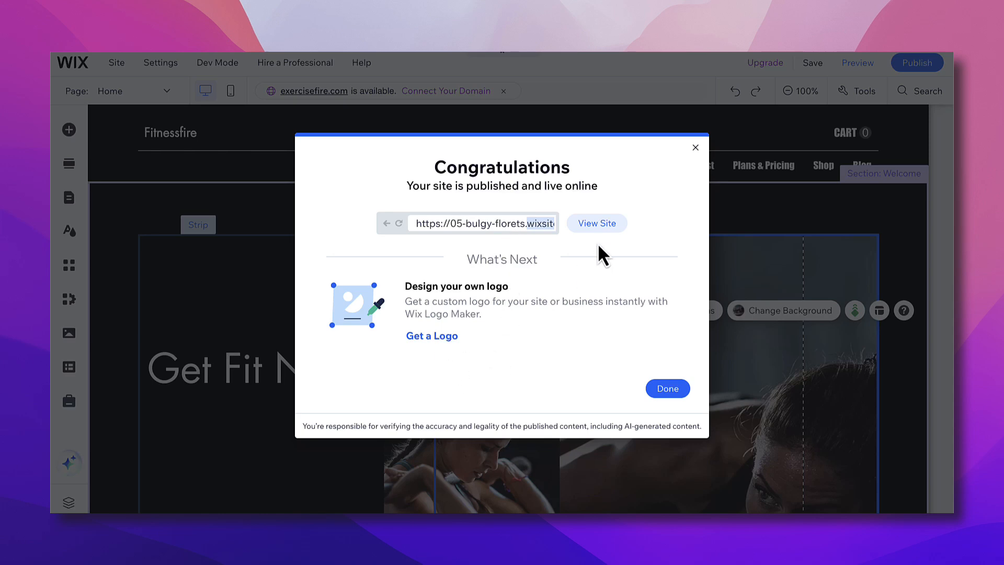
mouse_move(596, 223)
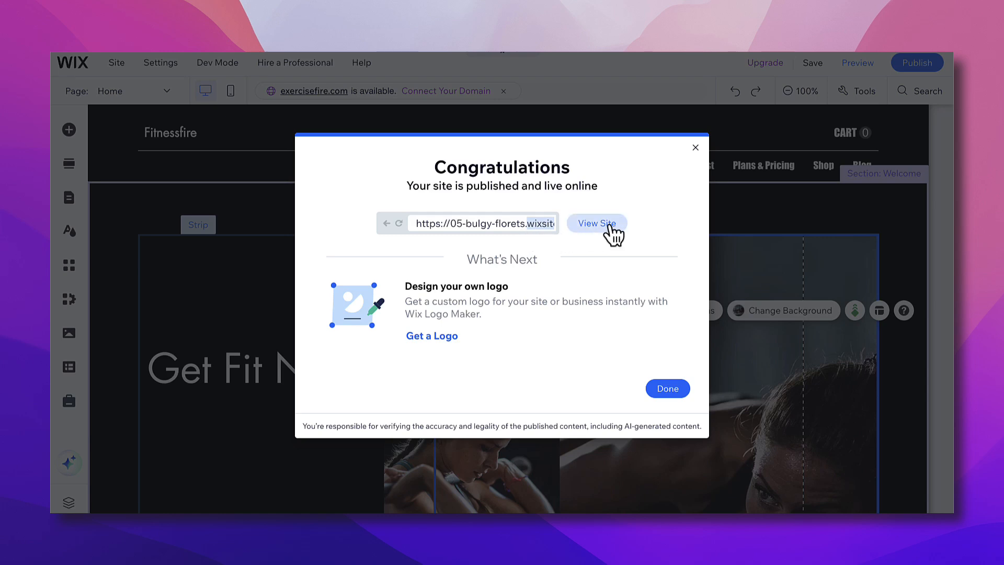
mouse_move(608, 245)
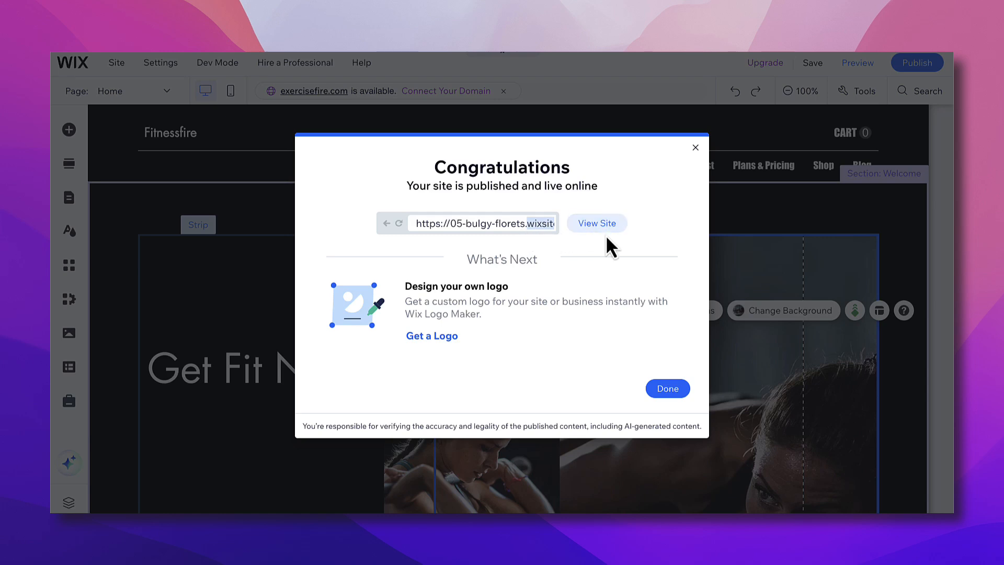
mouse_move(614, 287)
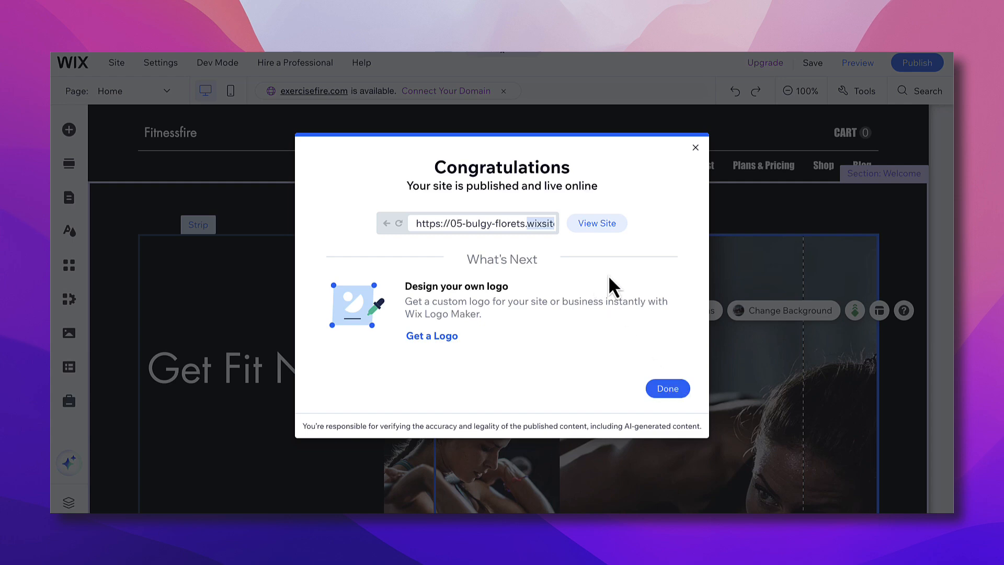
mouse_move(698, 293)
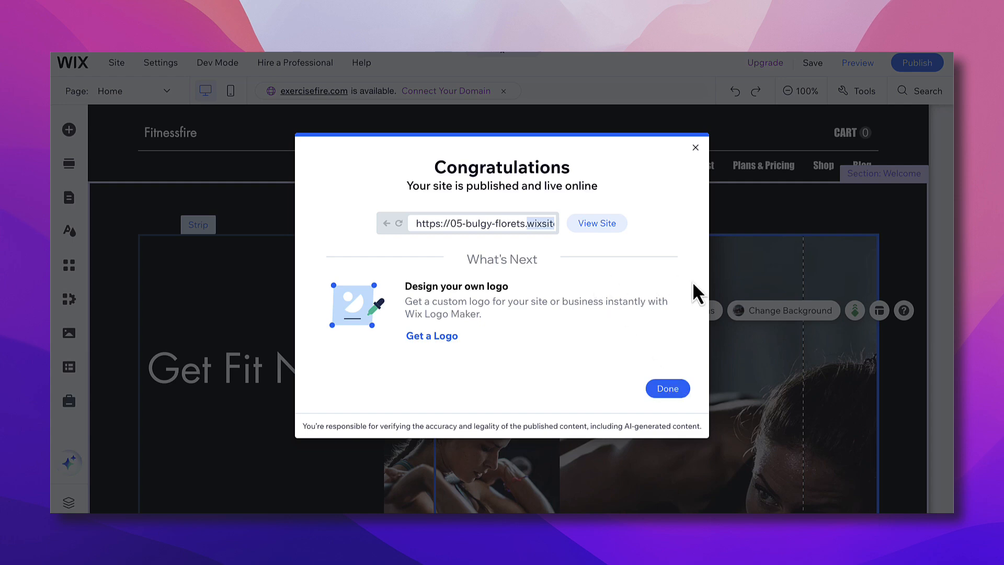